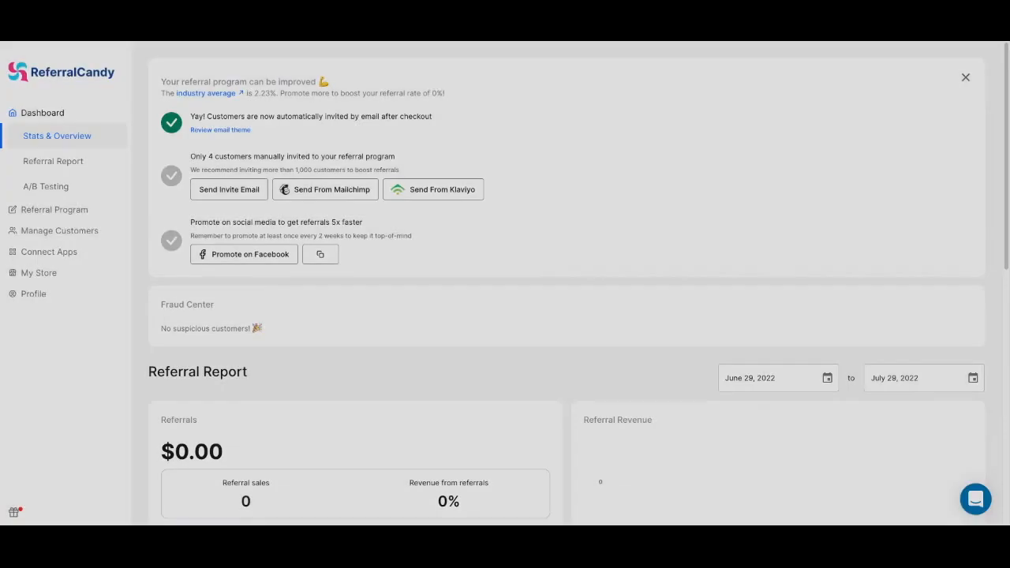
# - Open the Referral Program Rewards page showing the advocate's $20 coupon reward
pyautogui.scroll(-3)
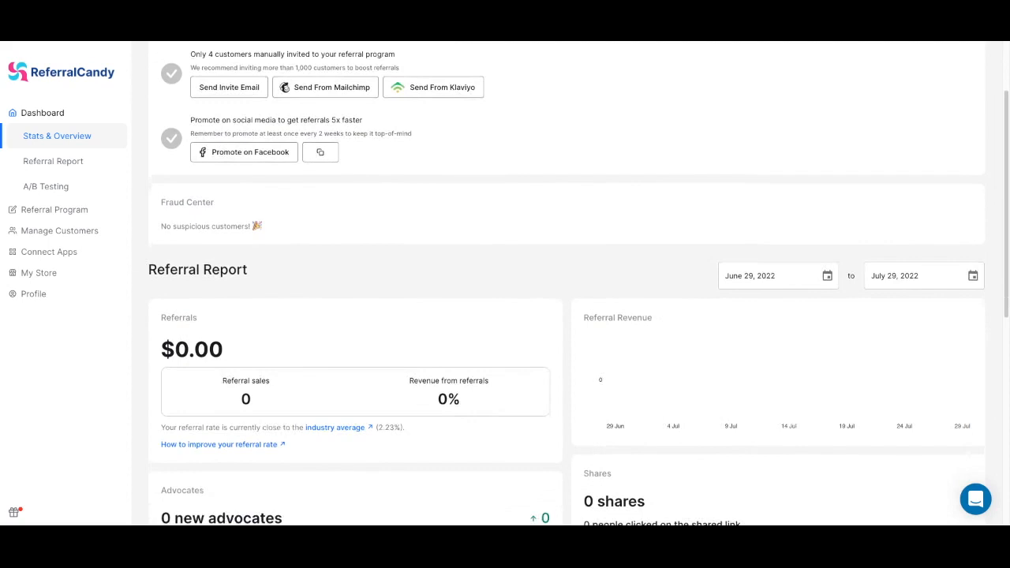
pyautogui.scroll(-3)
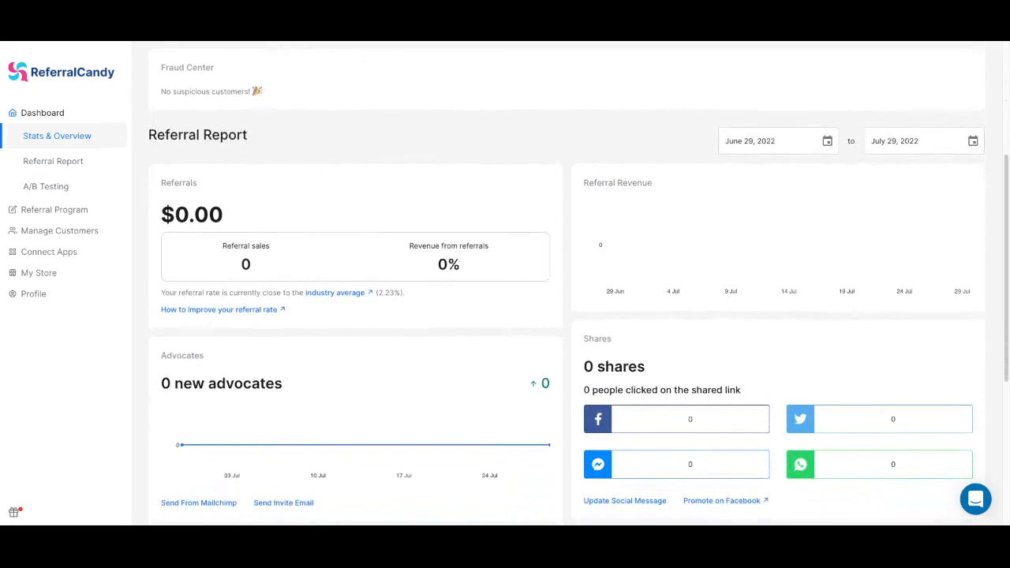
pyautogui.scroll(-3)
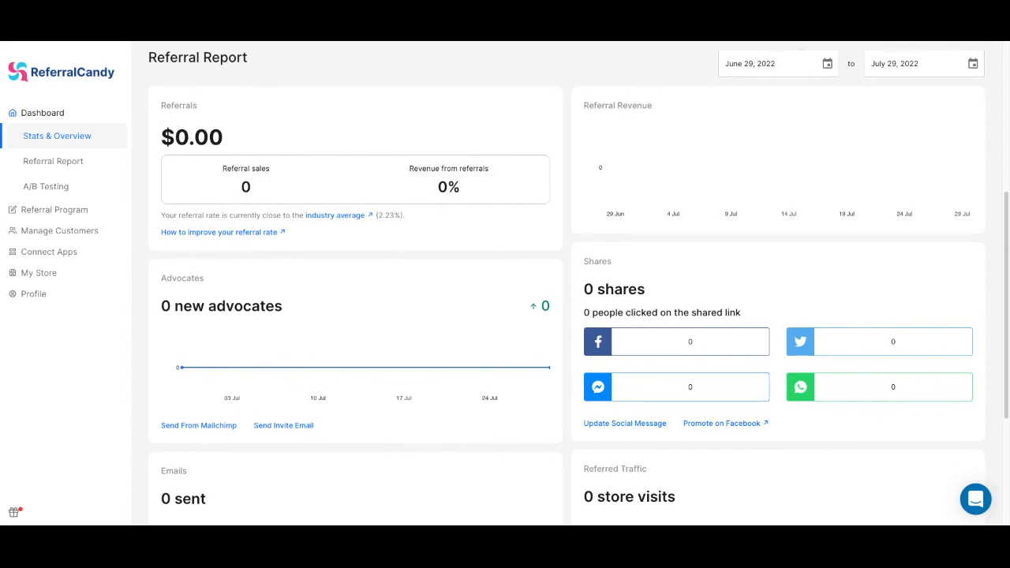
pyautogui.moveTo(291, 206)
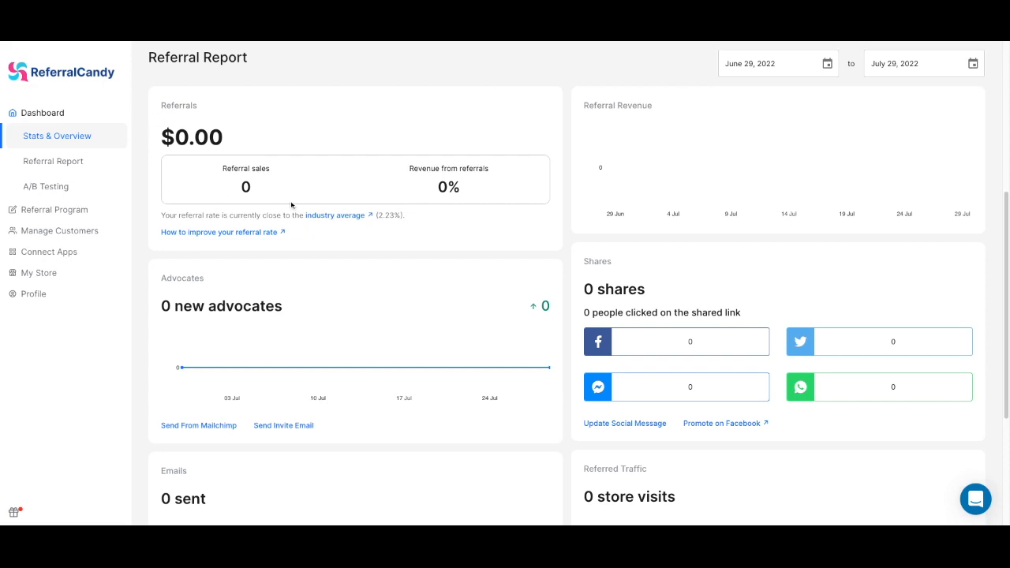
pyautogui.moveTo(409, 204)
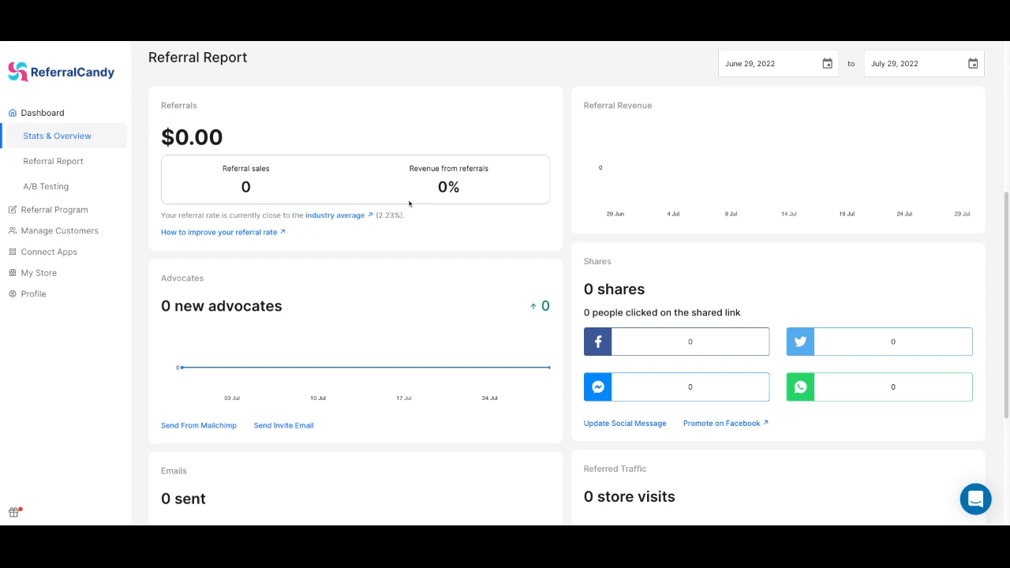
pyautogui.moveTo(519, 198)
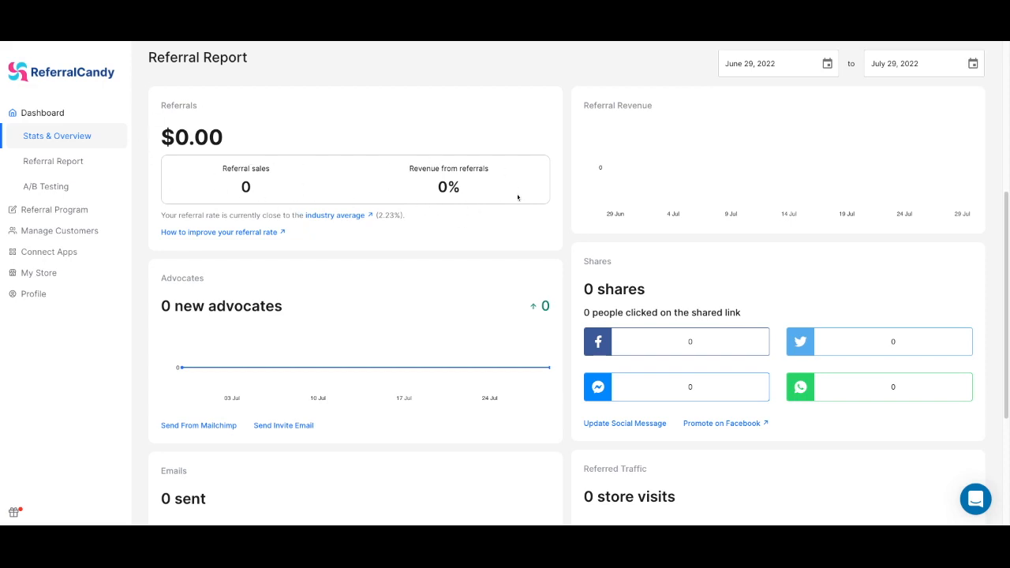
pyautogui.moveTo(706, 173)
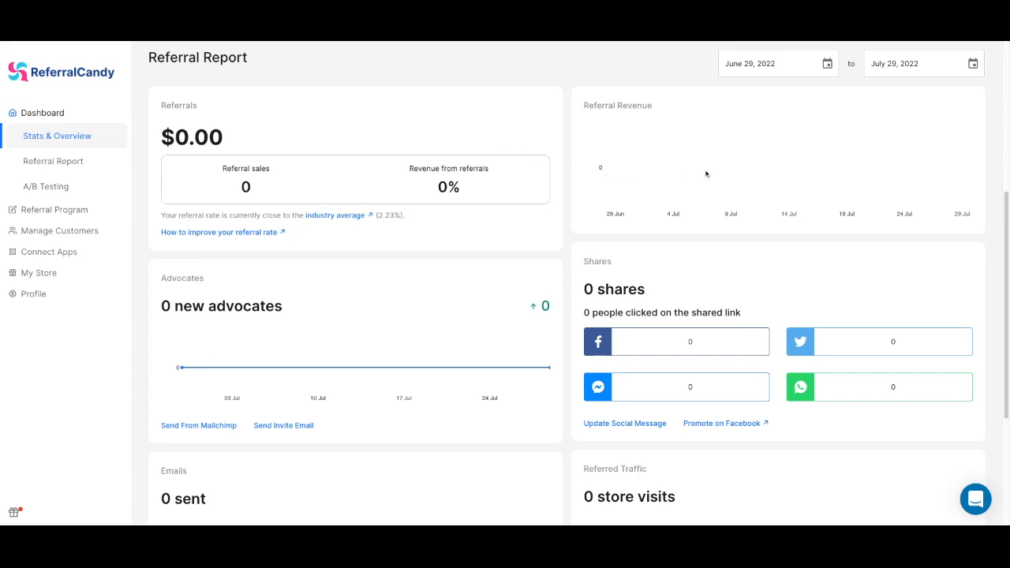
pyautogui.moveTo(571, 224)
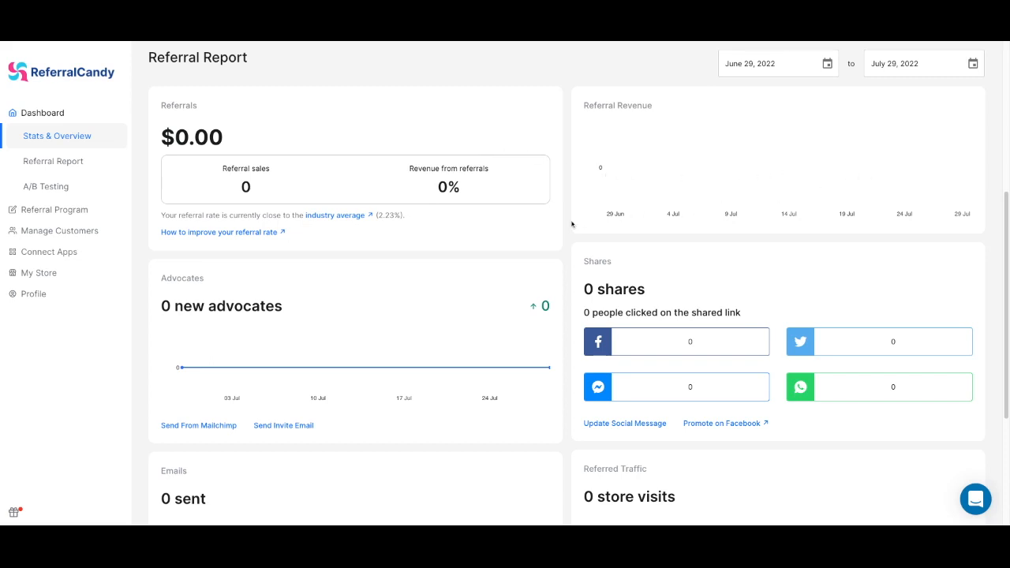
pyautogui.scroll(-3)
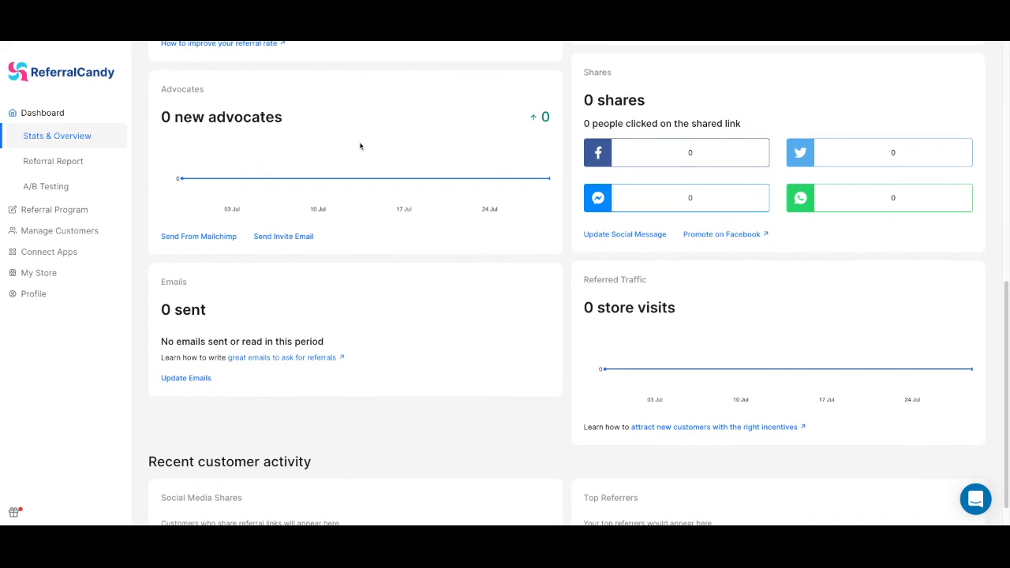
pyautogui.moveTo(608, 113)
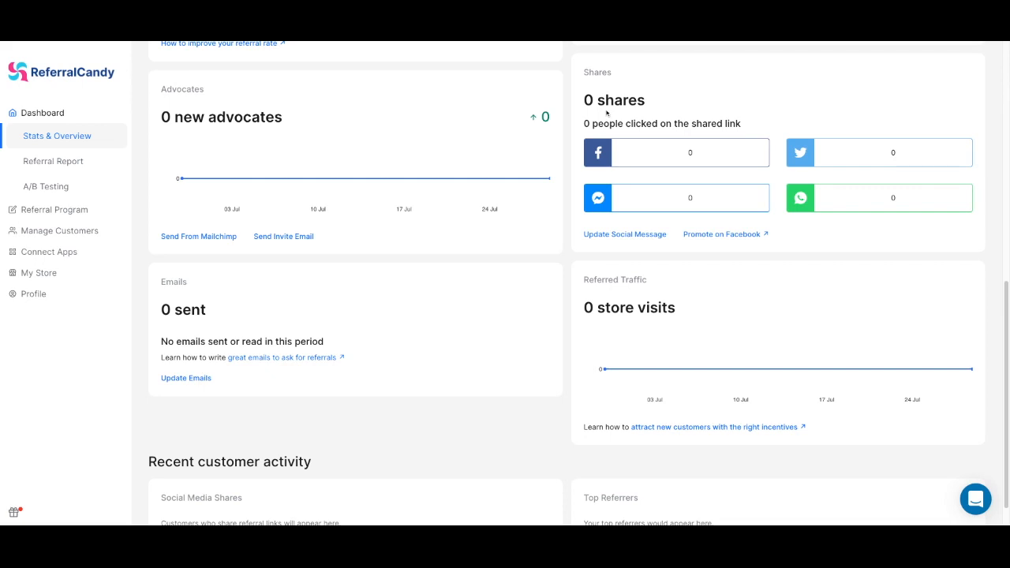
pyautogui.scroll(-3)
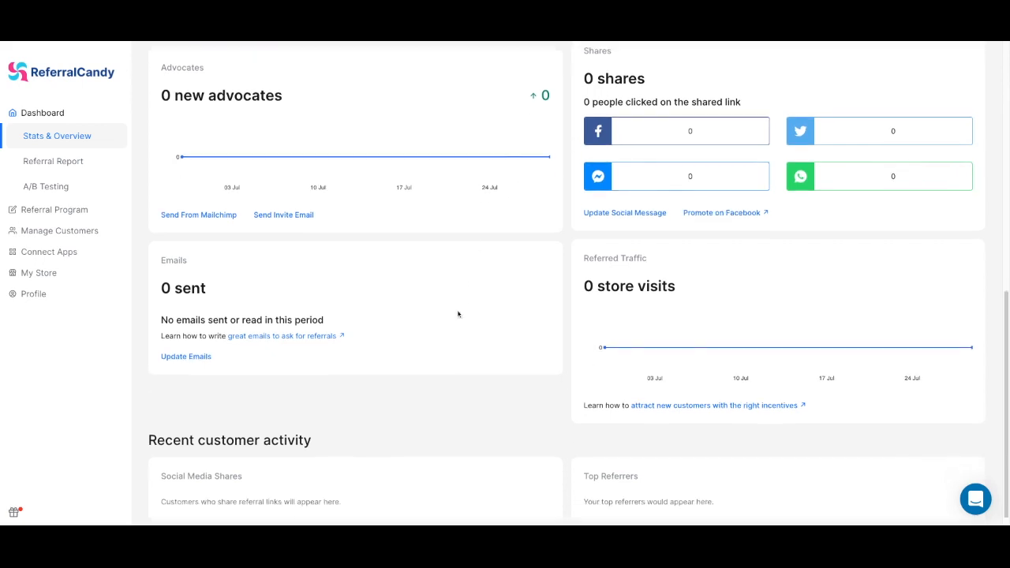
pyautogui.scroll(-3)
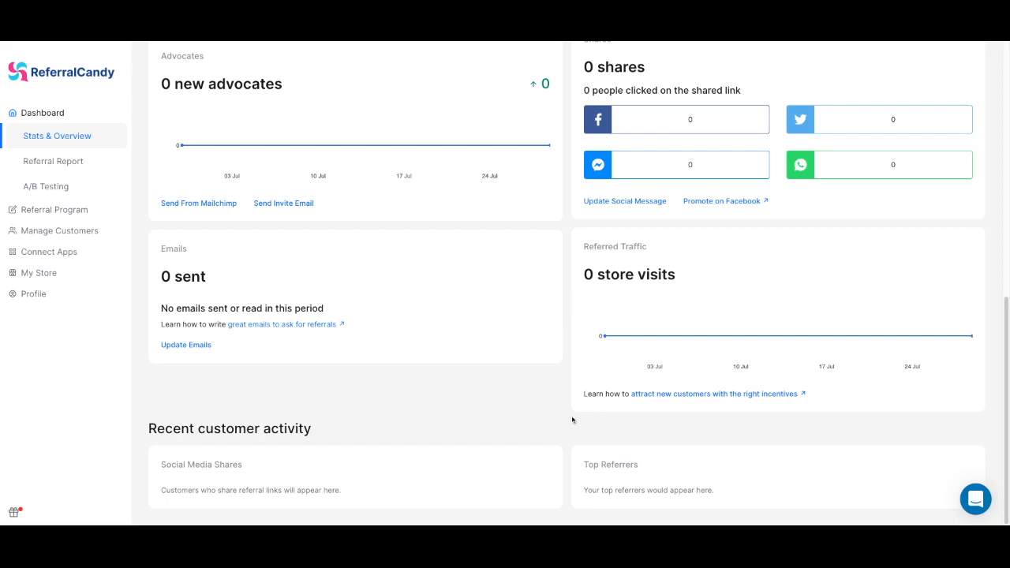
pyautogui.moveTo(643, 476)
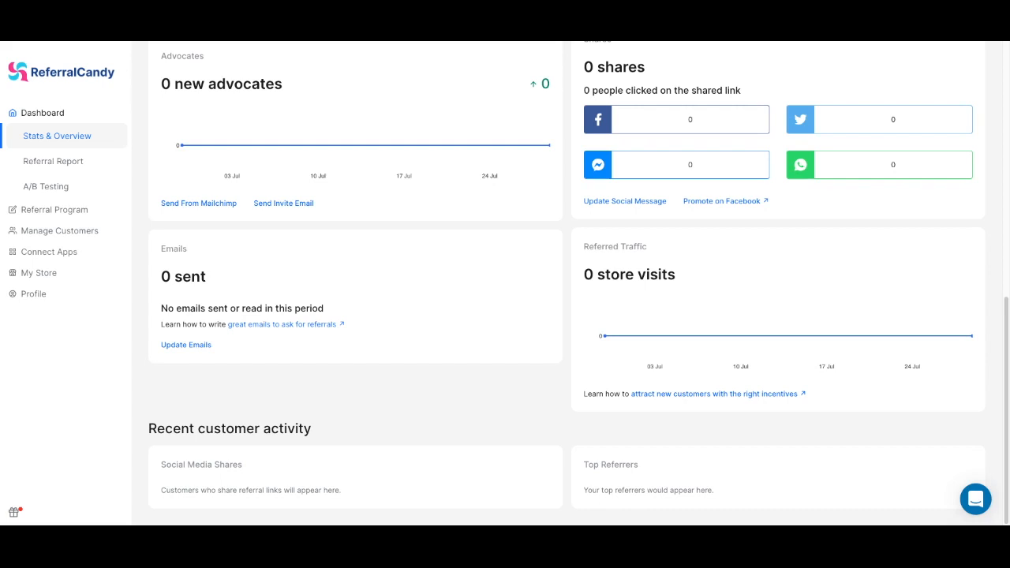
pyautogui.moveTo(524, 415)
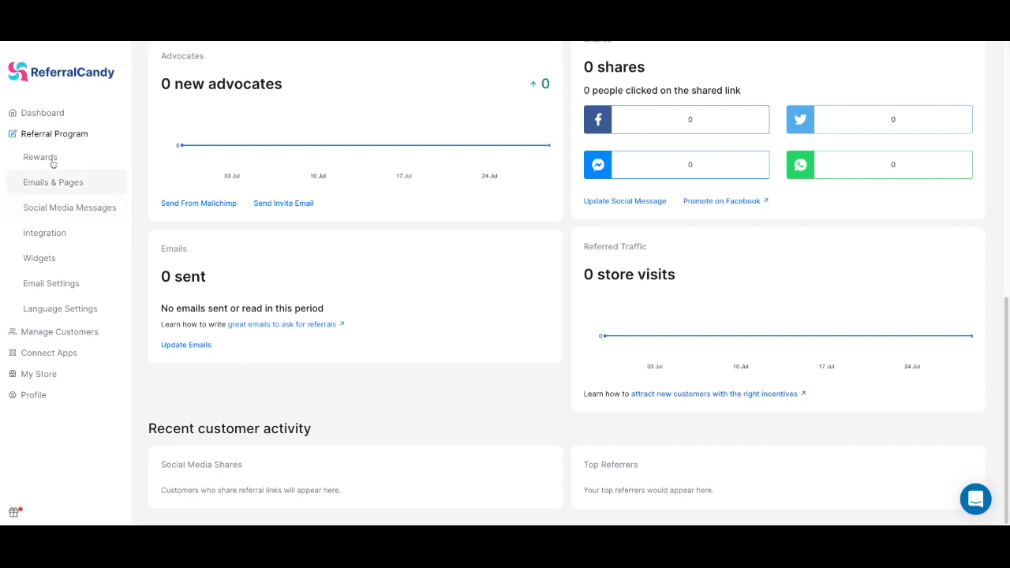
pyautogui.click(38, 157)
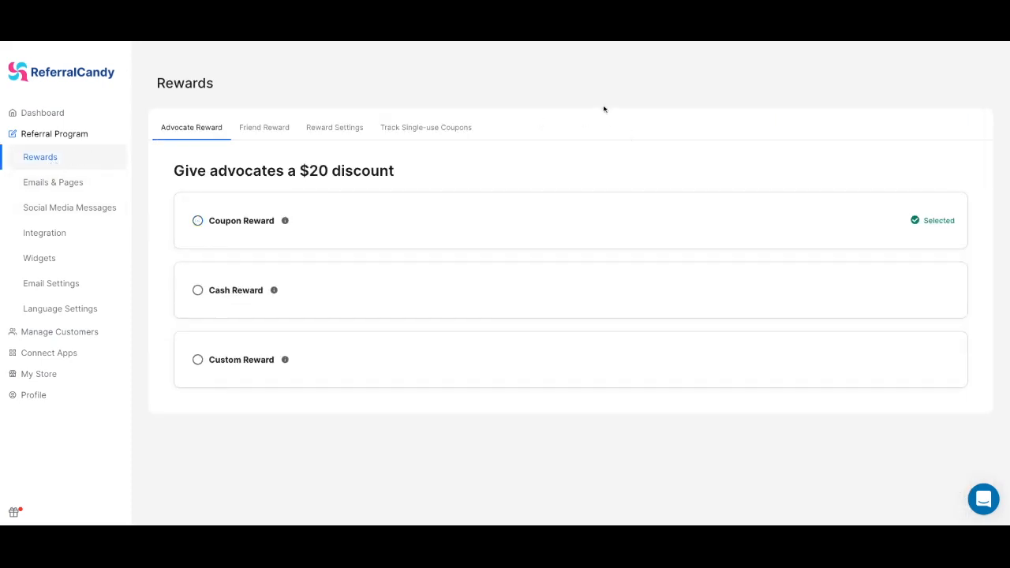
pyautogui.moveTo(202, 103)
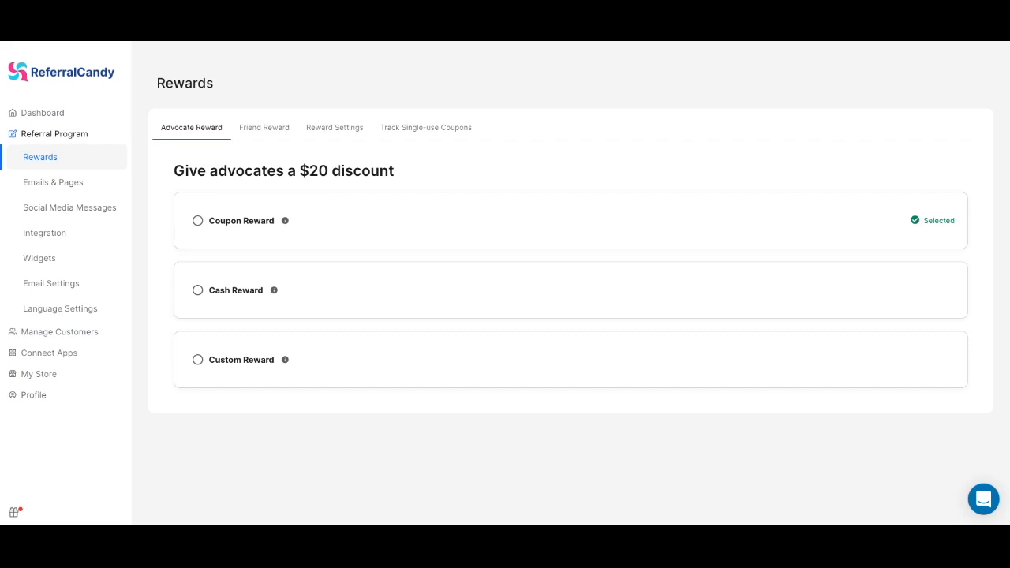
pyautogui.moveTo(265, 165)
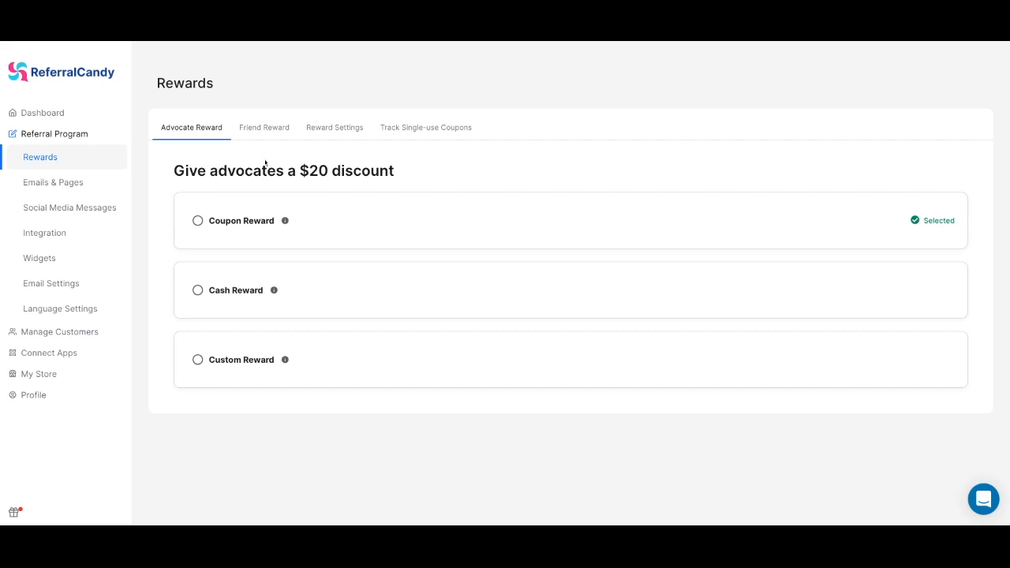
pyautogui.moveTo(314, 219)
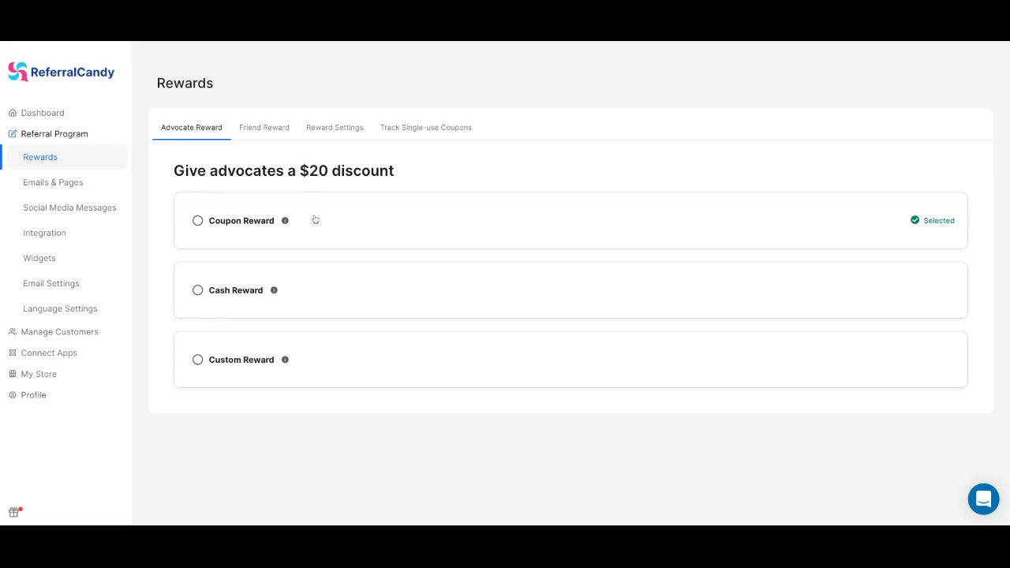
pyautogui.moveTo(331, 285)
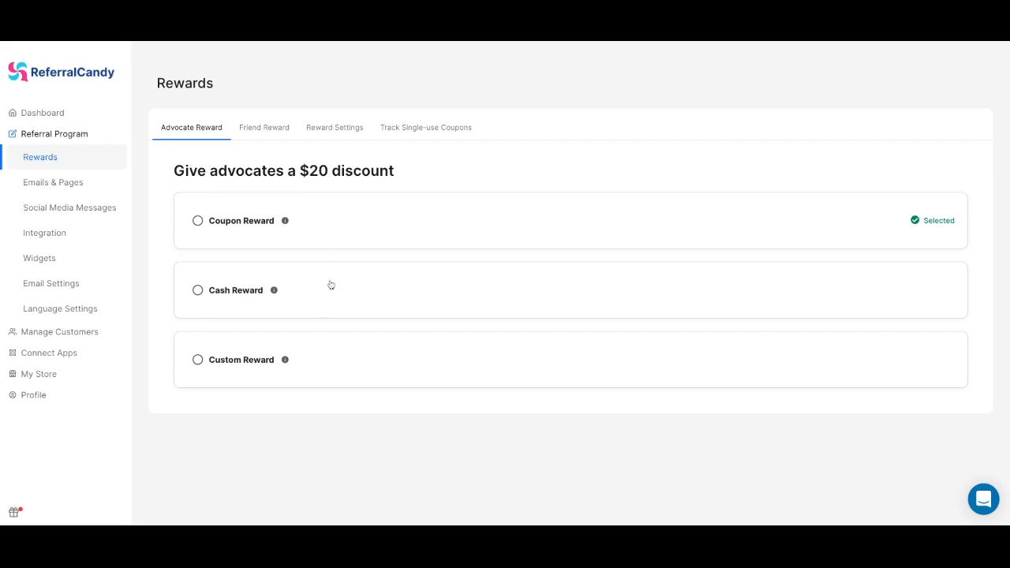
pyautogui.moveTo(350, 359)
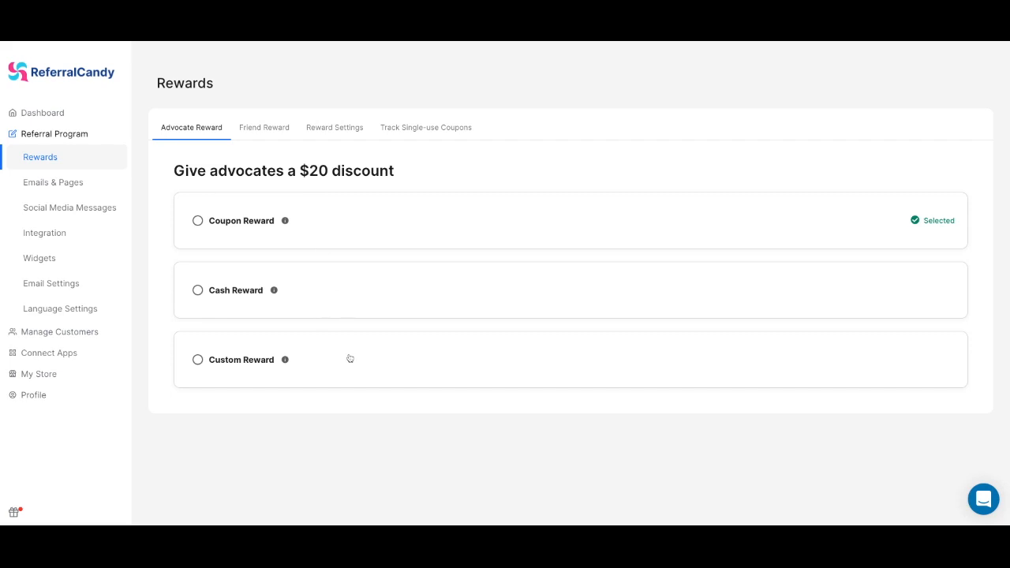
pyautogui.moveTo(248, 220)
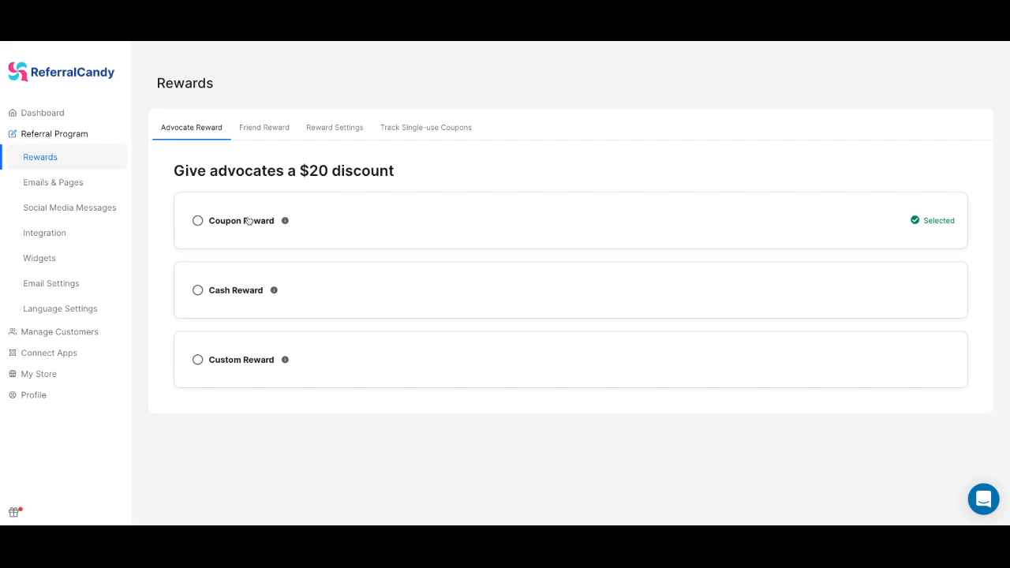
# - Give the advocate coupon a $50 minimum order and a 60-day expiry
pyautogui.click(198, 220)
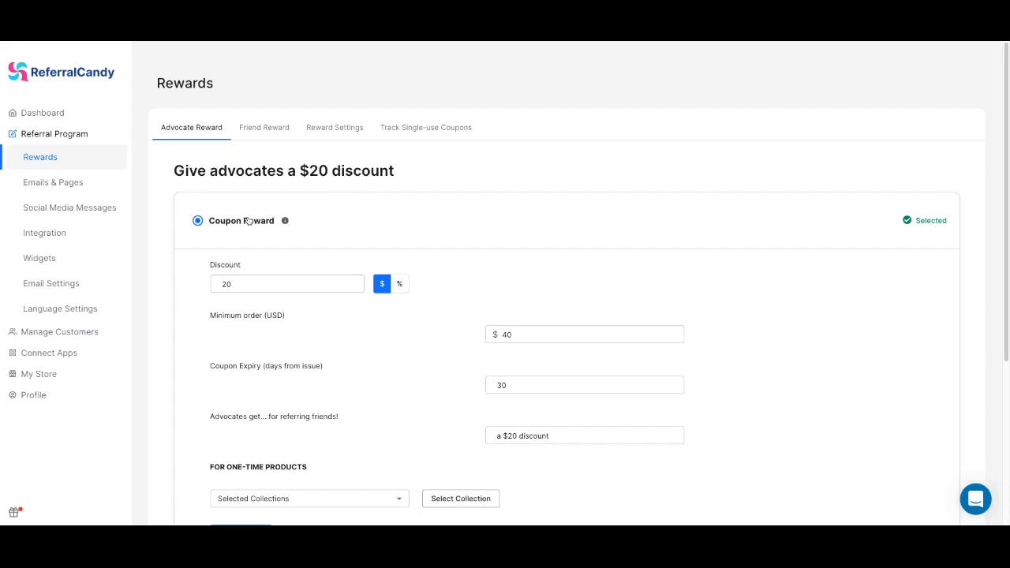
pyautogui.scroll(-3)
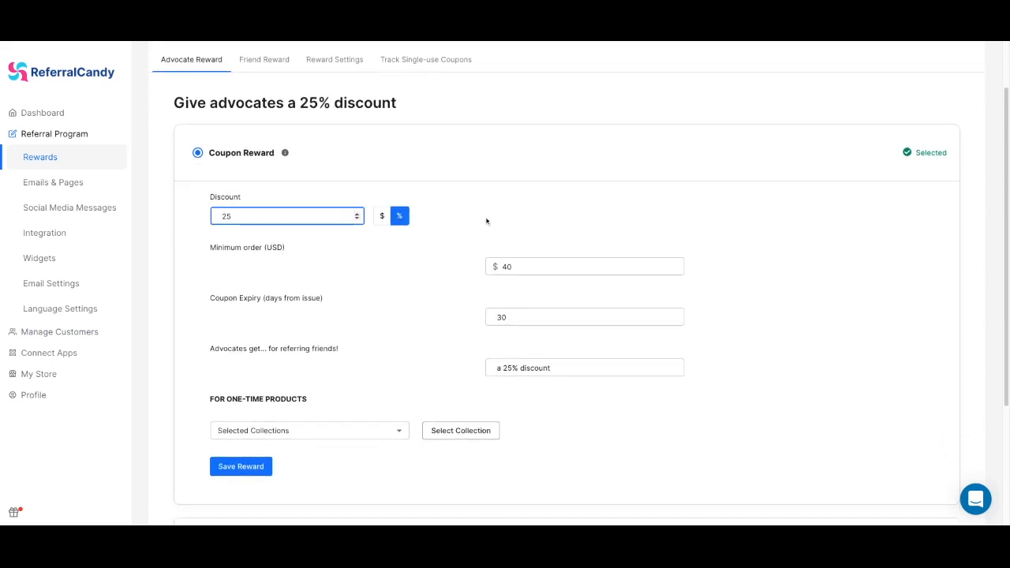
pyautogui.click(584, 266)
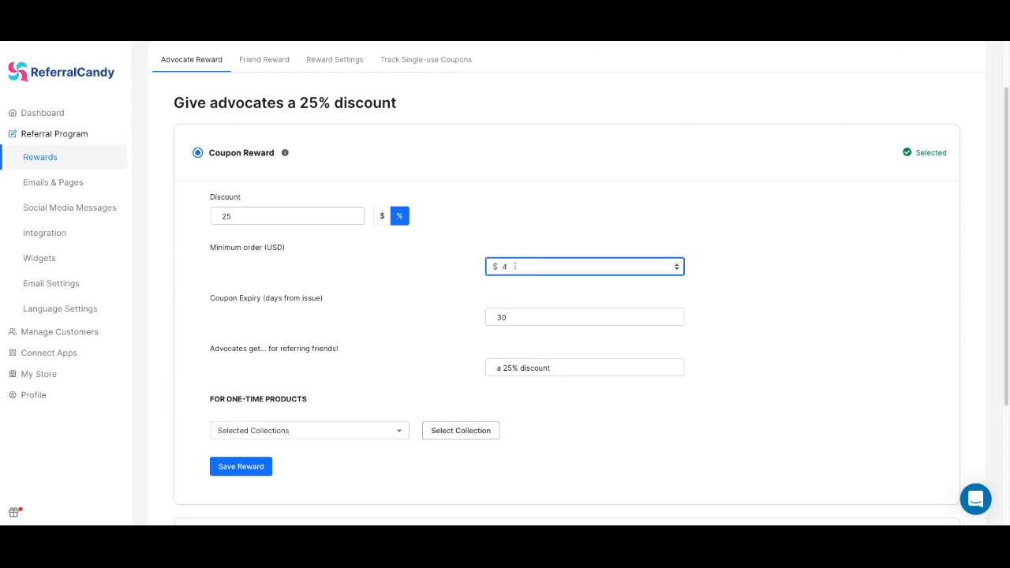
pyautogui.write('50')
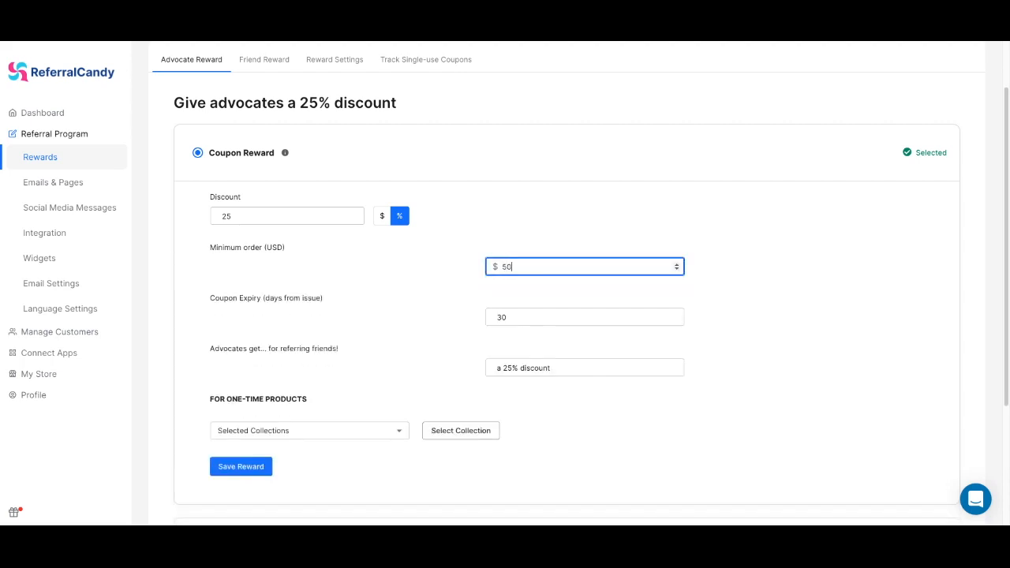
pyautogui.click(584, 316)
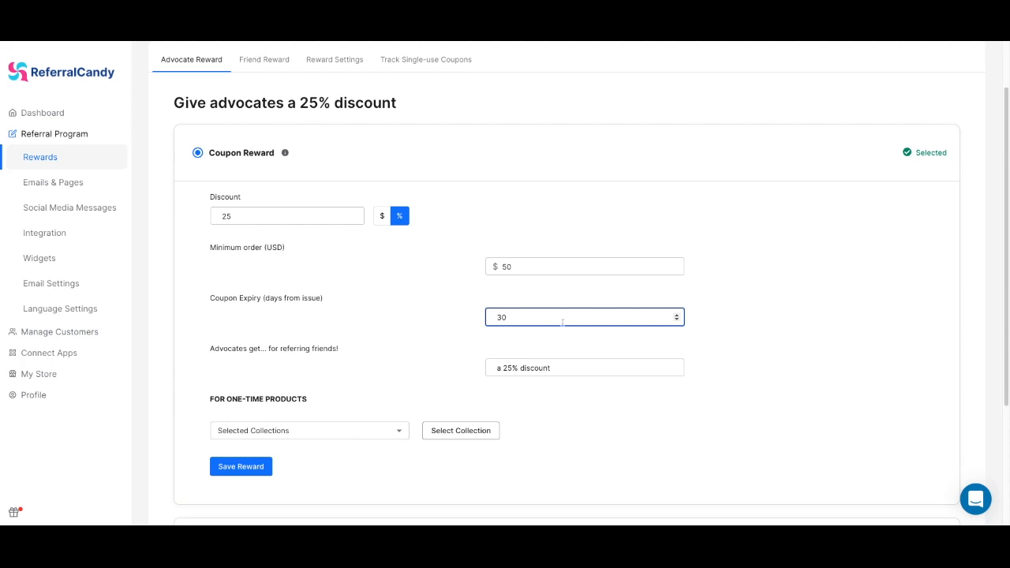
pyautogui.write('60')
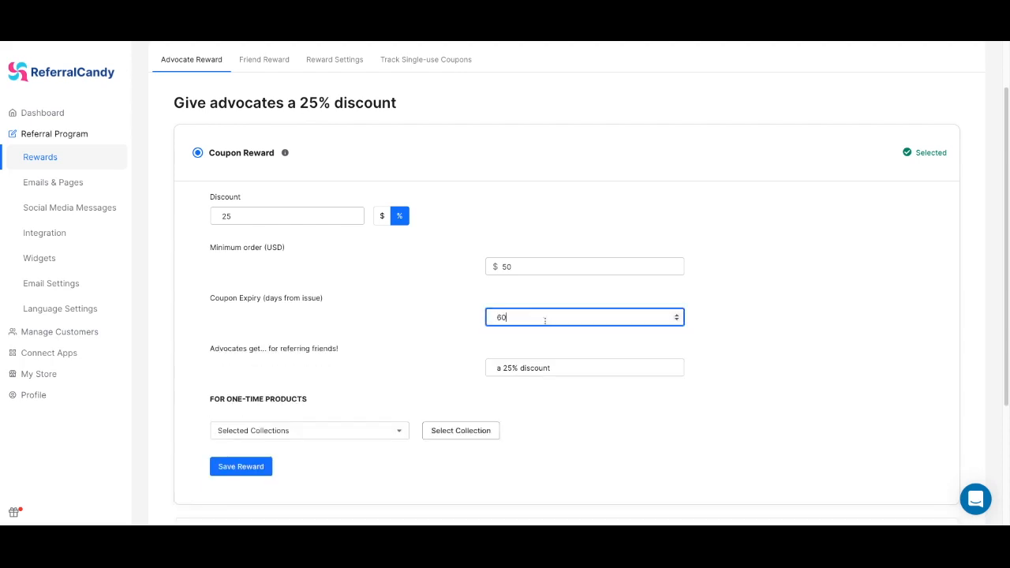
# - Review the collection scope for one-time products, then close the collections picker
pyautogui.scroll(-3)
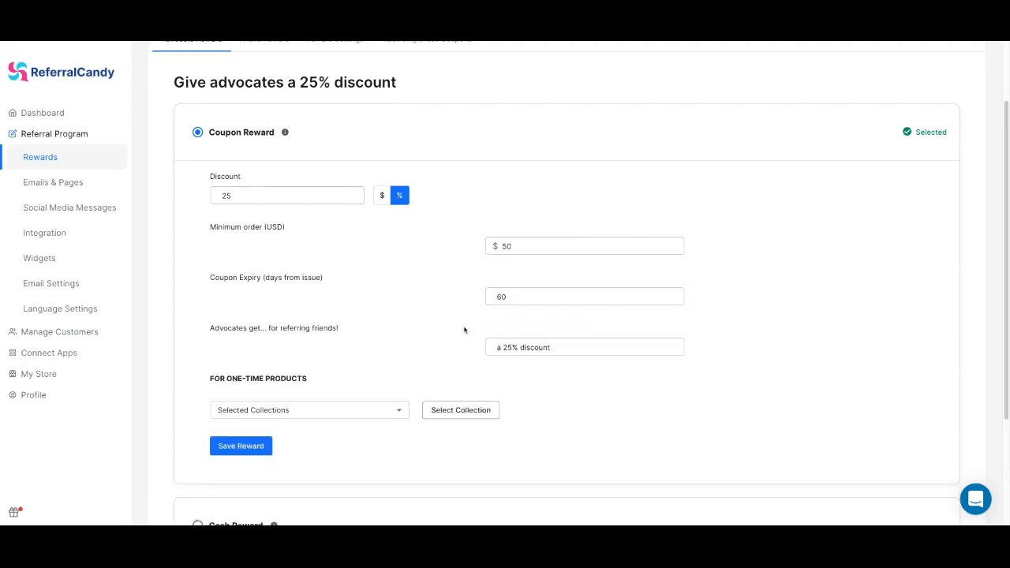
pyautogui.click(308, 409)
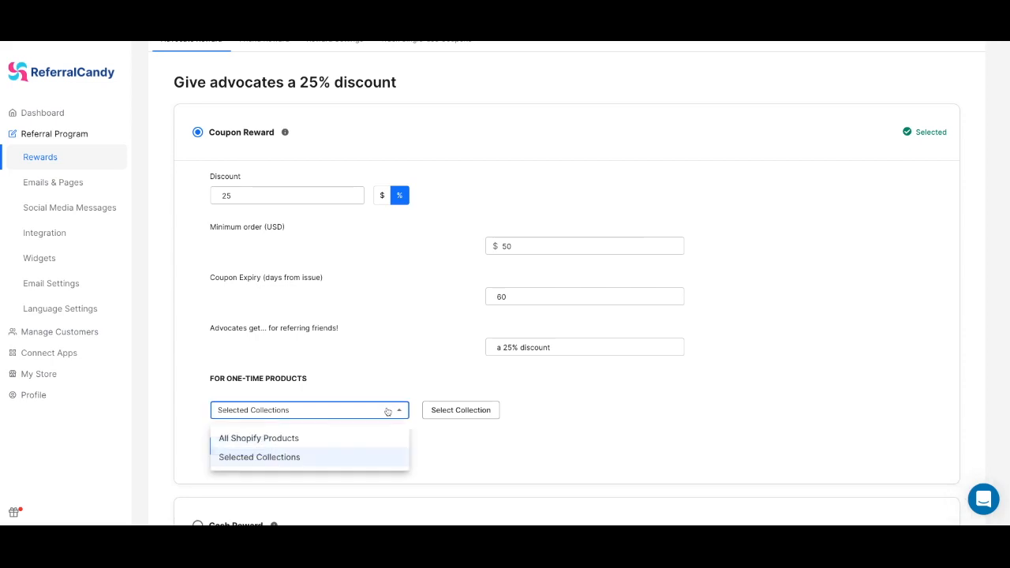
pyautogui.moveTo(444, 416)
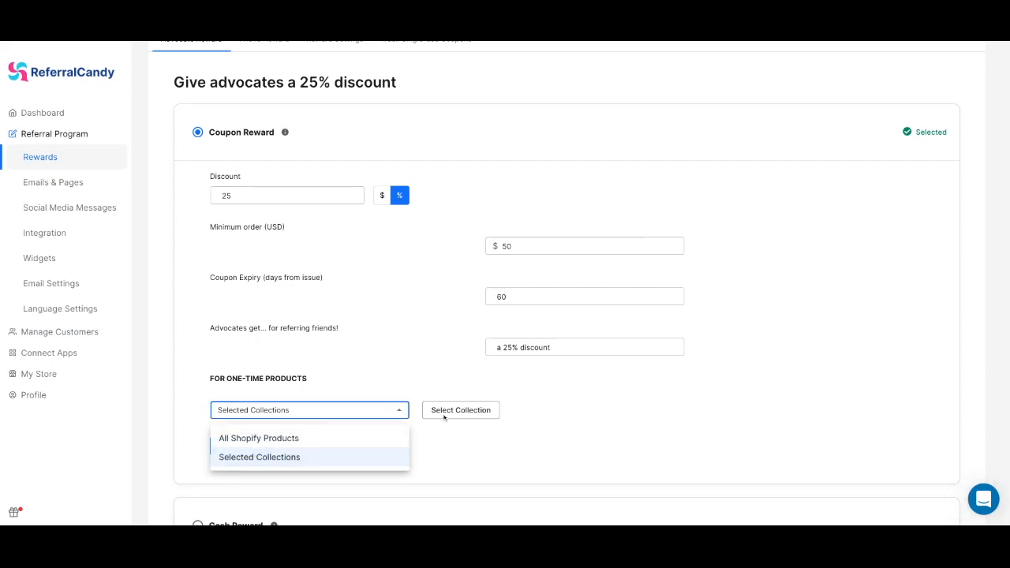
pyautogui.click(460, 410)
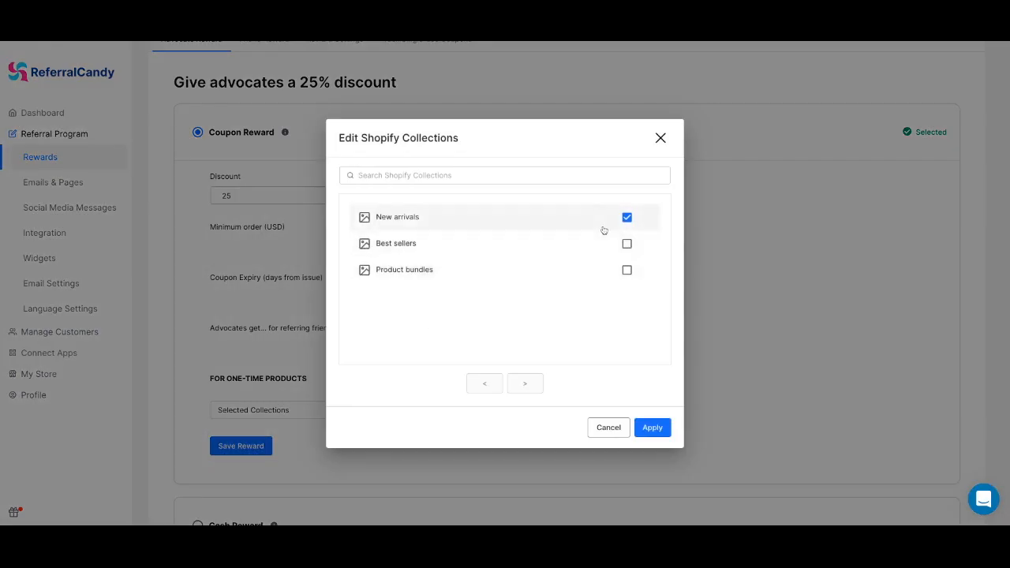
pyautogui.moveTo(591, 318)
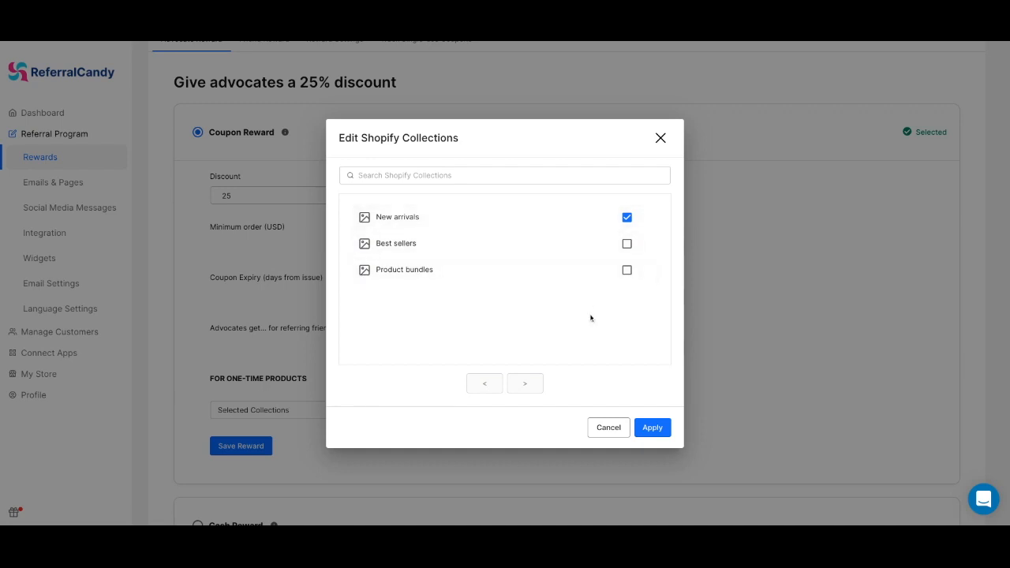
pyautogui.click(652, 427)
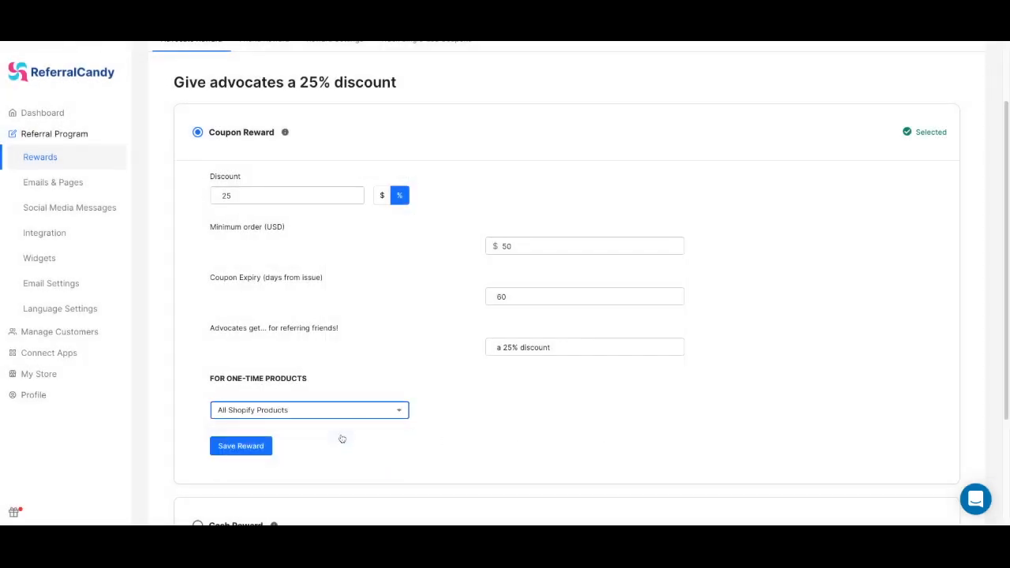
# - Save the advocate coupon, then enter a 25% cash reward of the friend's purchase
pyautogui.click(241, 446)
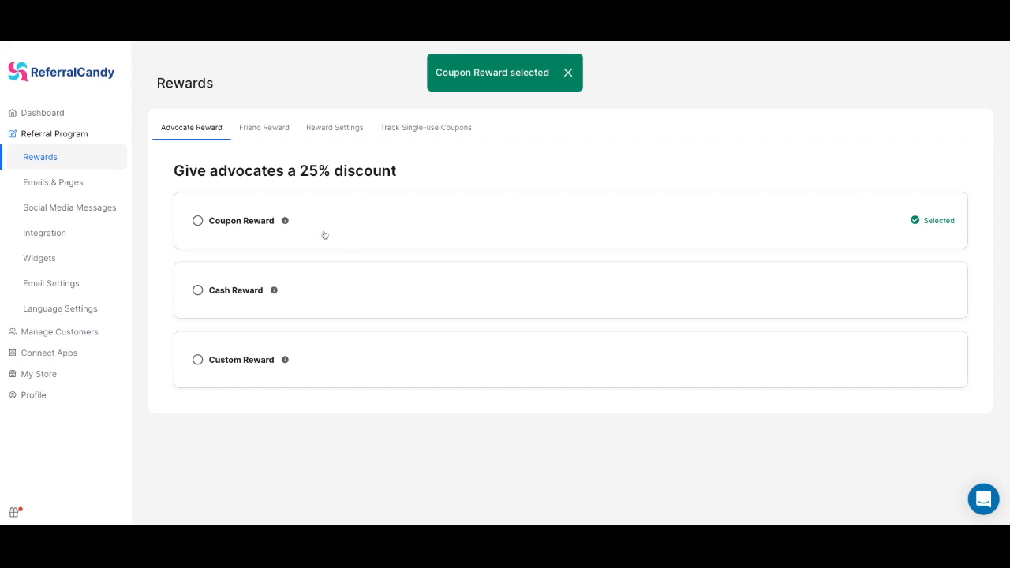
pyautogui.moveTo(275, 291)
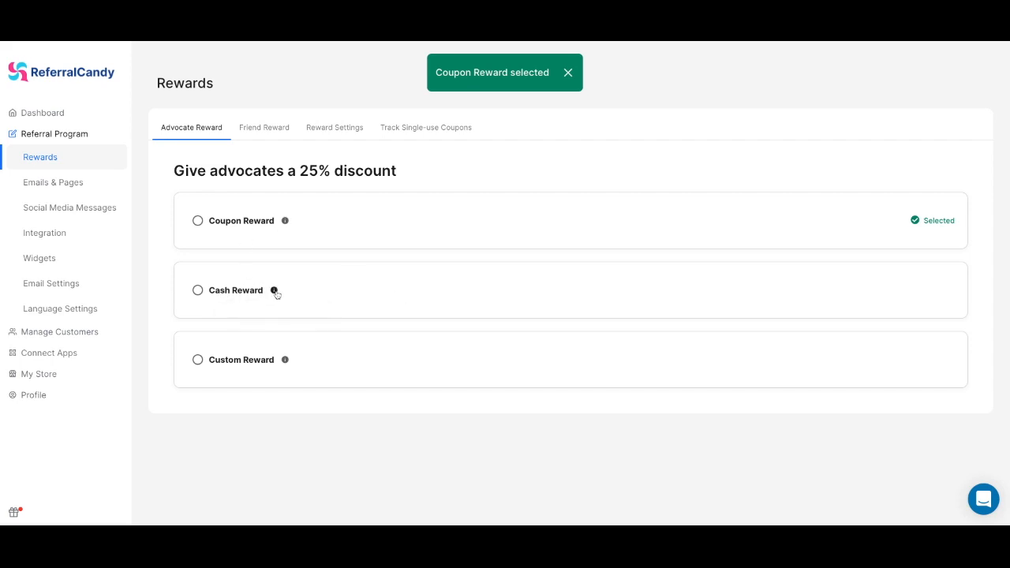
pyautogui.click(198, 290)
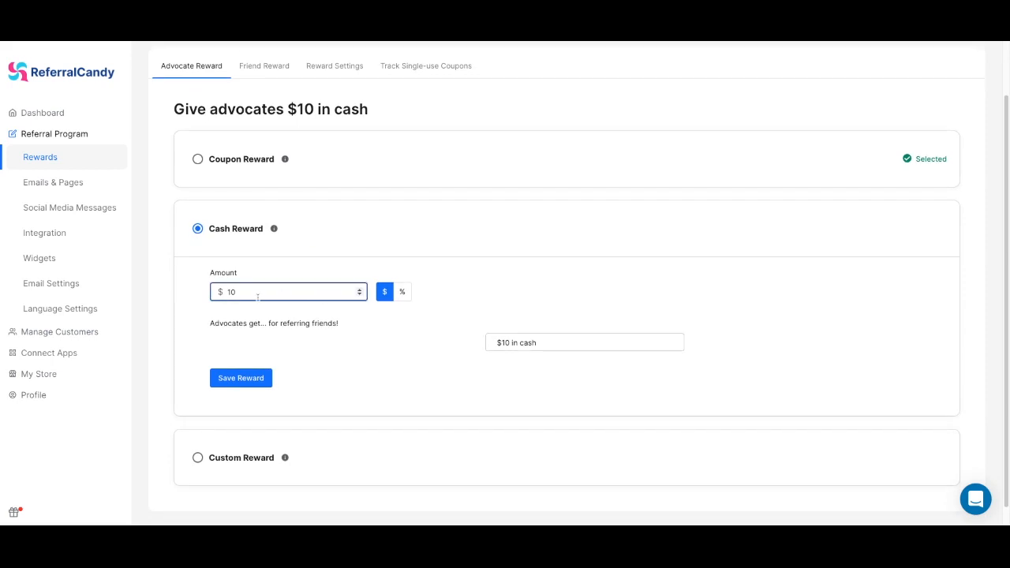
pyautogui.click(402, 291)
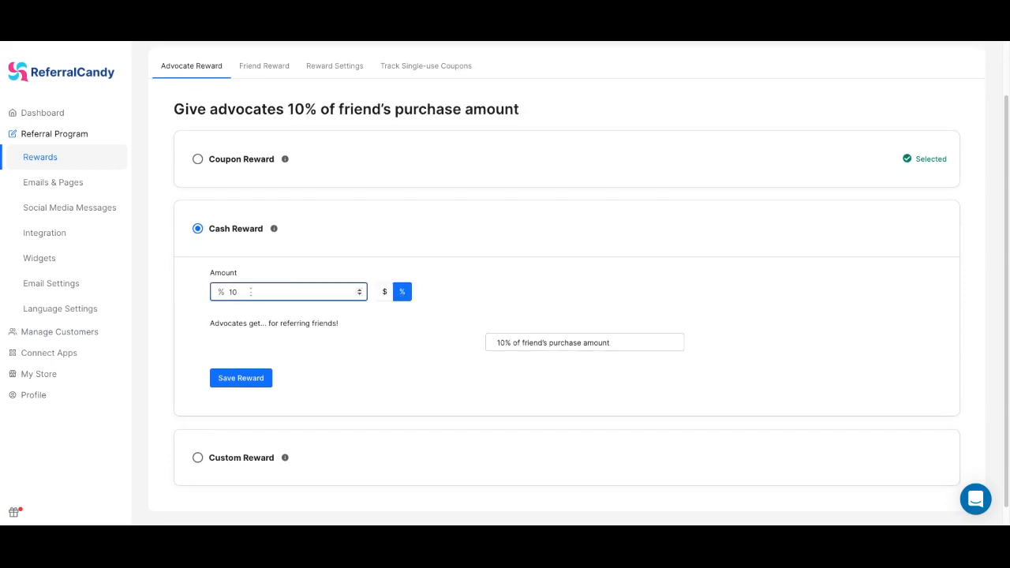
pyautogui.click(284, 291)
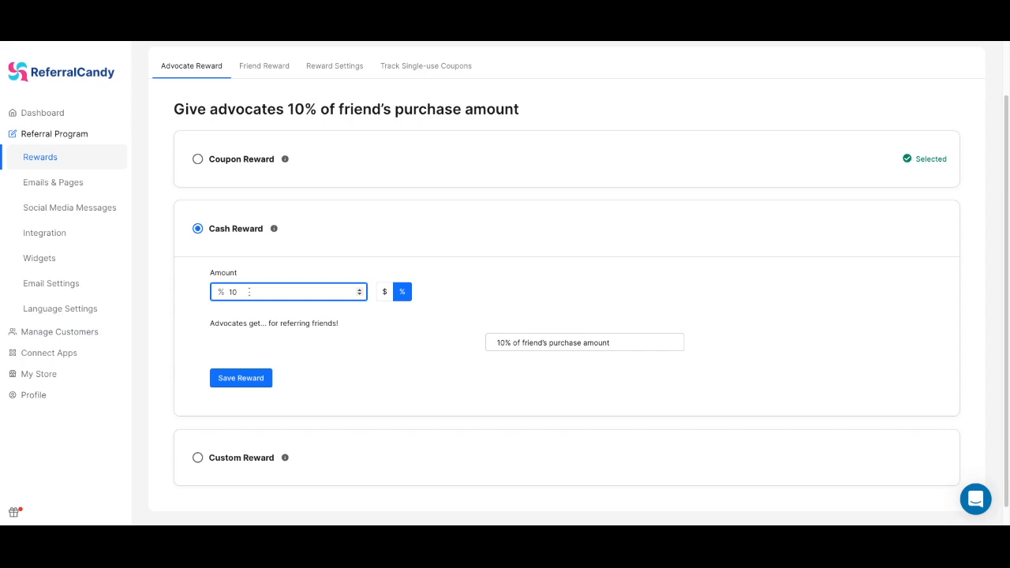
pyautogui.write('25')
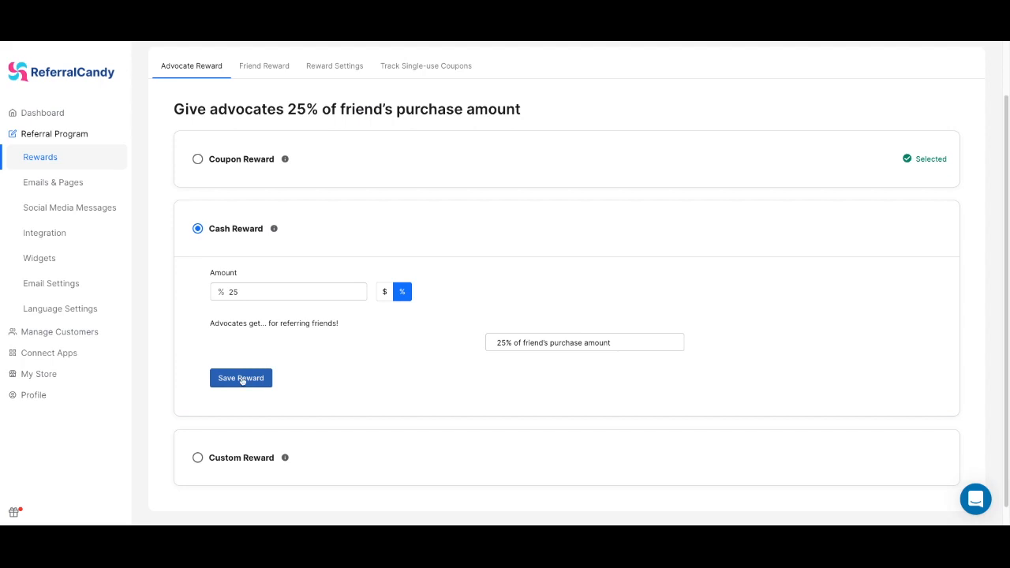
pyautogui.moveTo(242, 382)
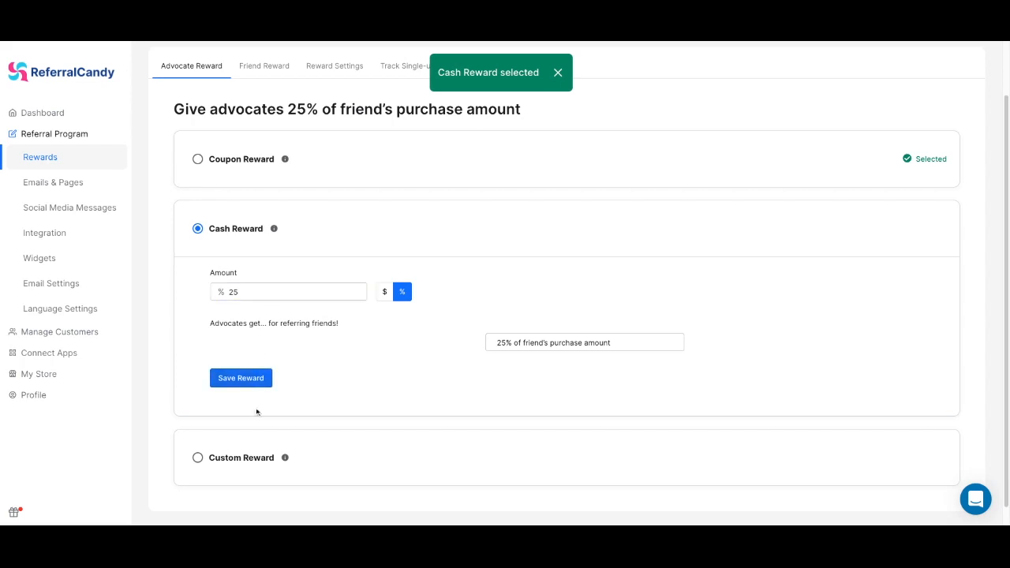
# - Preview the 'A free gift' custom reward, then switch to the Friend Reward tab
pyautogui.click(197, 458)
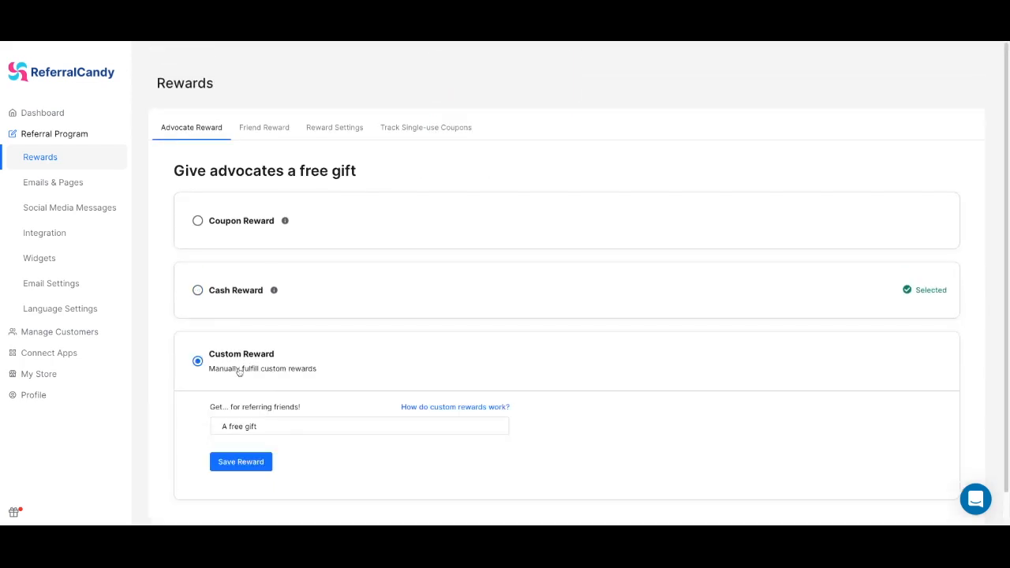
pyautogui.moveTo(306, 379)
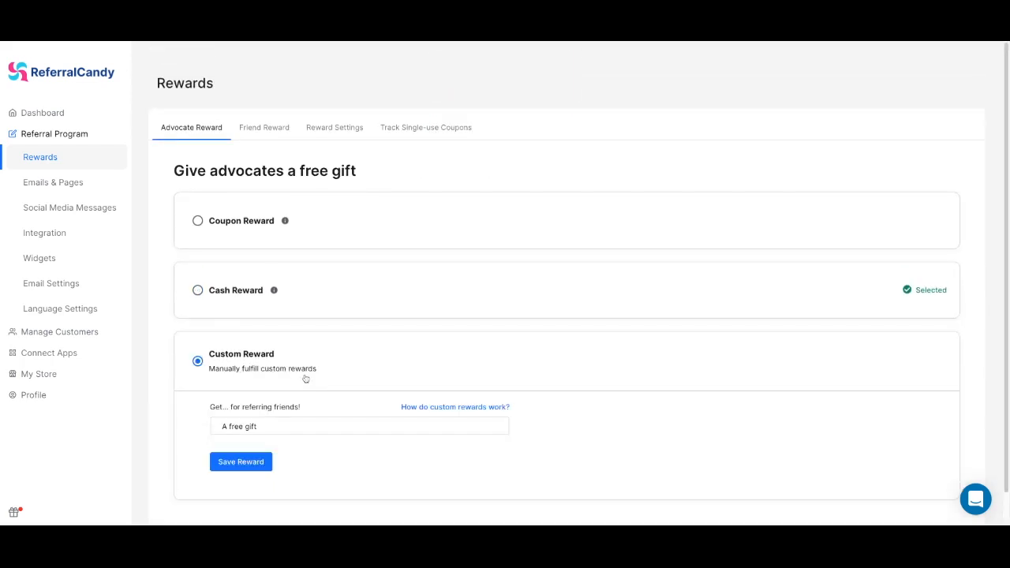
pyautogui.click(359, 426)
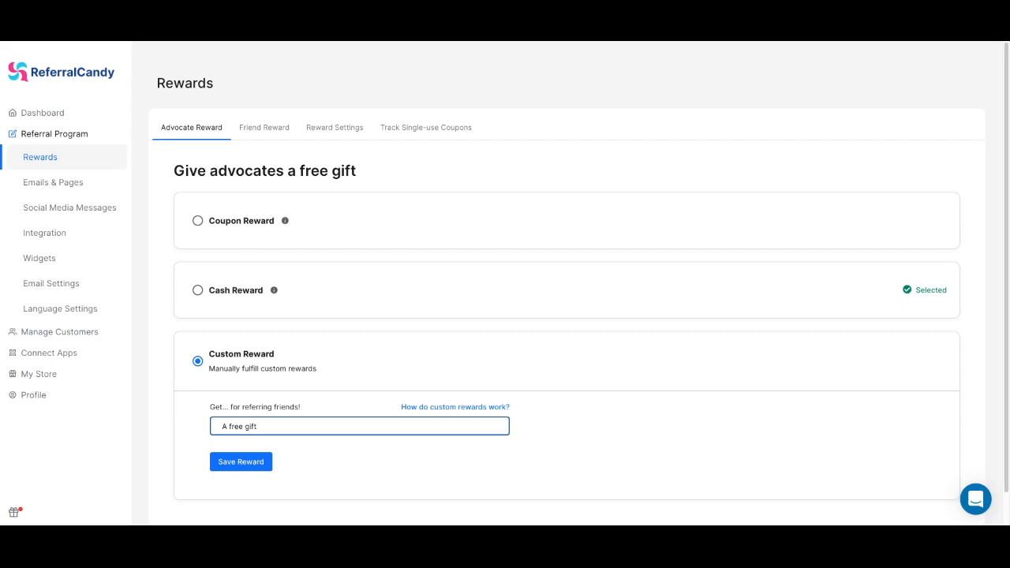
pyautogui.click(264, 127)
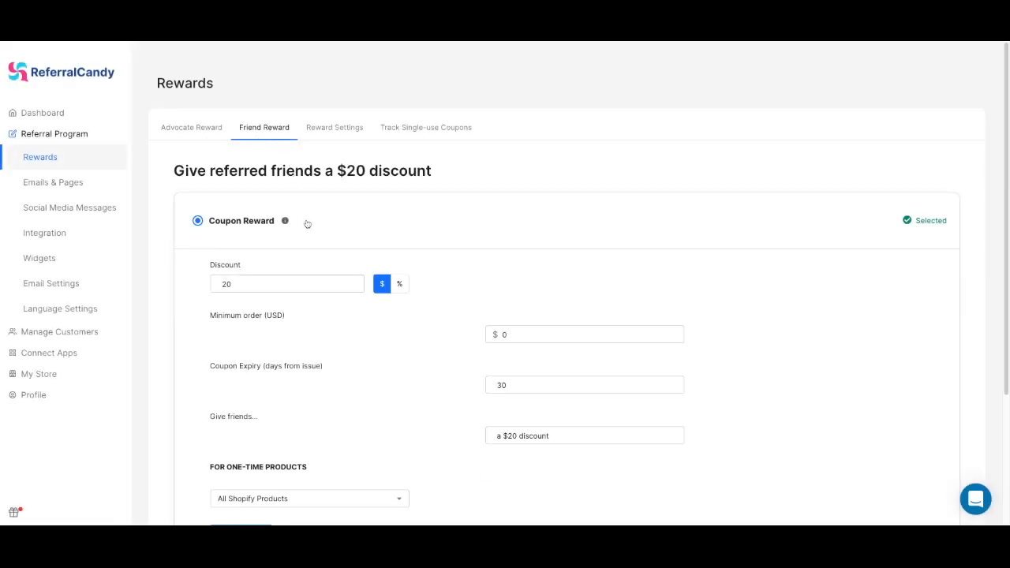
# - Set the friend coupon to 25% off with a $50 minimum order
pyautogui.click(197, 220)
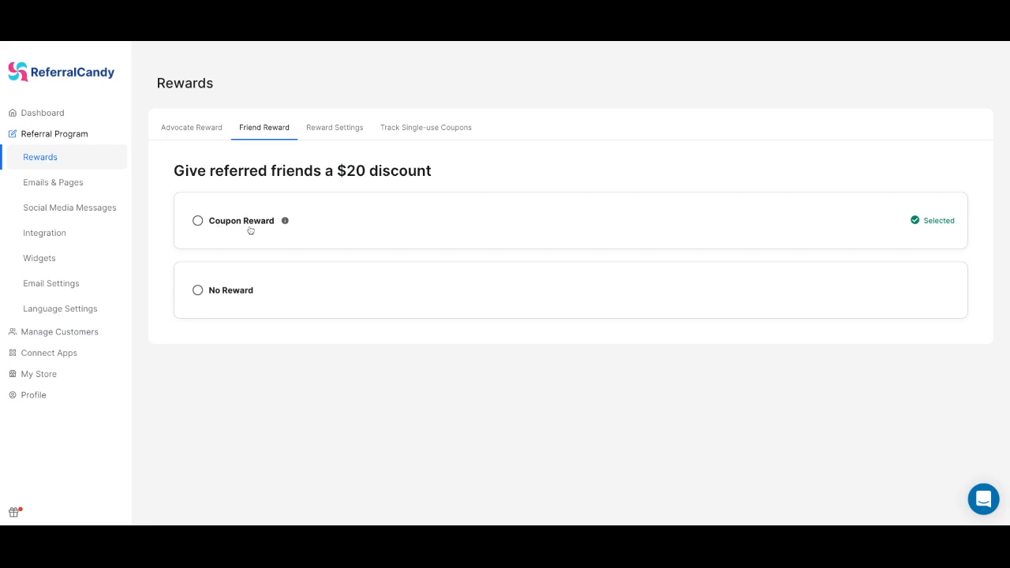
pyautogui.moveTo(248, 306)
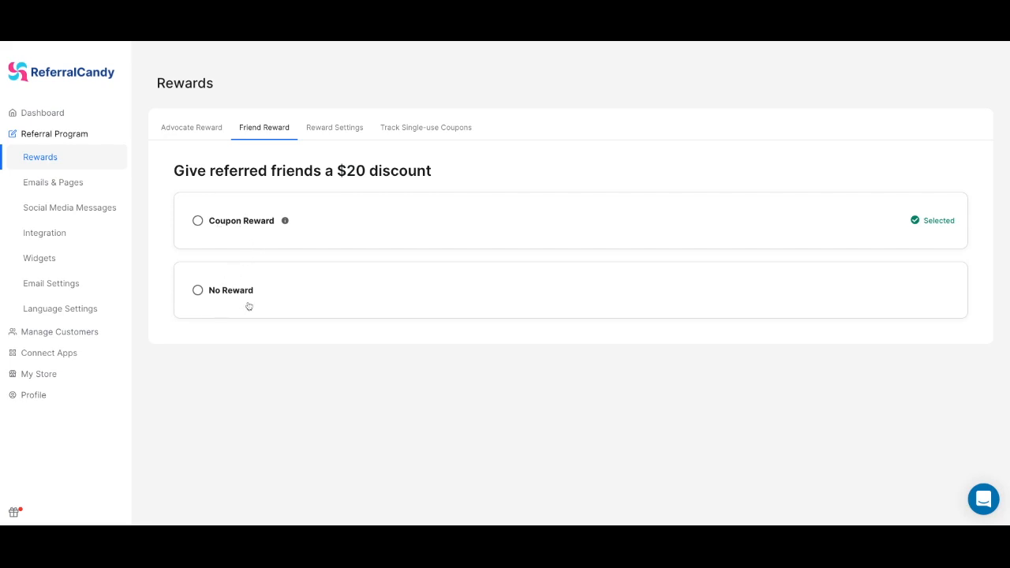
pyautogui.moveTo(249, 306)
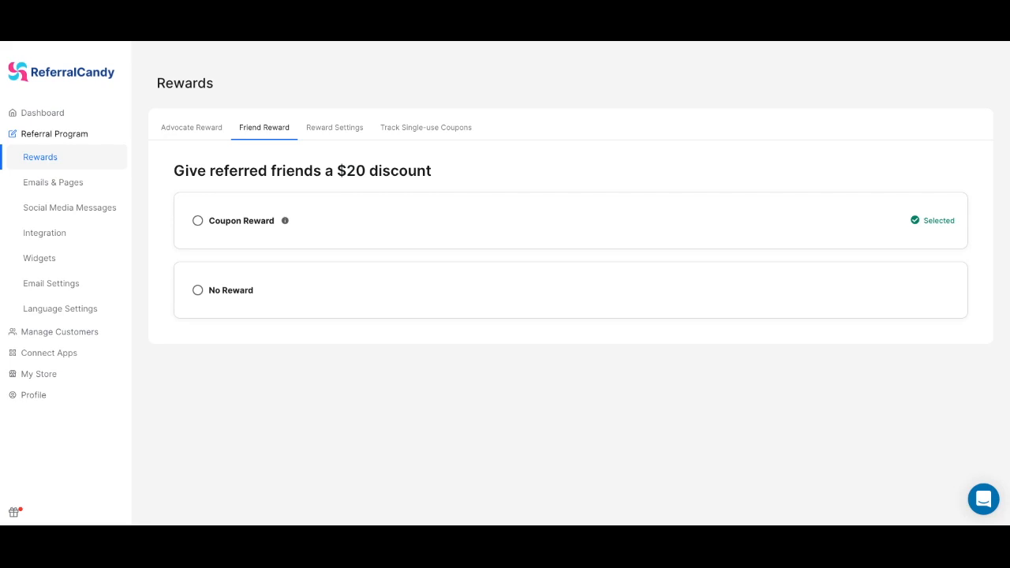
pyautogui.click(198, 220)
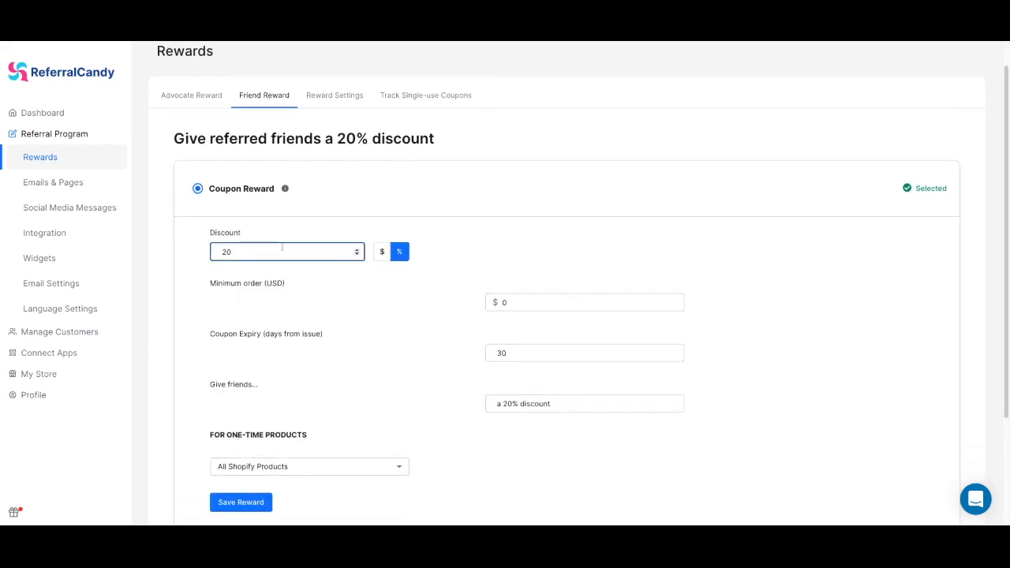
pyautogui.write('25')
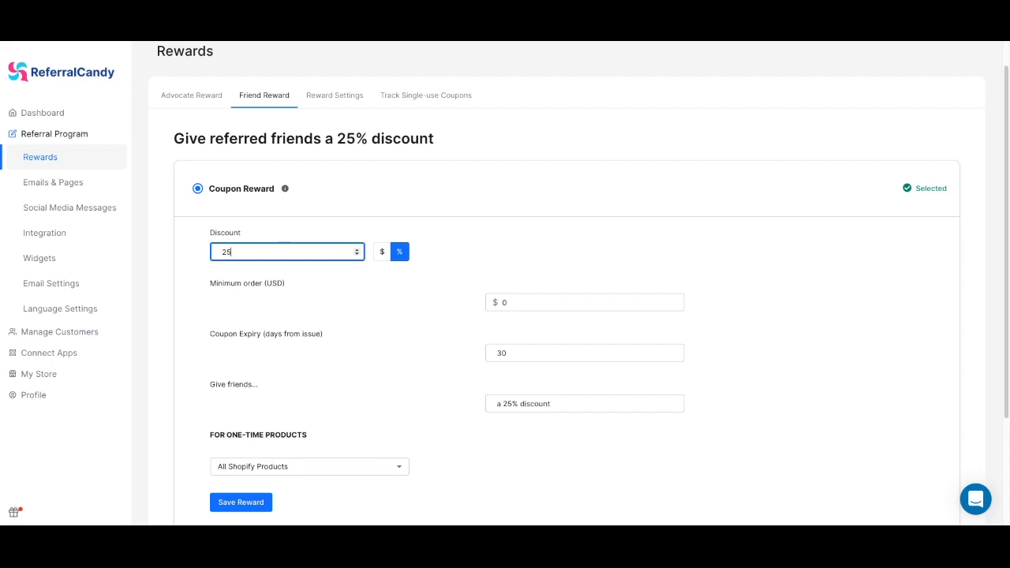
pyautogui.click(584, 303)
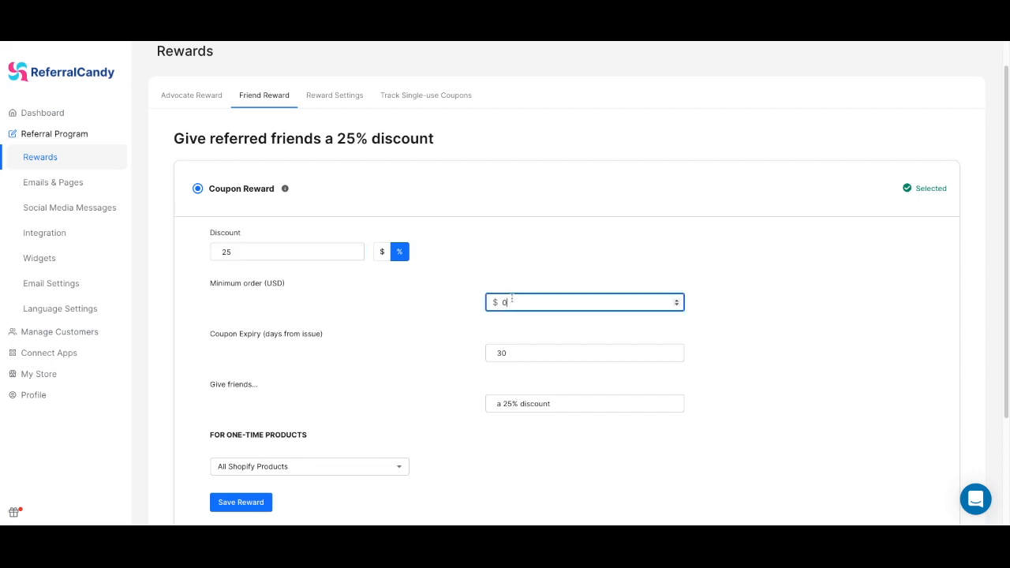
pyautogui.write('50')
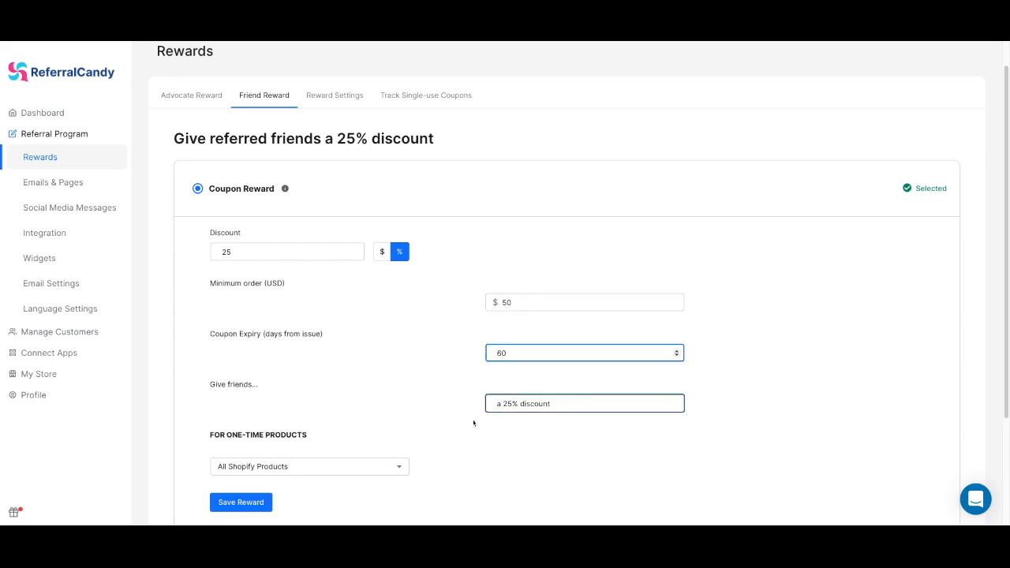
pyautogui.scroll(-3)
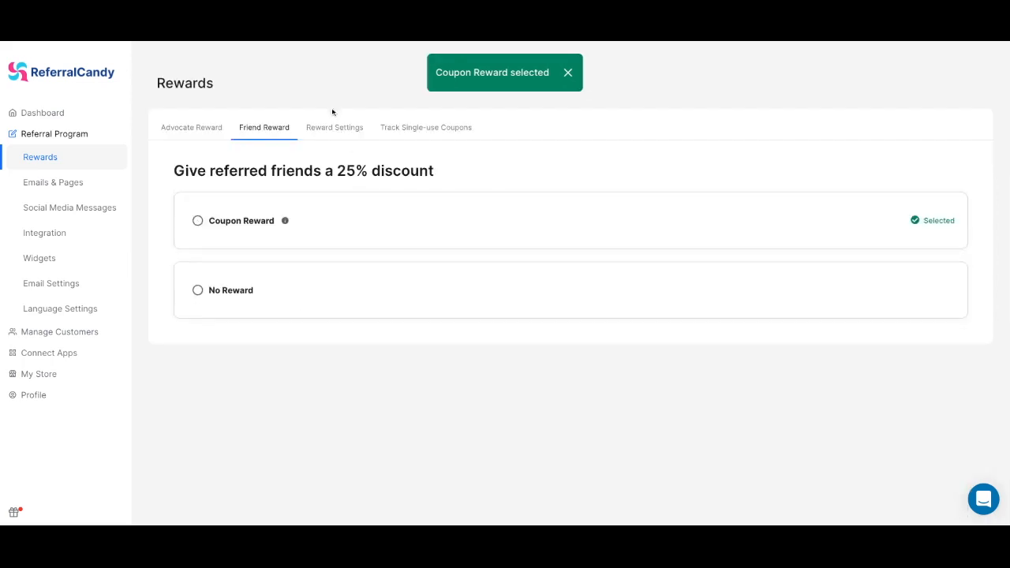
# - Set the purchase review period to 10 days on the Reward Settings tab
pyautogui.click(334, 127)
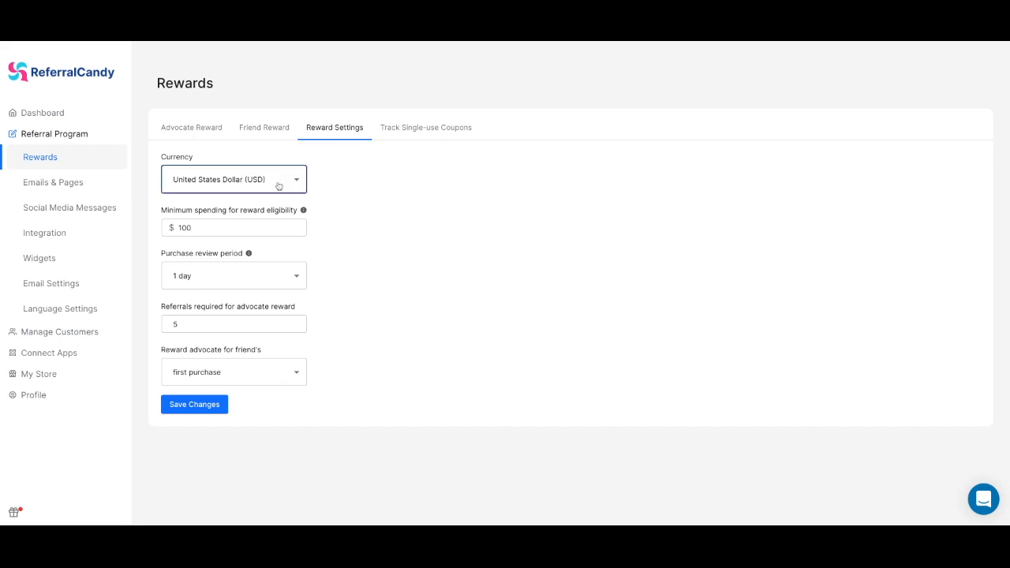
pyautogui.moveTo(255, 186)
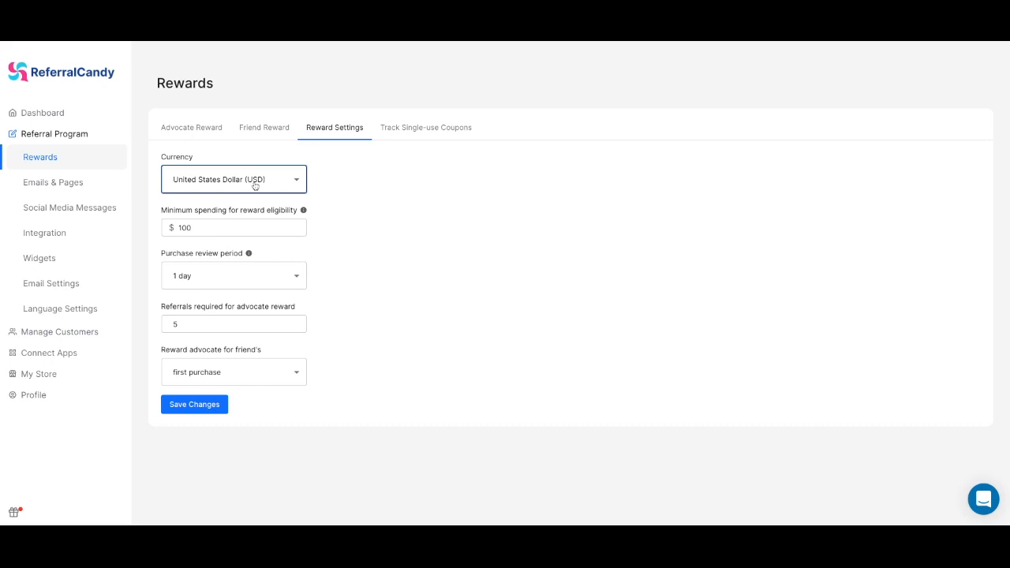
pyautogui.click(232, 227)
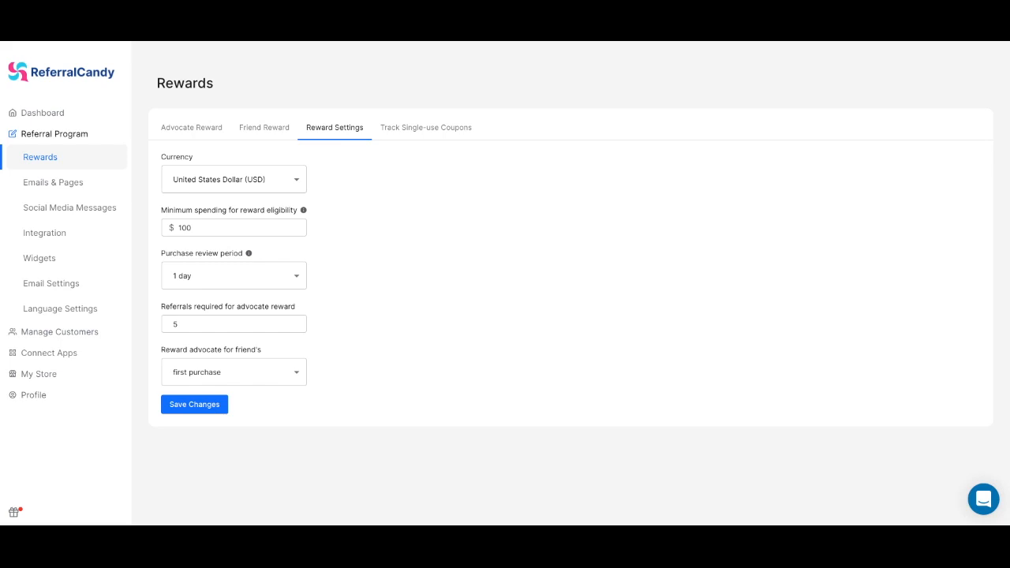
pyautogui.moveTo(316, 265)
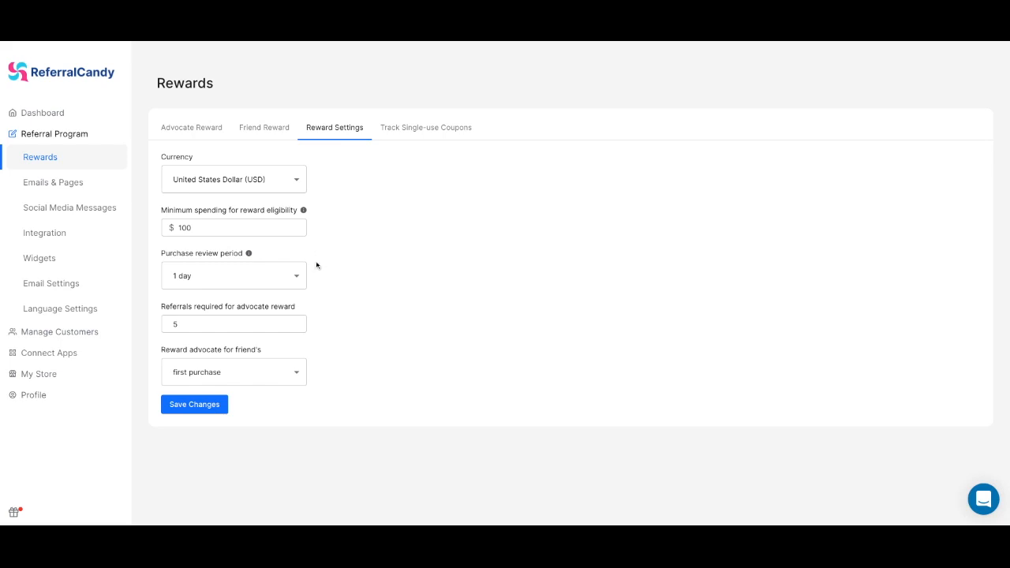
pyautogui.moveTo(224, 259)
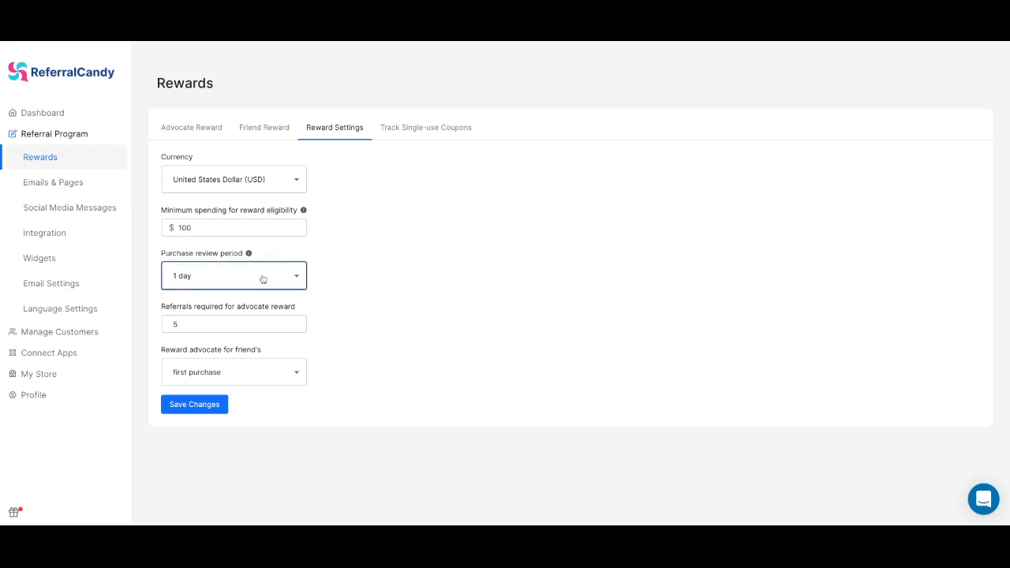
pyautogui.click(233, 275)
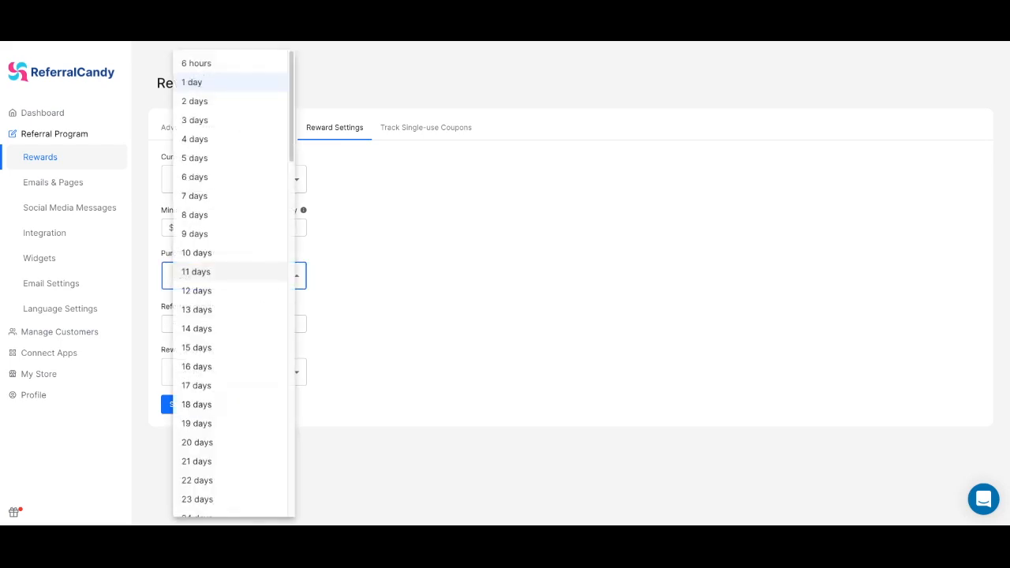
pyautogui.moveTo(245, 236)
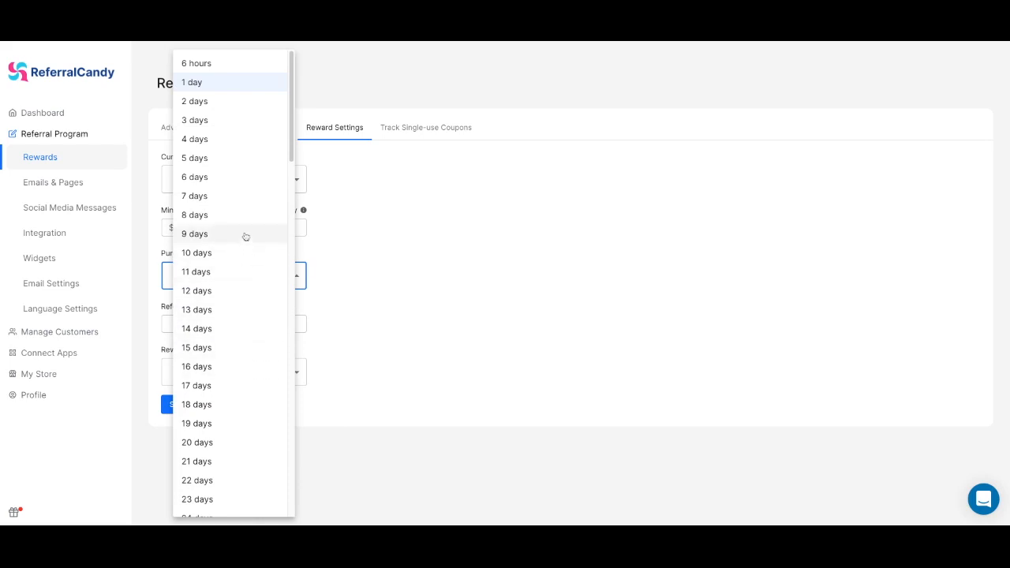
pyautogui.click(196, 252)
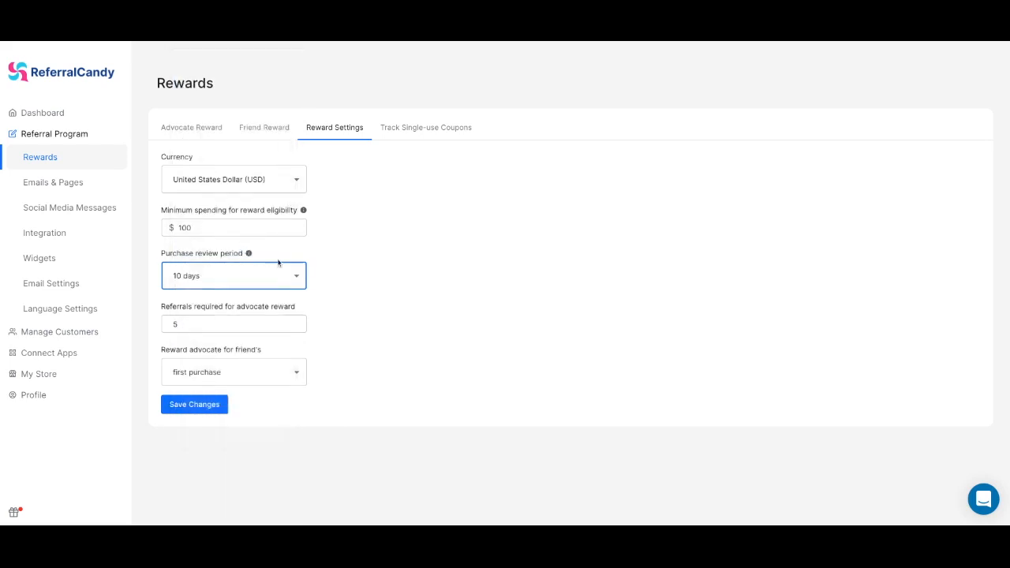
# - Require 1 referral, reward every friend purchase, and save the settings
pyautogui.click(233, 324)
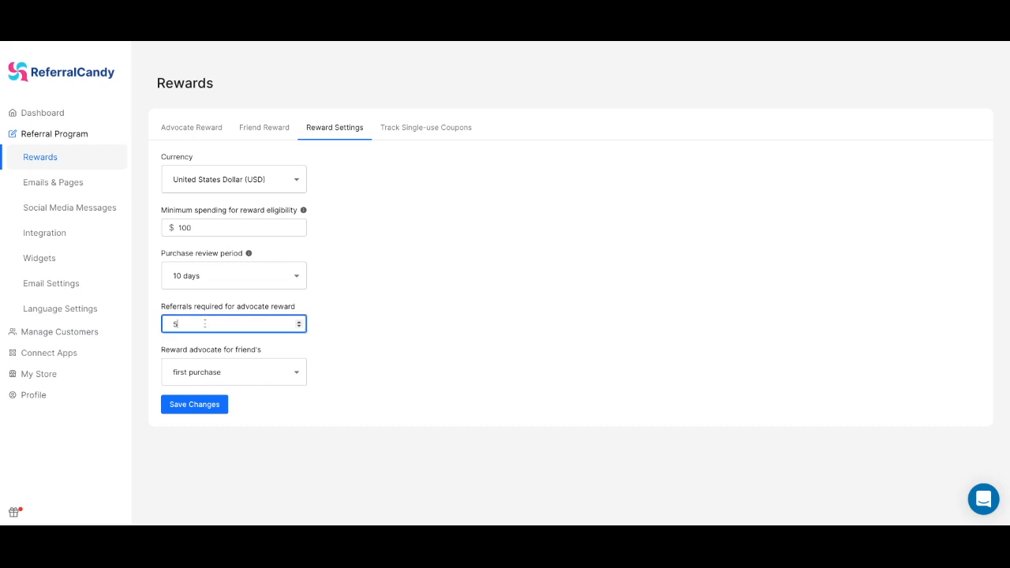
pyautogui.write('10')
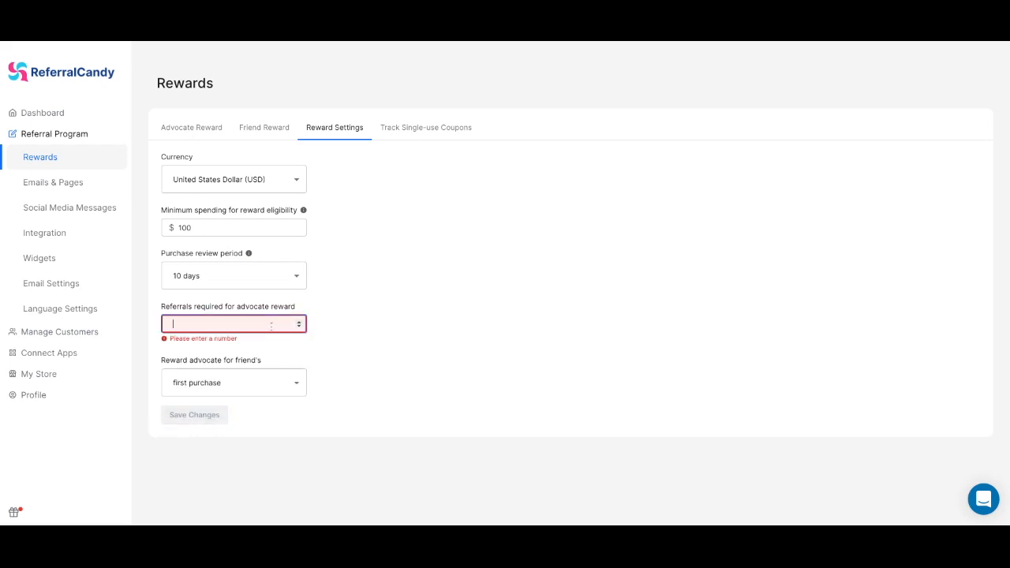
pyautogui.write('1')
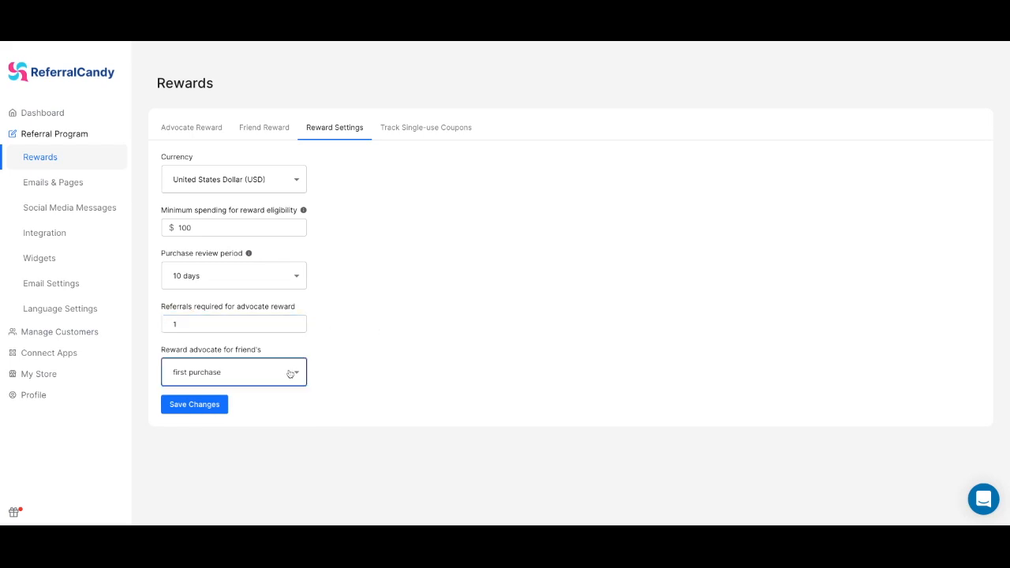
pyautogui.click(234, 372)
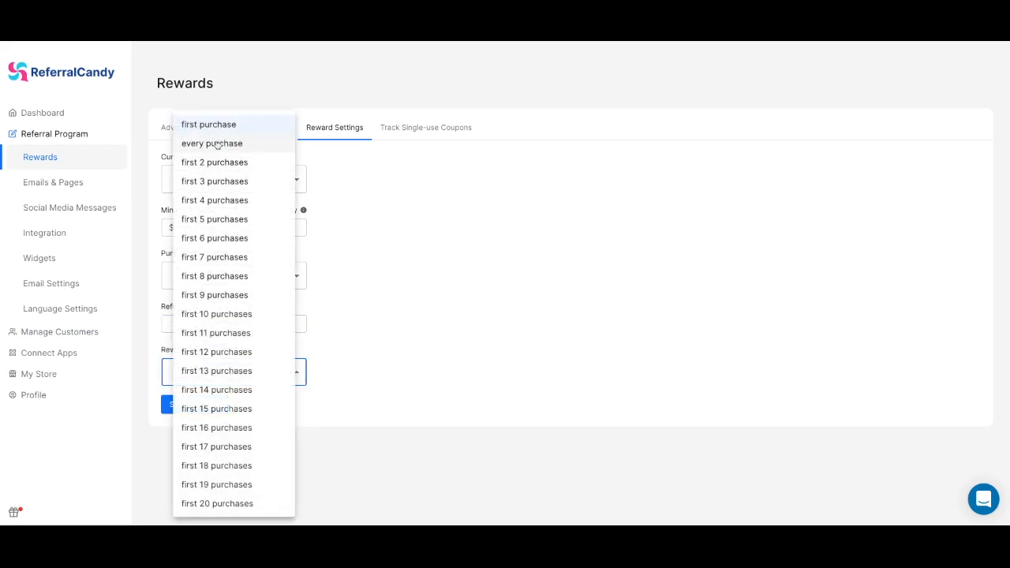
pyautogui.click(212, 143)
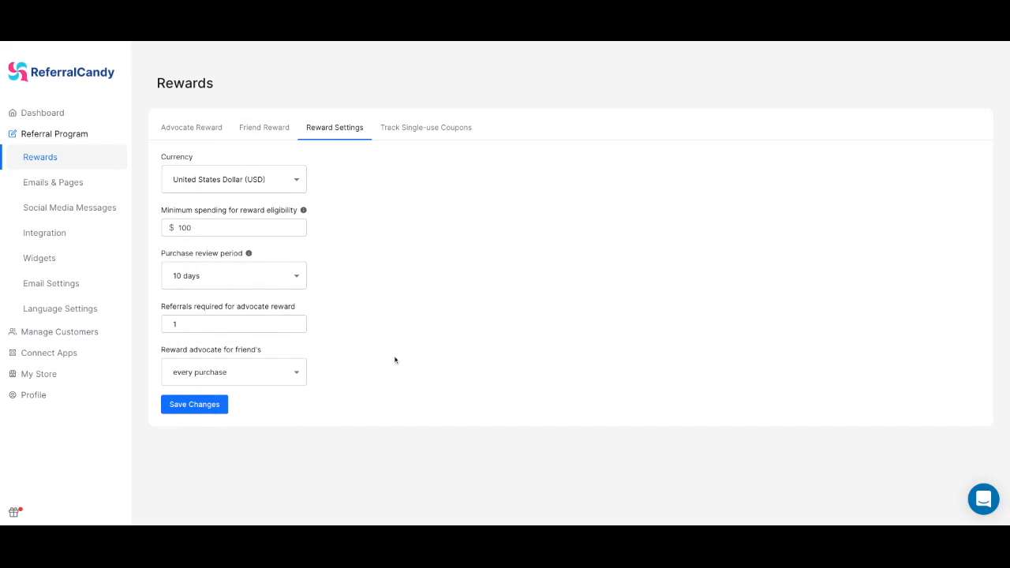
pyautogui.click(194, 404)
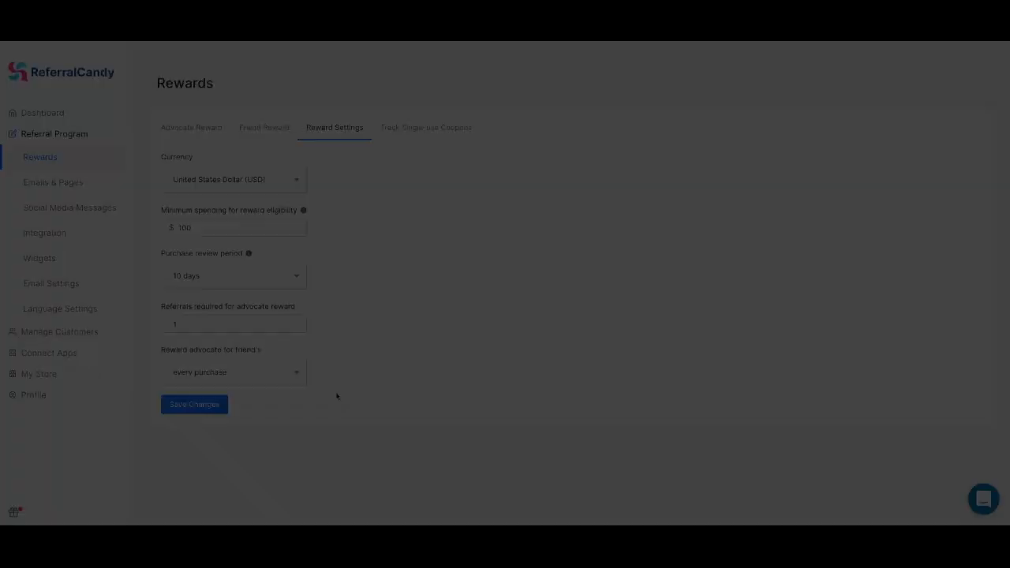
# - Upload a circle-cropped wave logo to the Simple theme
pyautogui.click(53, 183)
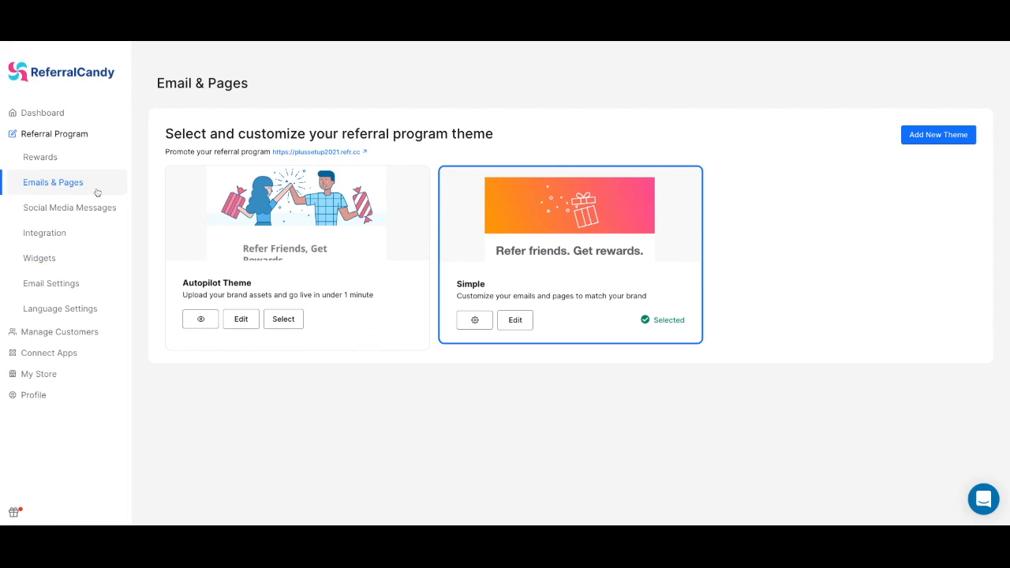
pyautogui.moveTo(123, 195)
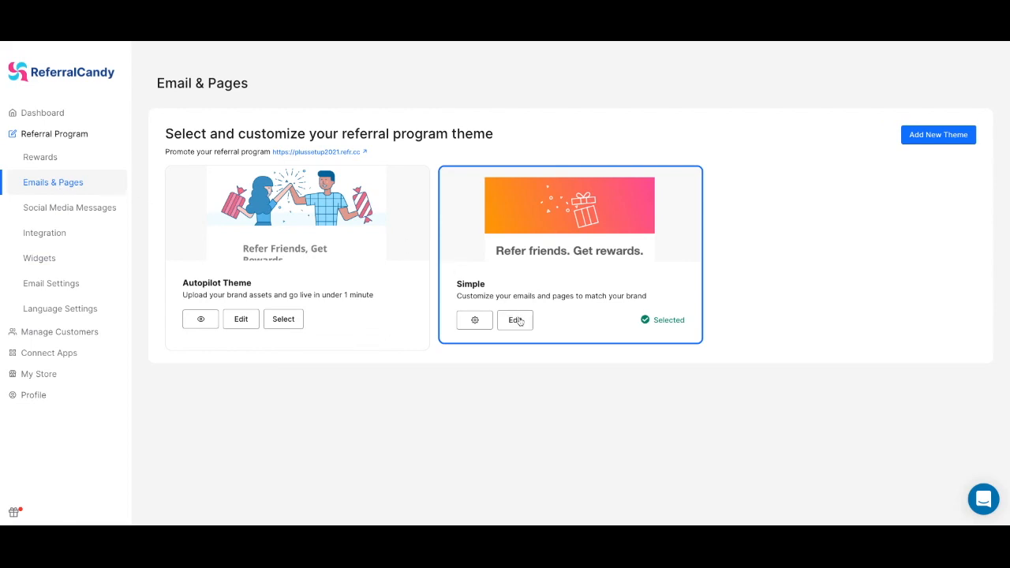
pyautogui.click(514, 320)
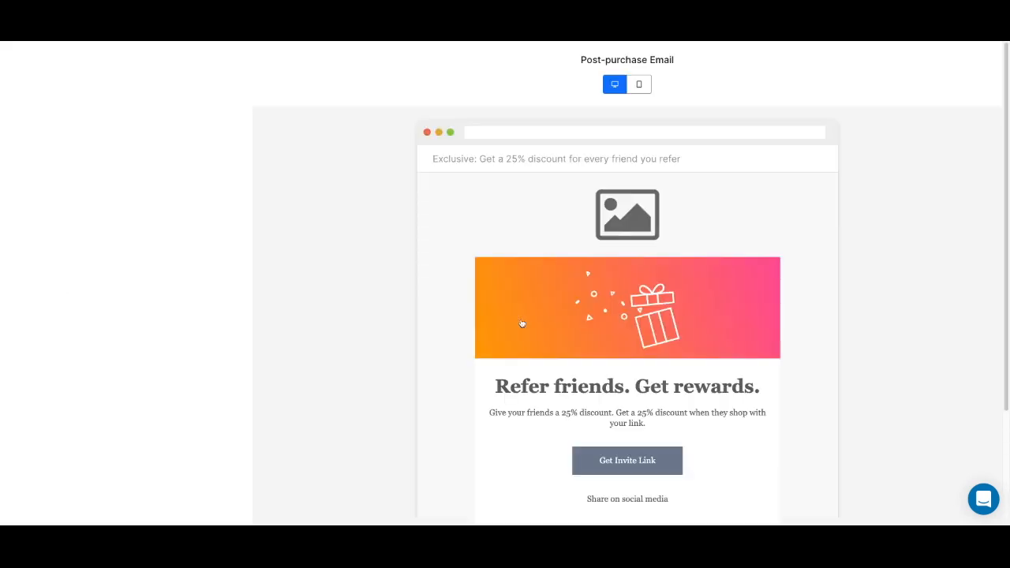
pyautogui.click(521, 323)
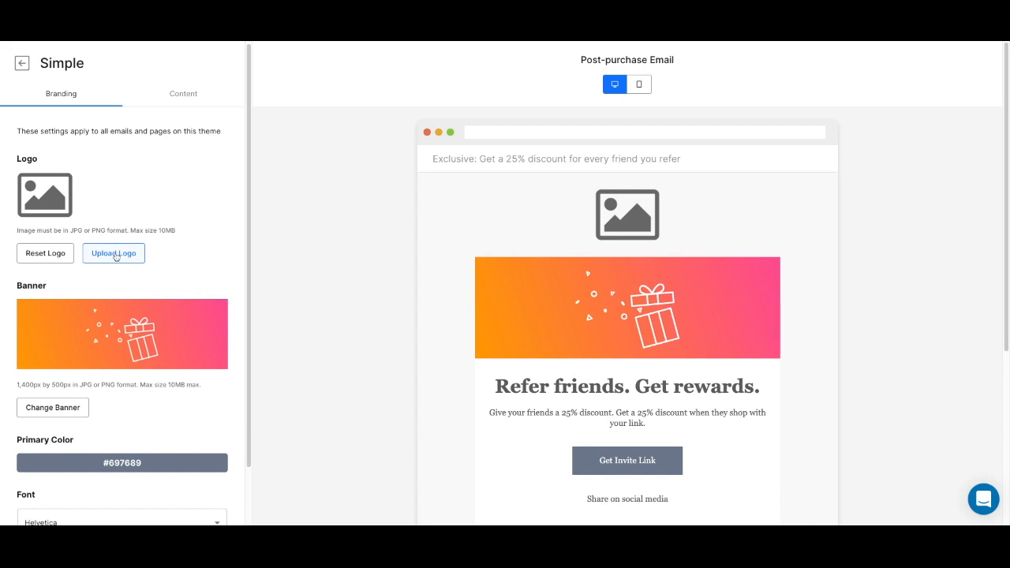
pyautogui.click(113, 254)
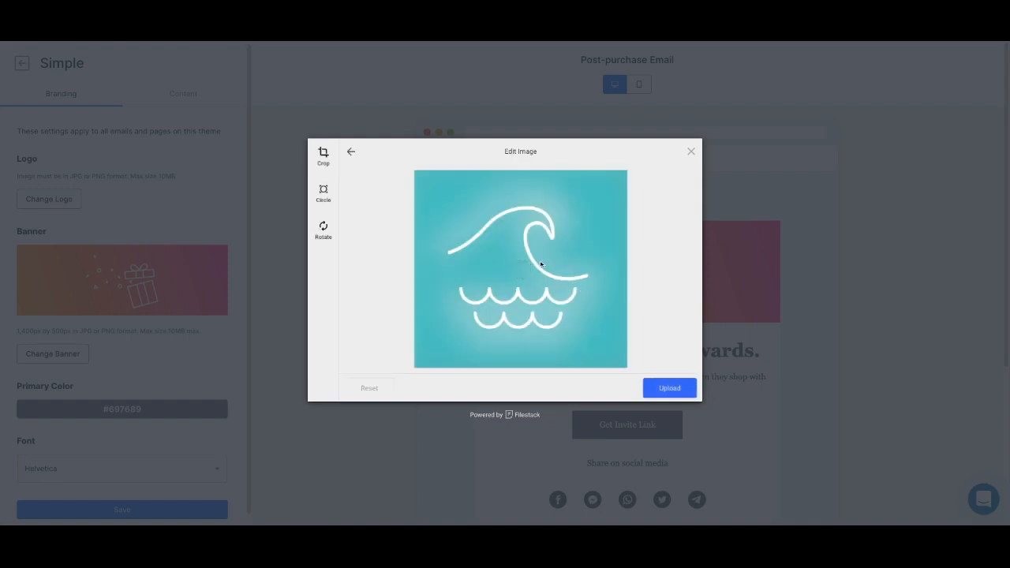
pyautogui.click(323, 192)
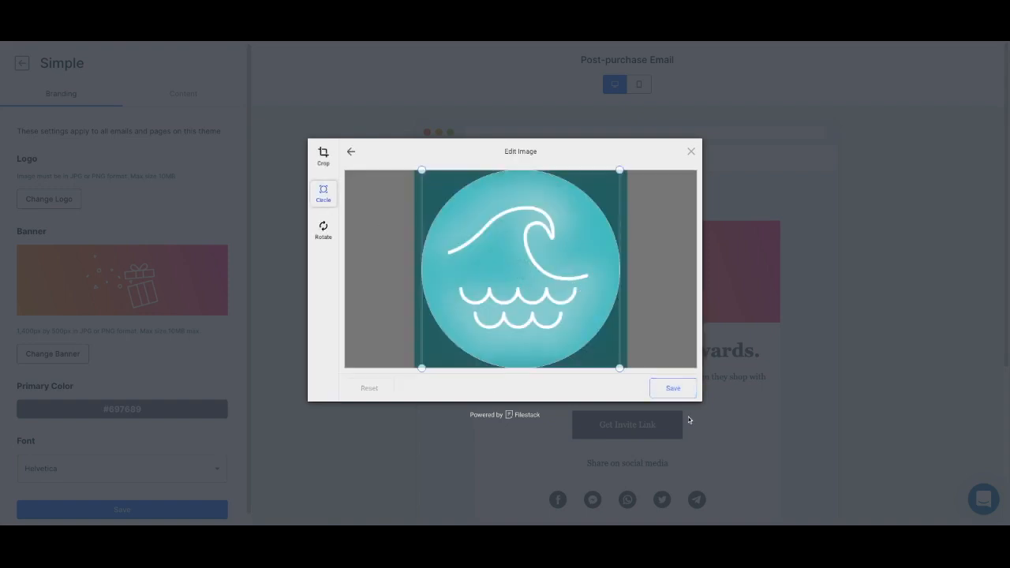
pyautogui.click(673, 387)
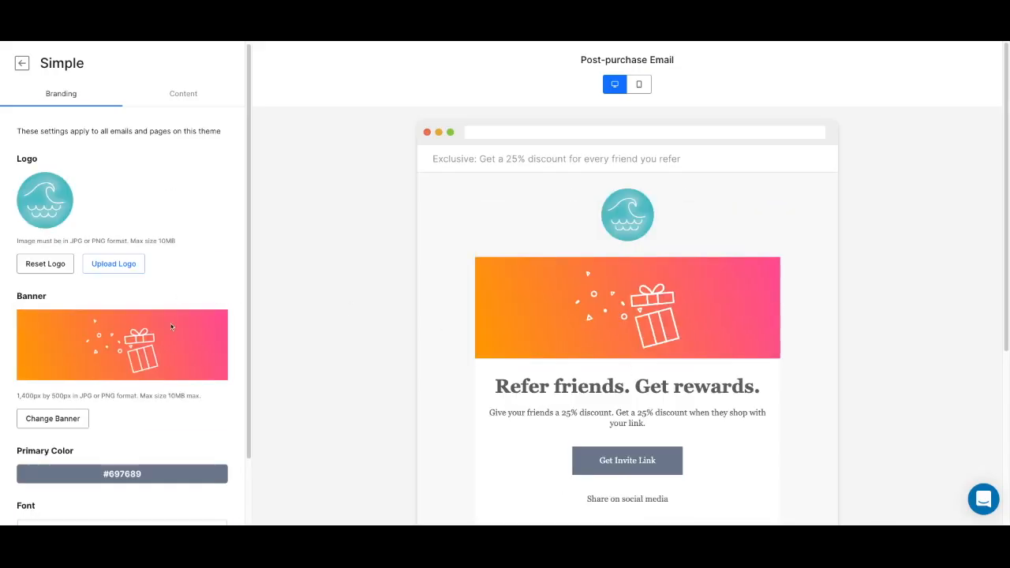
# - Replace the banner with the ocean surfers photo and save the branding
pyautogui.click(52, 418)
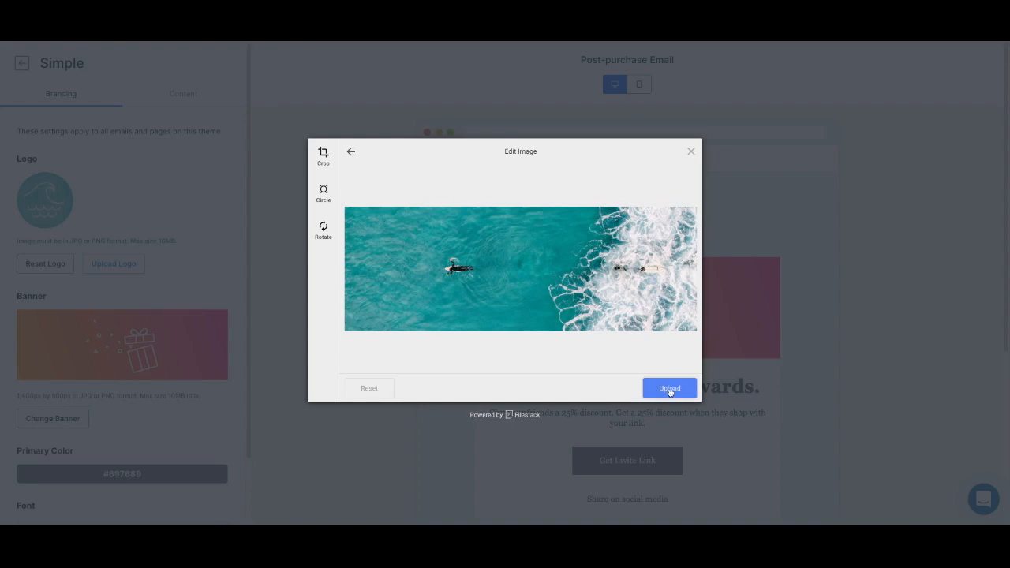
pyautogui.click(669, 388)
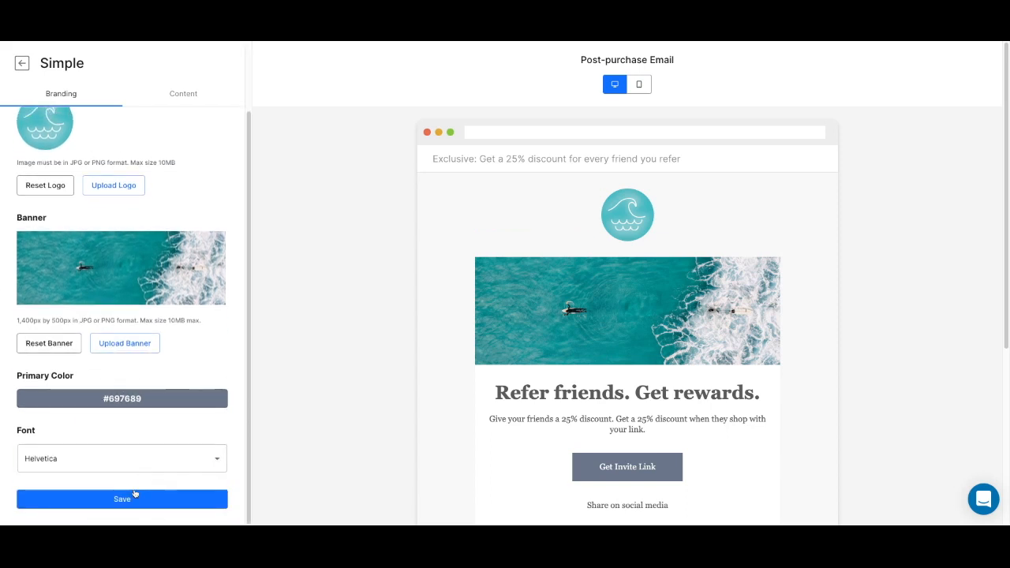
pyautogui.click(121, 499)
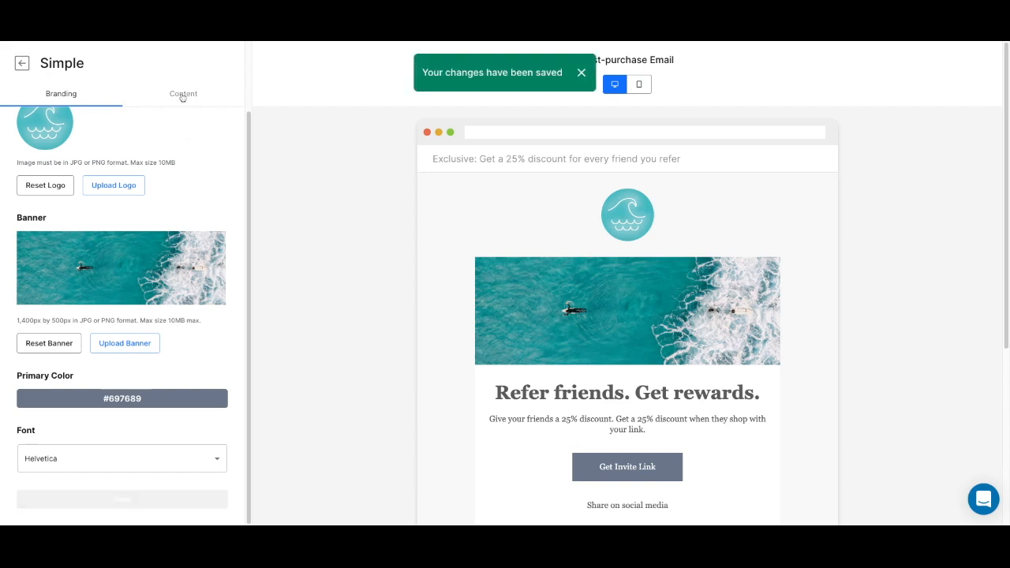
# - Review the Post-purchase Email content fields, then open the HTML/CSS template editor
pyautogui.click(182, 93)
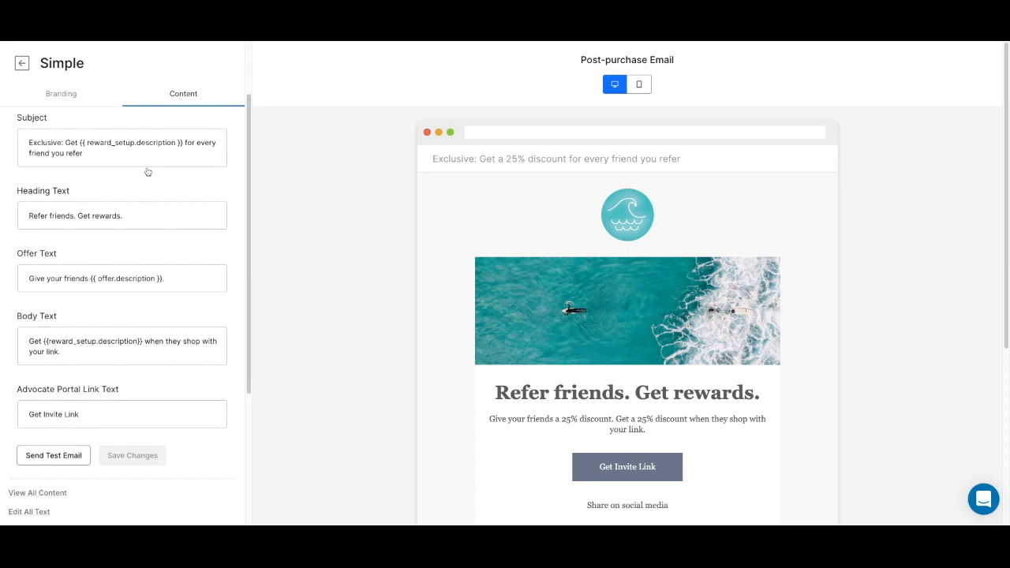
pyautogui.click(122, 147)
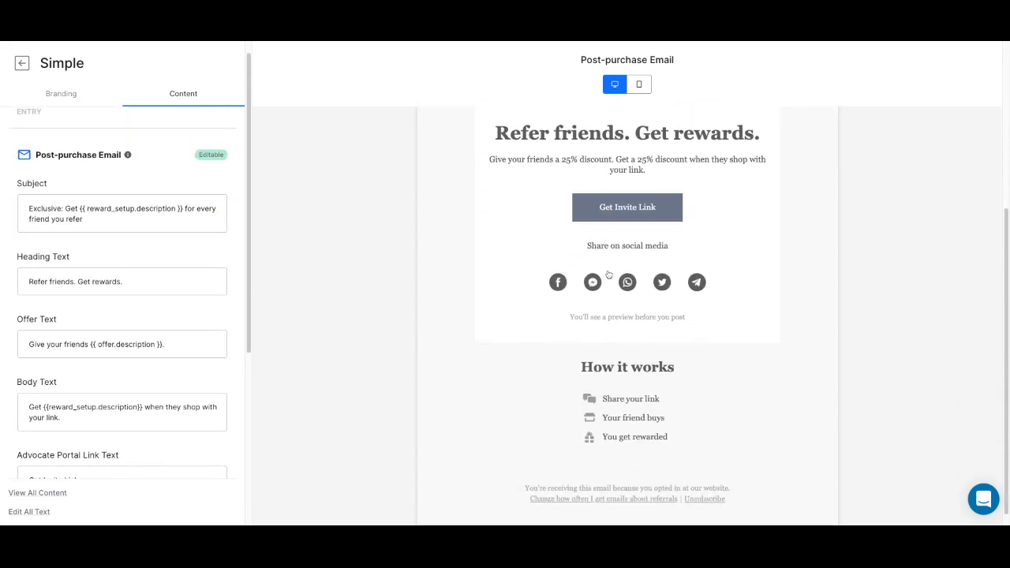
pyautogui.scroll(-3)
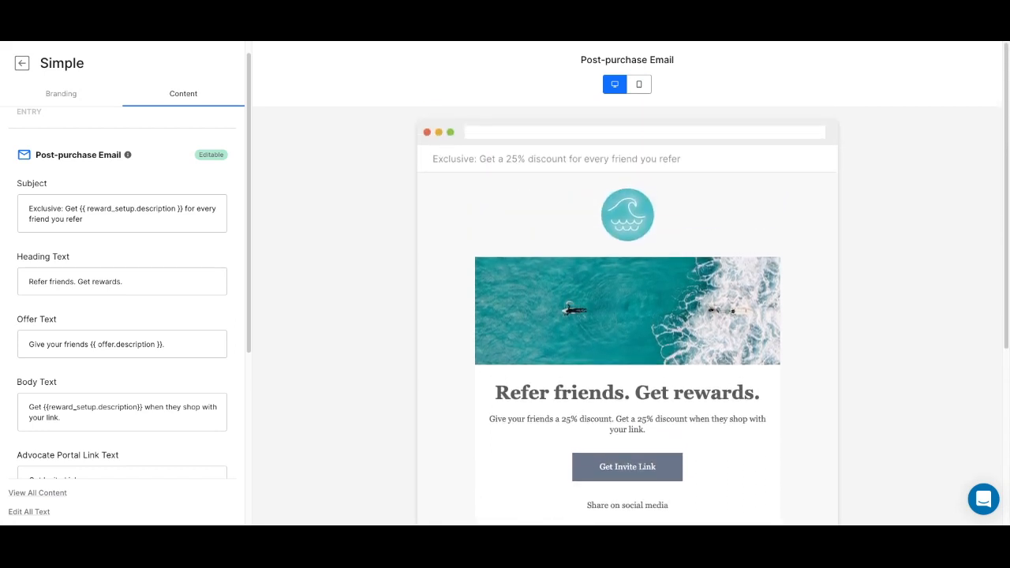
pyautogui.click(121, 213)
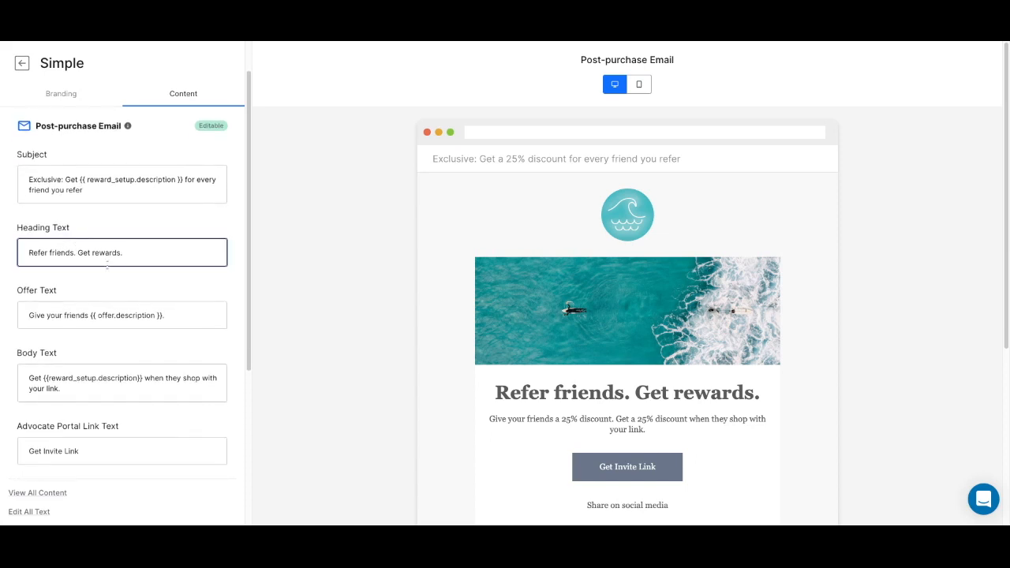
pyautogui.scroll(-3)
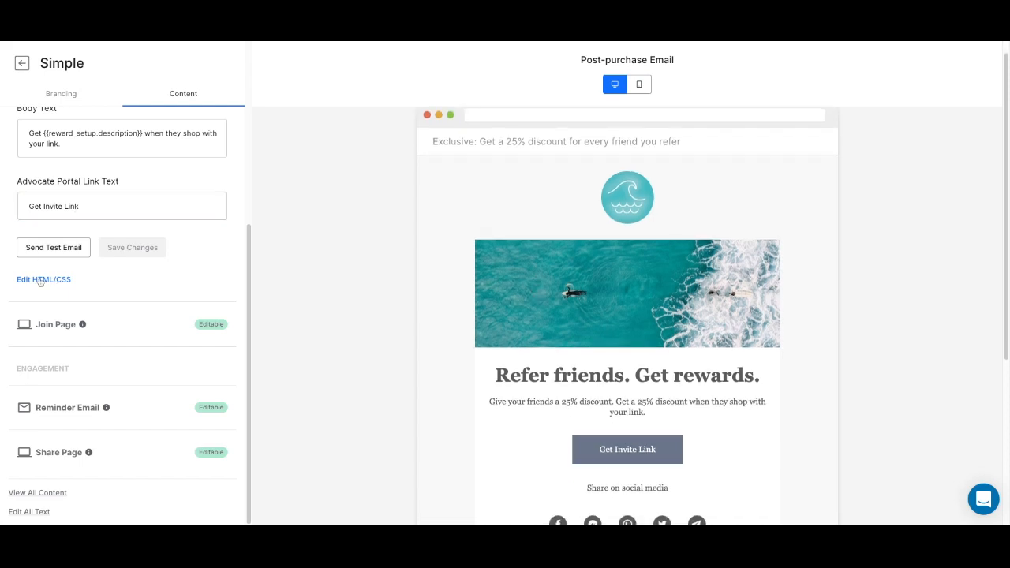
pyautogui.click(43, 279)
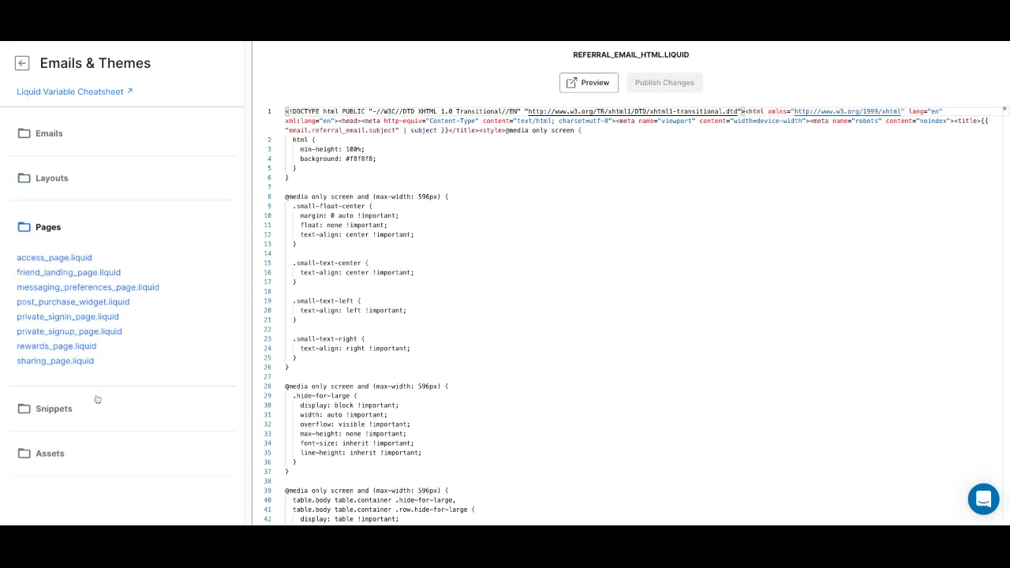
# - Return from the code editor to the Simple theme editor
pyautogui.click(53, 228)
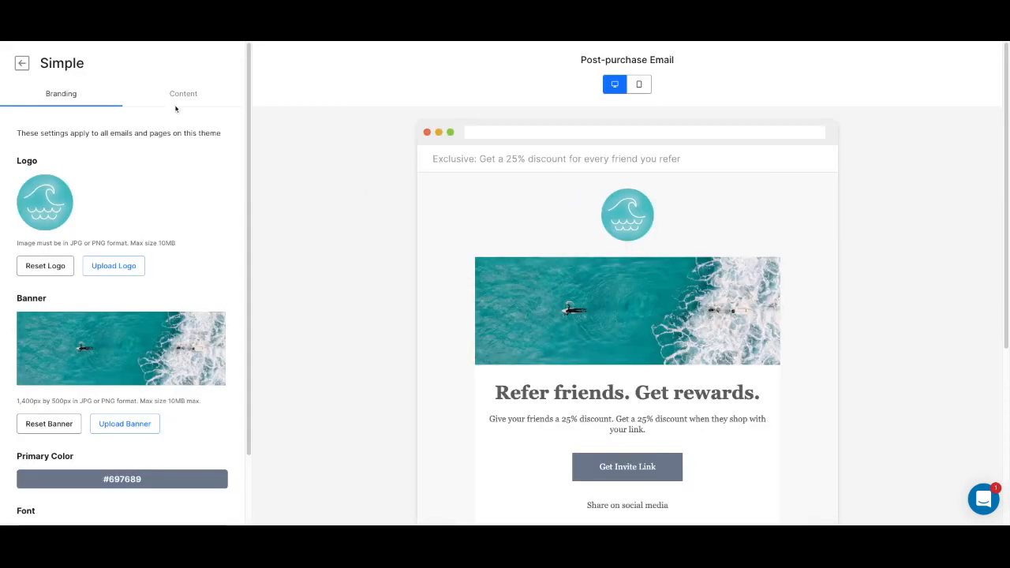
# - Preview the post-purchase email and reminder email, scrolling through the theme content
pyautogui.click(183, 93)
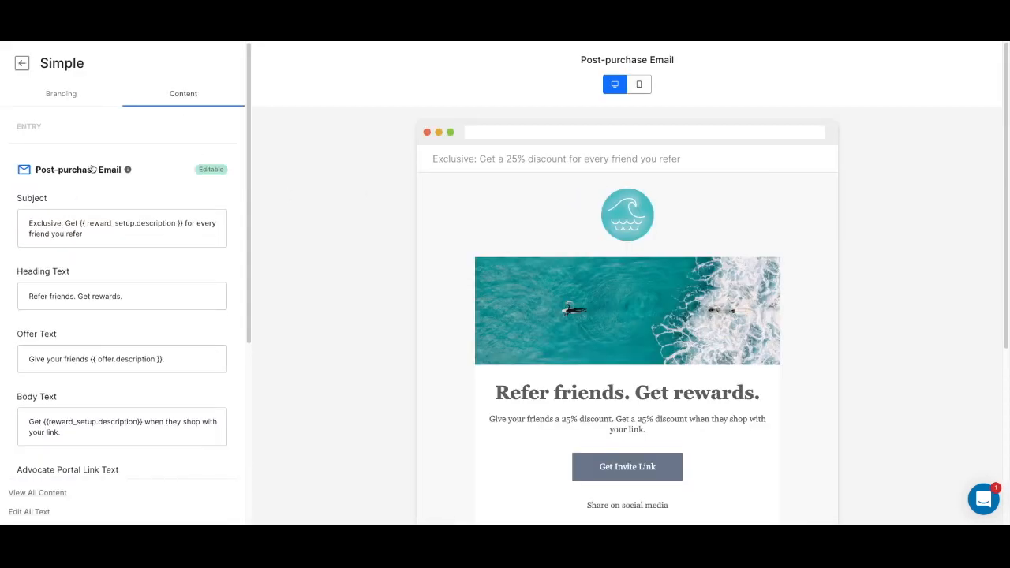
pyautogui.scroll(-3)
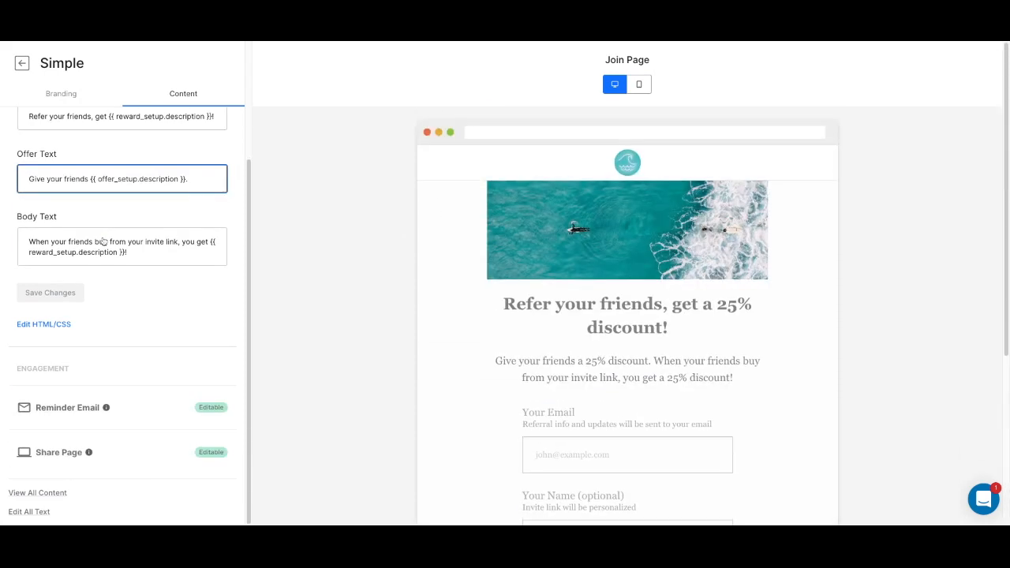
pyautogui.click(67, 407)
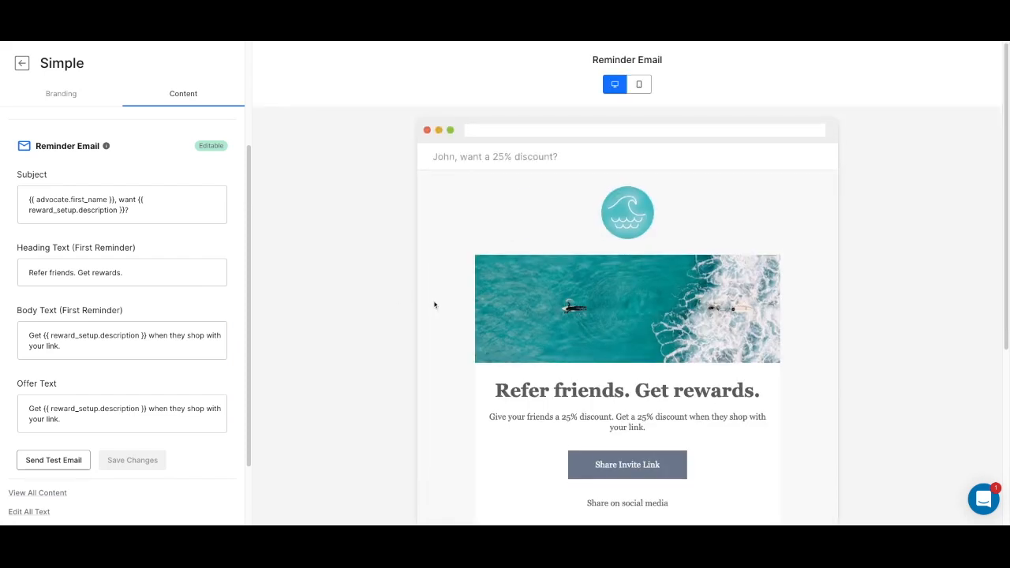
pyautogui.scroll(-3)
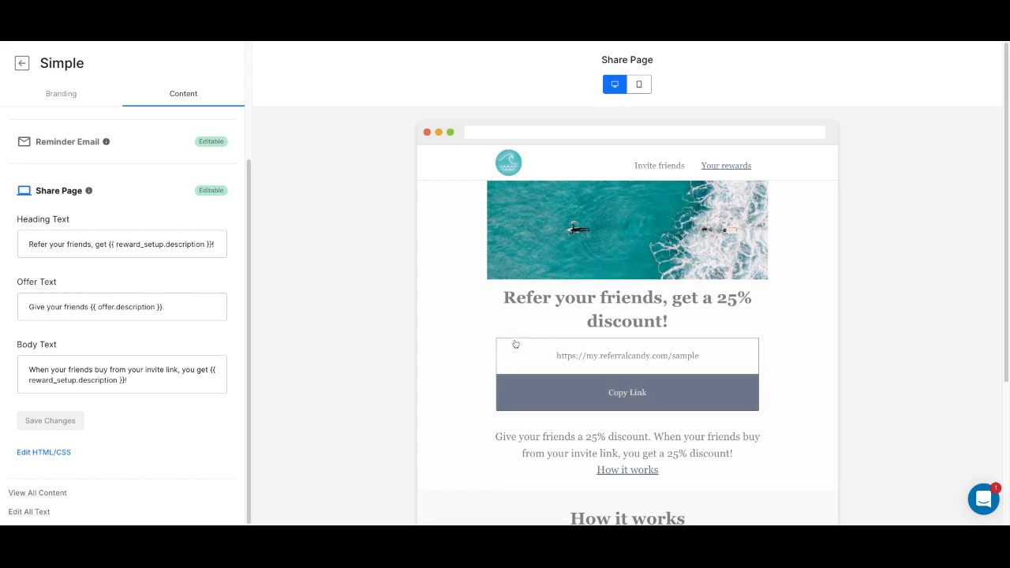
pyautogui.scroll(-3)
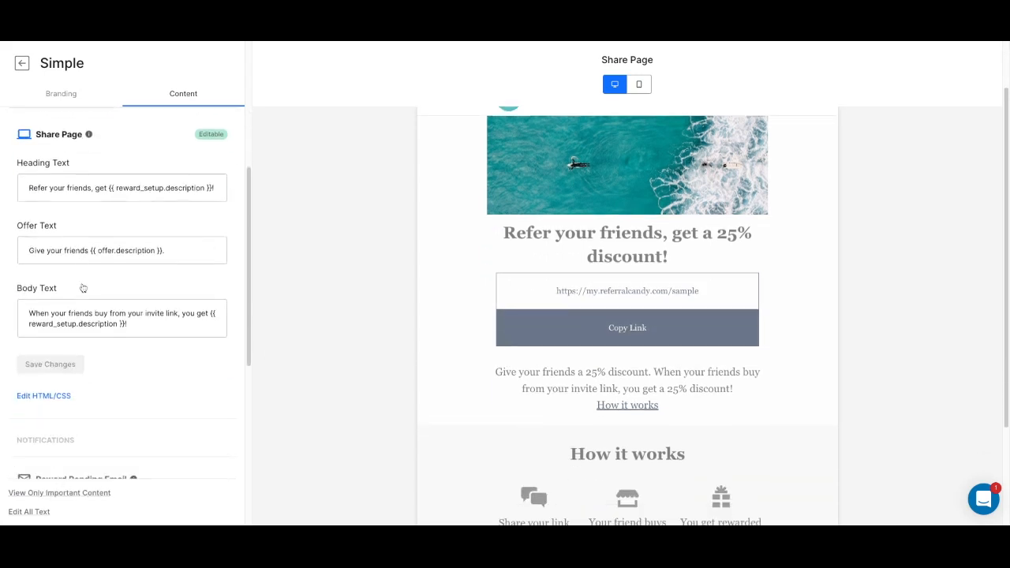
# - Preview the Reward Pending and Reward Success emails, then return to the Email & Pages themes list
pyautogui.scroll(-3)
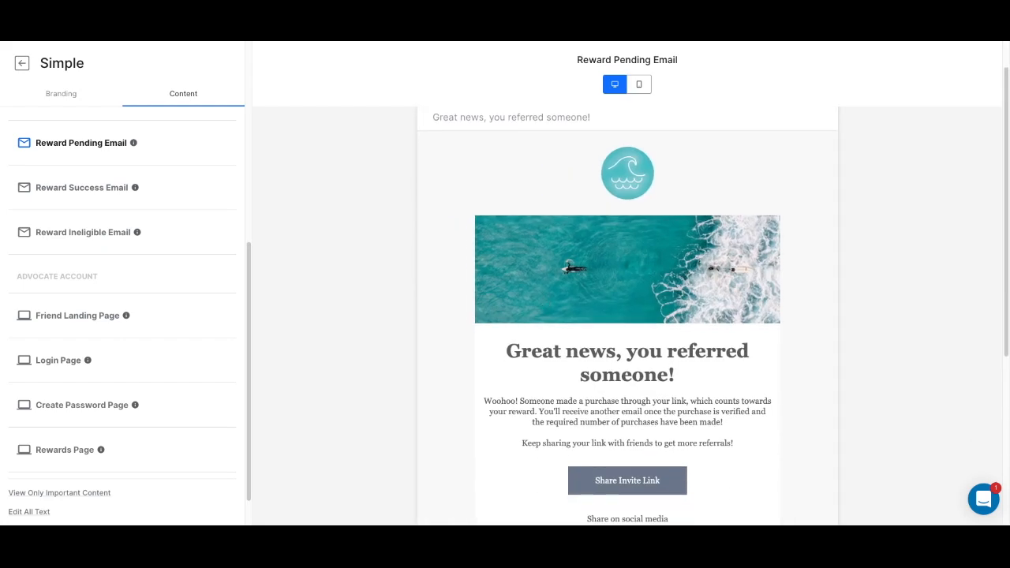
pyautogui.click(82, 188)
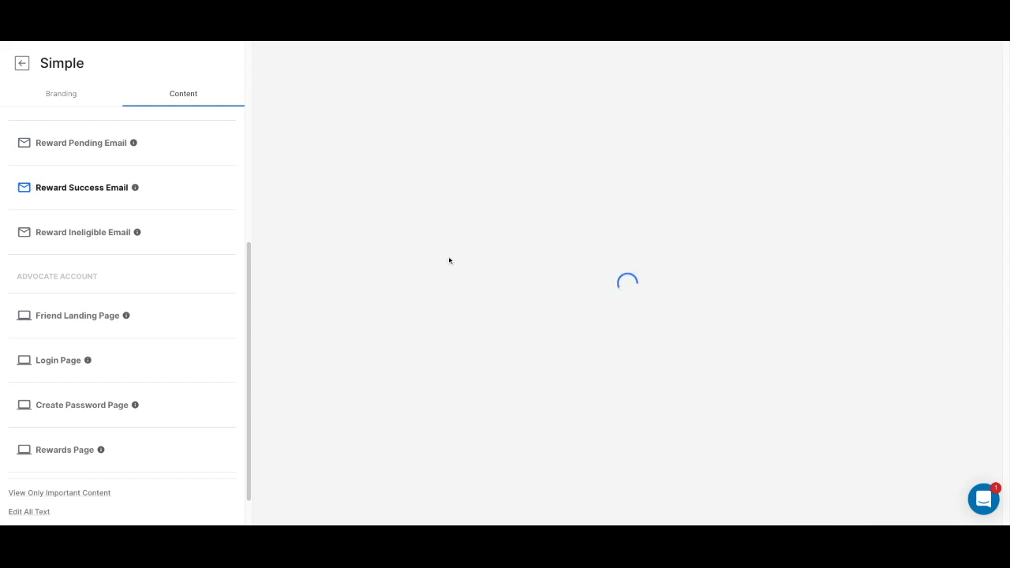
pyautogui.click(82, 187)
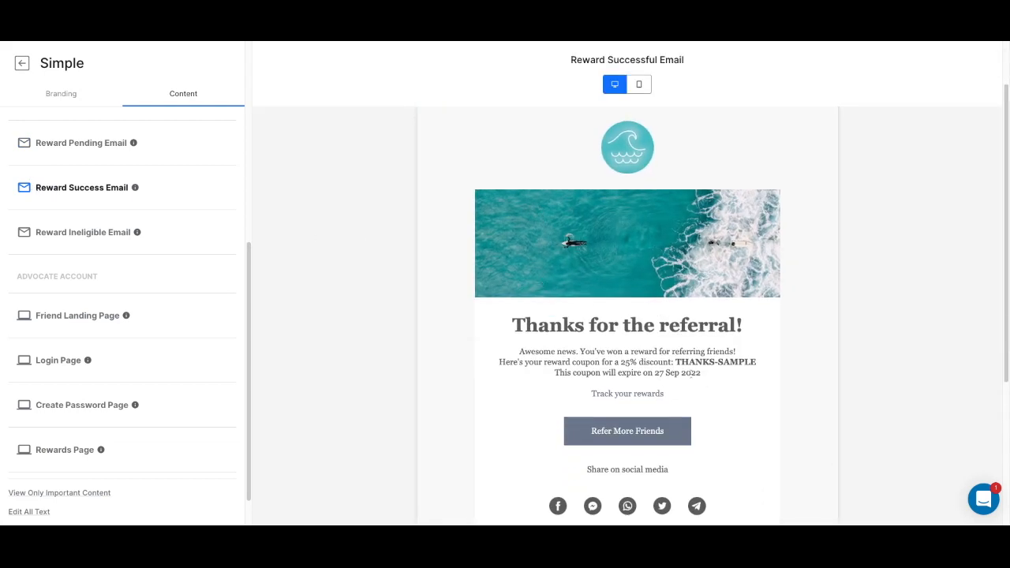
pyautogui.doubleClick(718, 361)
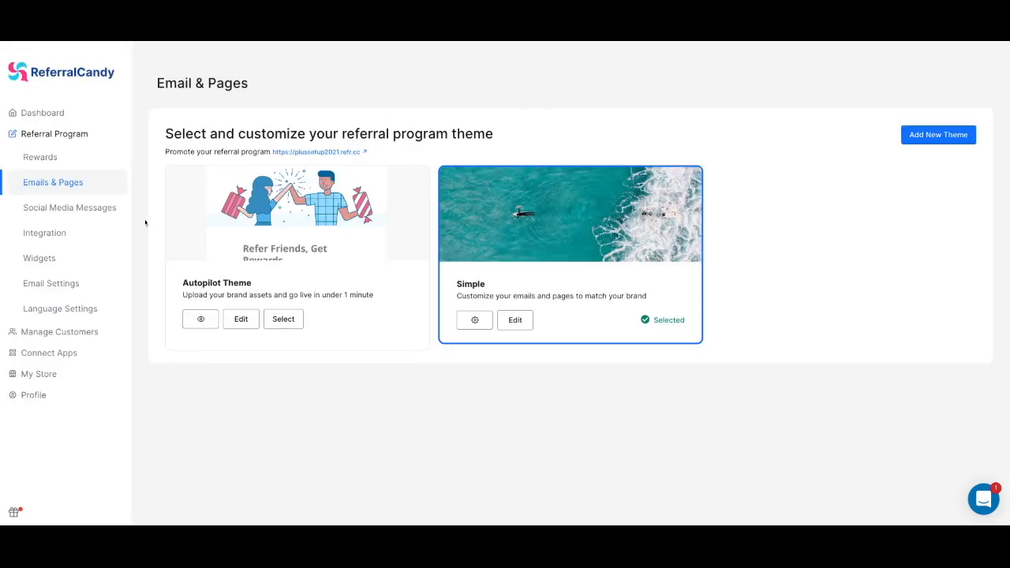
pyautogui.click(69, 207)
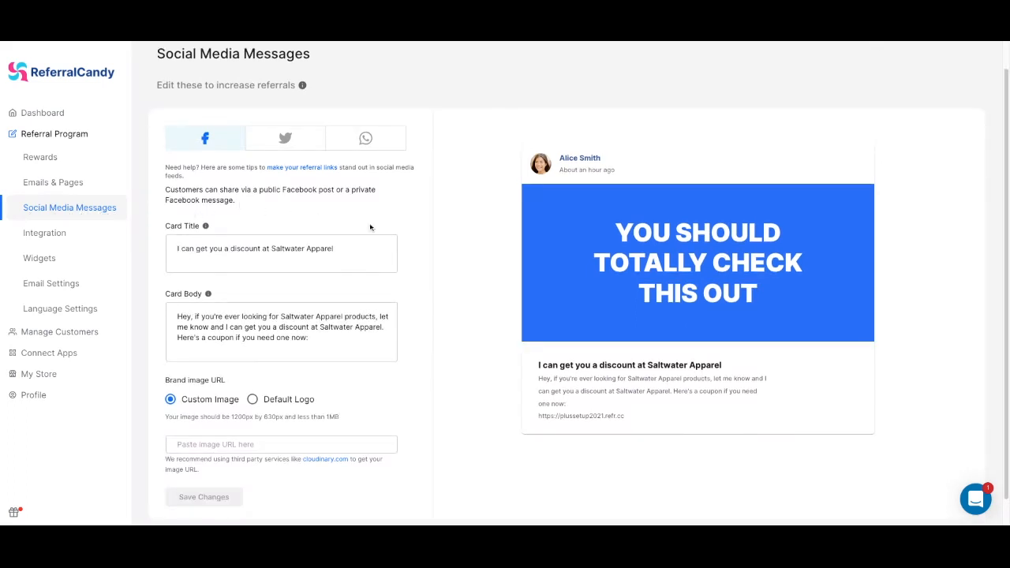
pyautogui.scroll(-3)
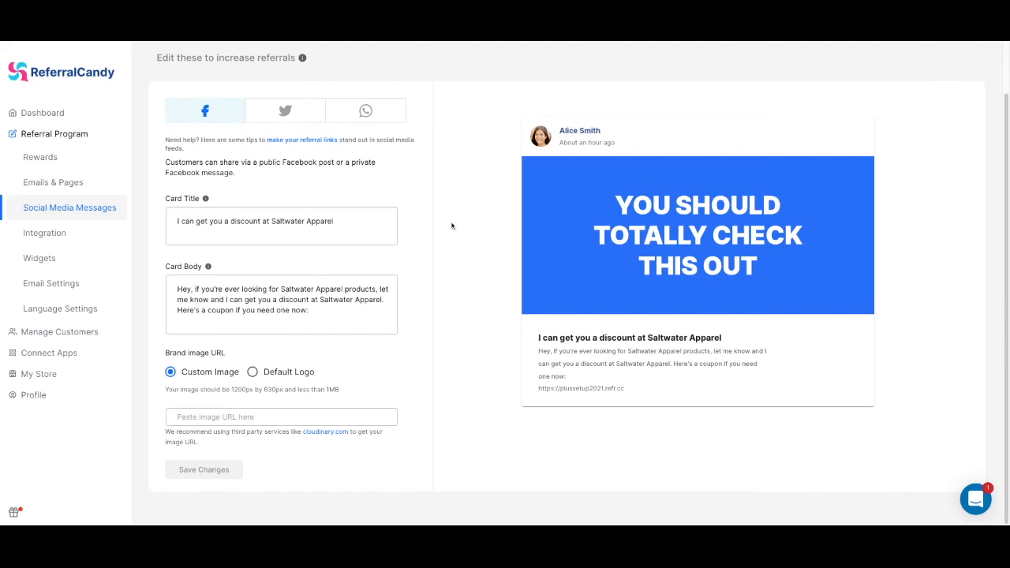
pyautogui.click(284, 110)
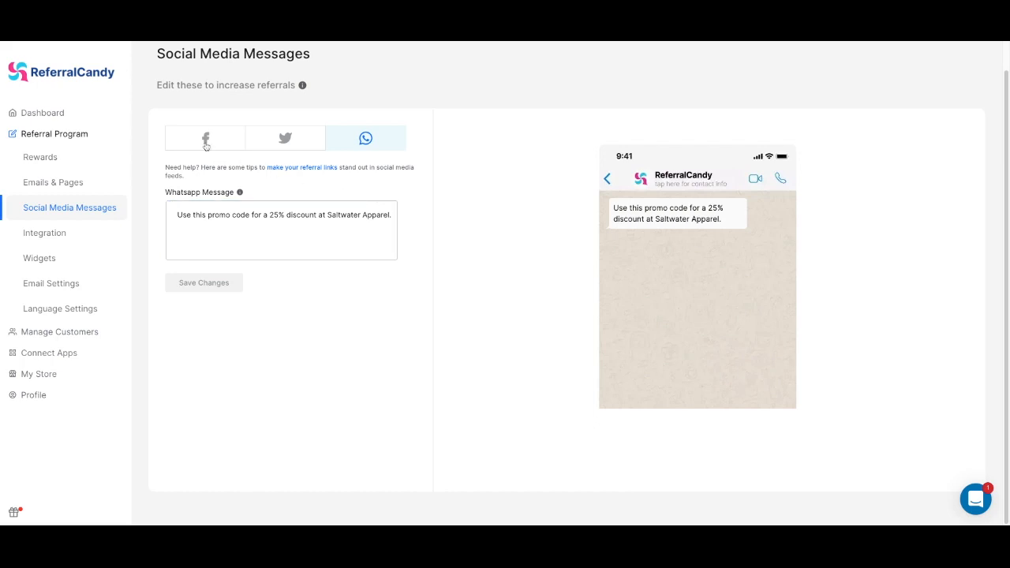
pyautogui.click(204, 137)
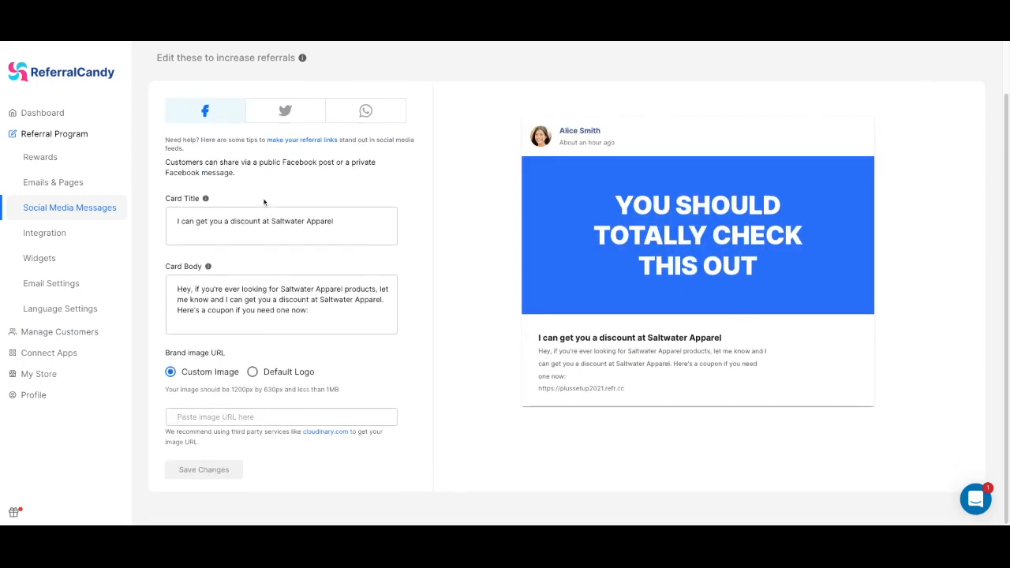
pyautogui.click(281, 225)
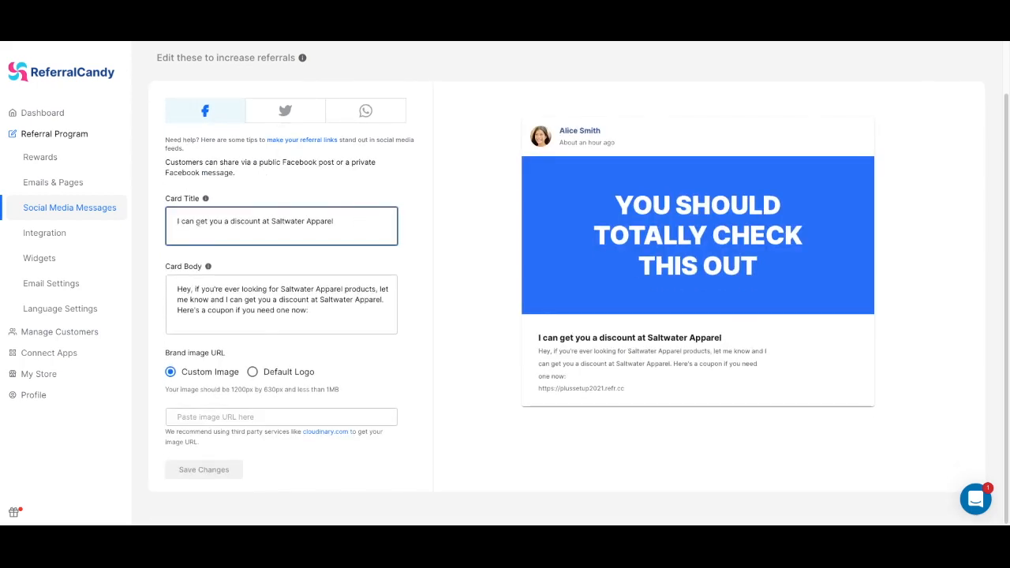
pyautogui.click(281, 303)
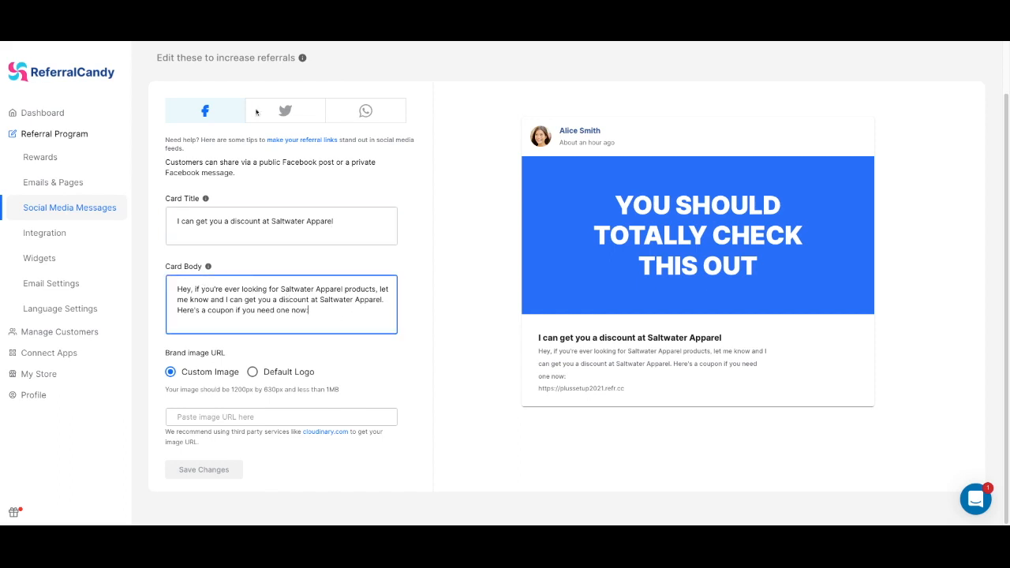
pyautogui.write('https://i.postimg.cc/wjKzsTZM/banner.jpg')
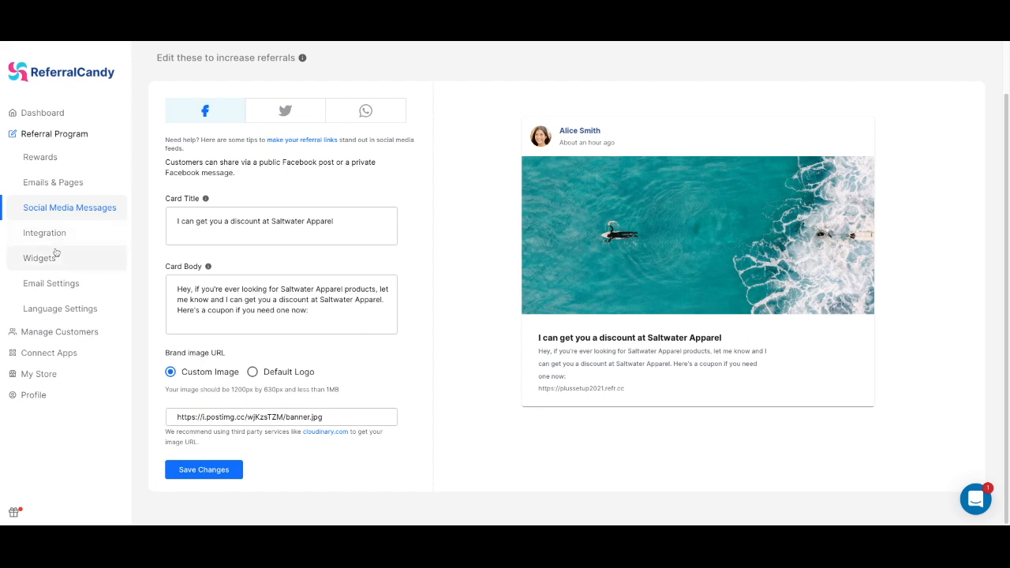
# - On the Widgets page, switch on the Cookie Consent banner
pyautogui.click(39, 258)
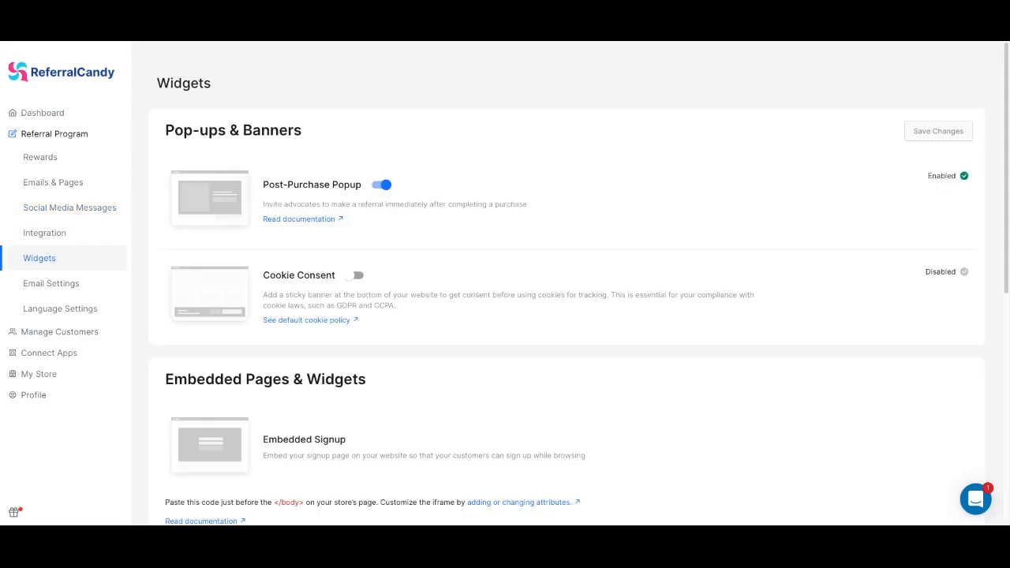
pyautogui.moveTo(383, 135)
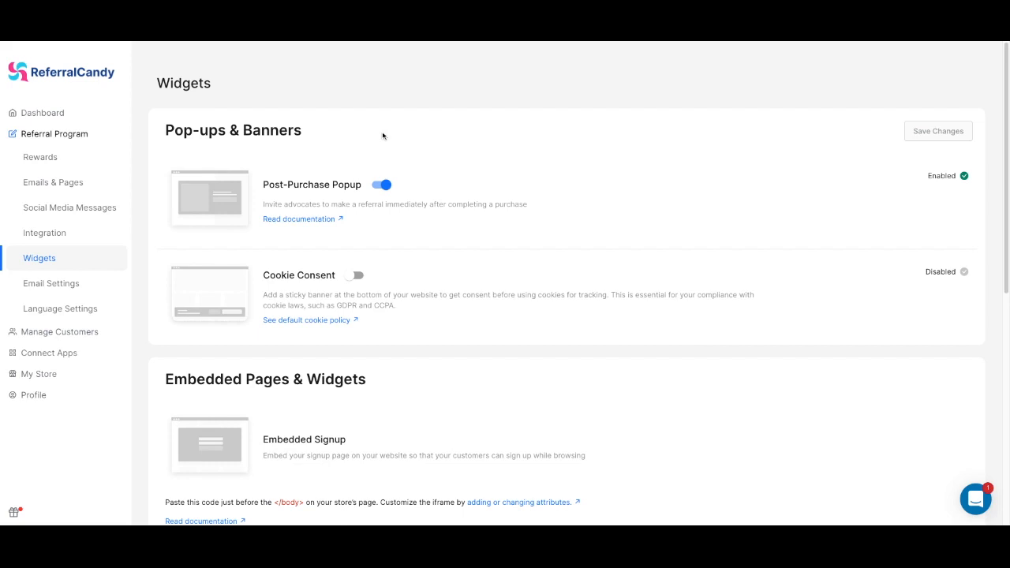
pyautogui.scroll(-3)
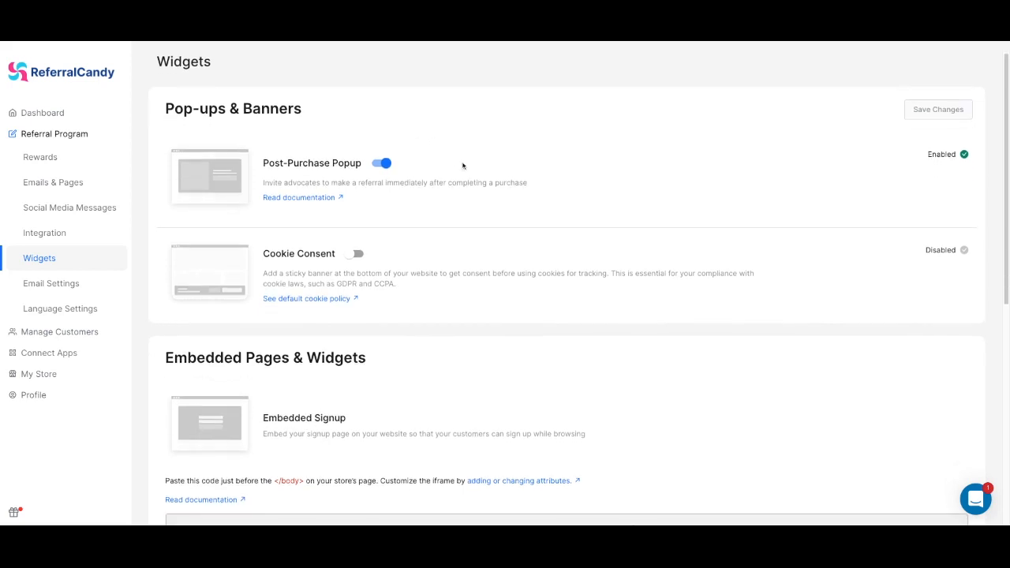
pyautogui.moveTo(464, 178)
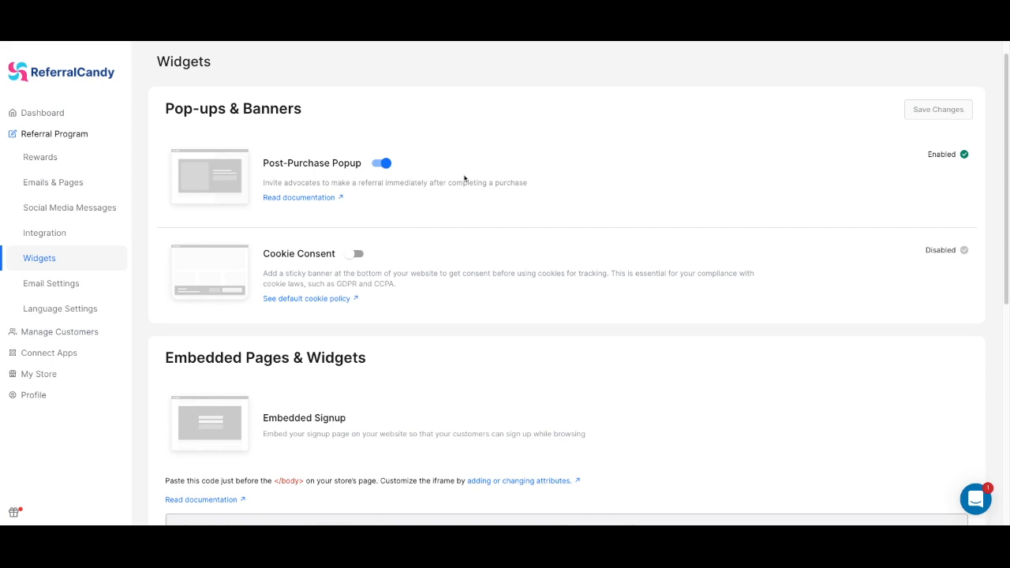
pyautogui.scroll(-3)
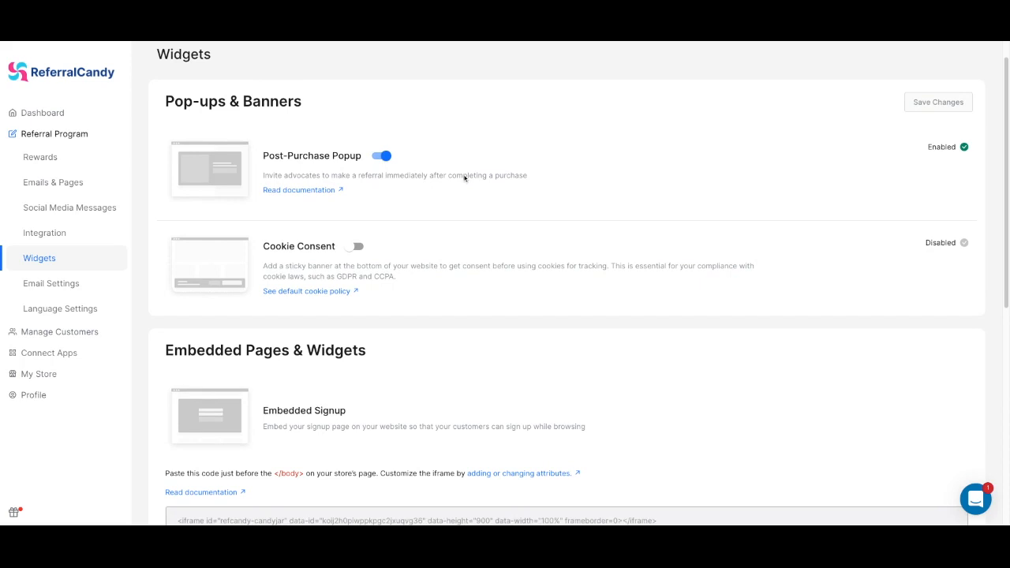
pyautogui.scroll(-3)
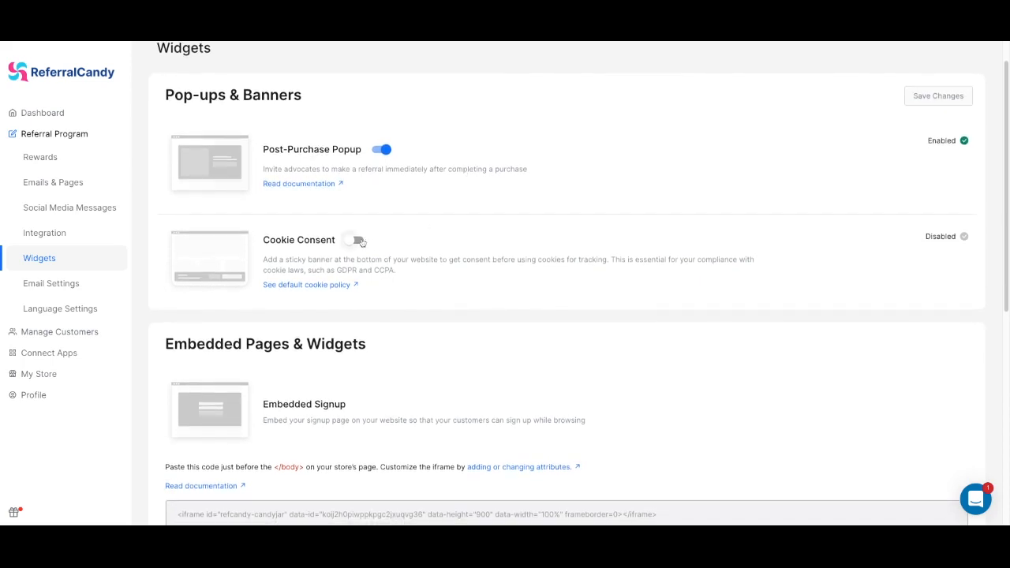
pyautogui.click(355, 239)
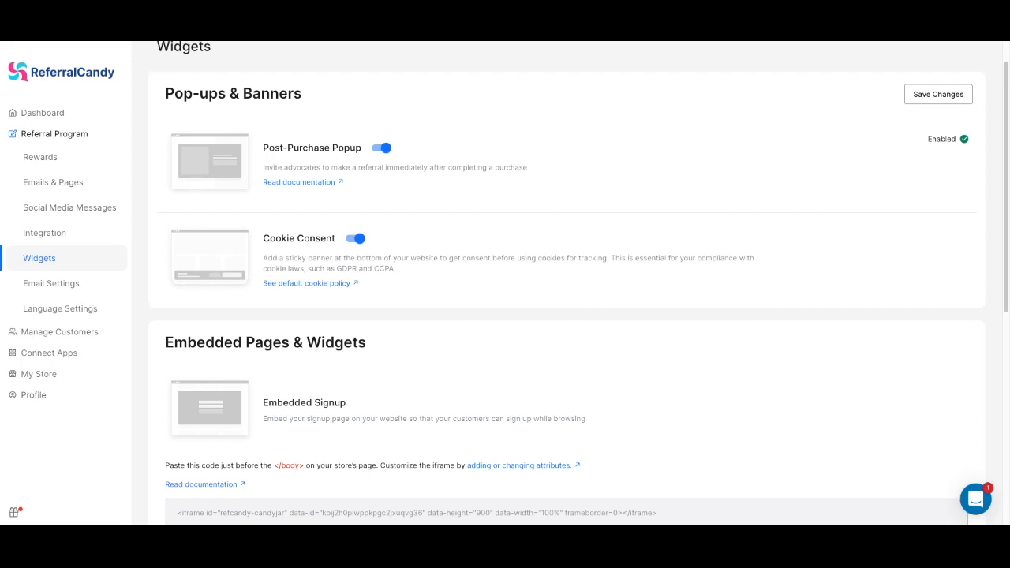
# - Copy the Embedded Signup code snippet to the clipboard
pyautogui.scroll(-3)
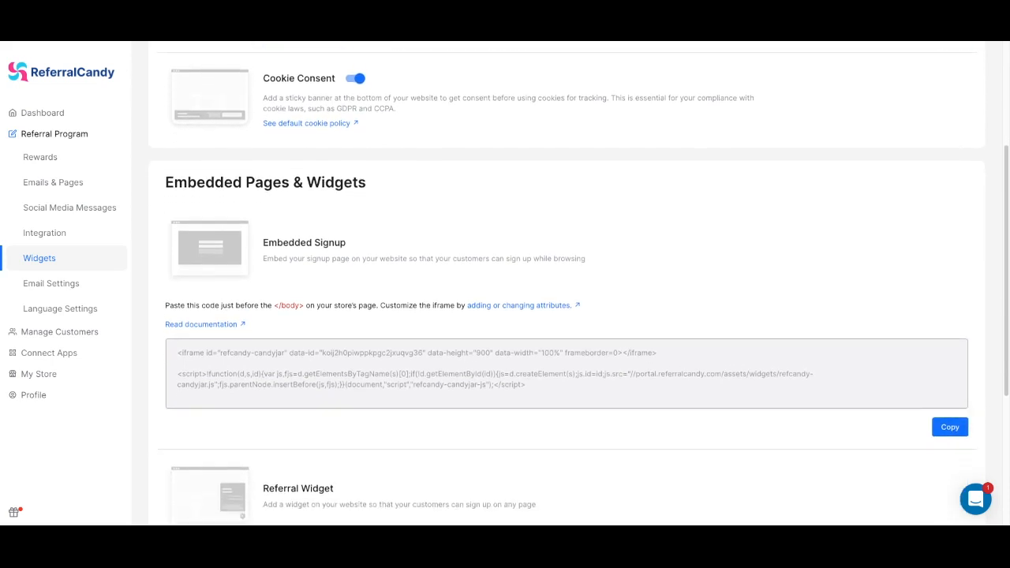
pyautogui.scroll(-3)
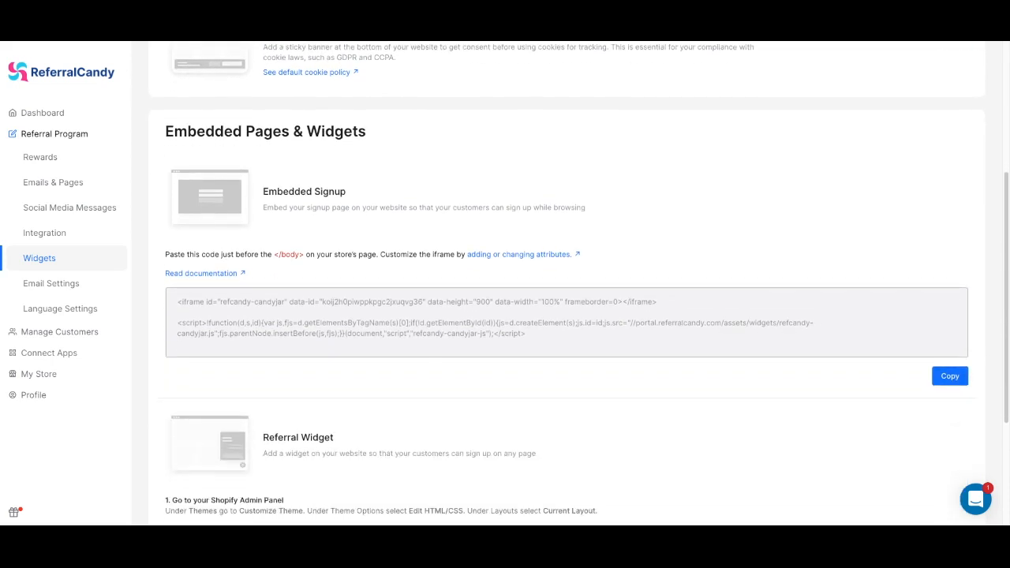
pyautogui.scroll(-3)
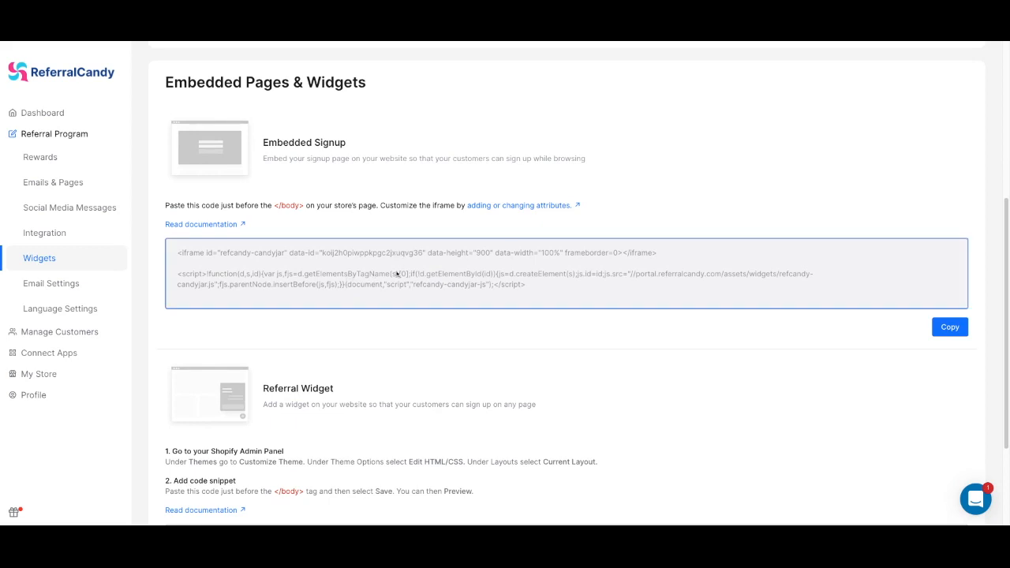
pyautogui.moveTo(460, 274)
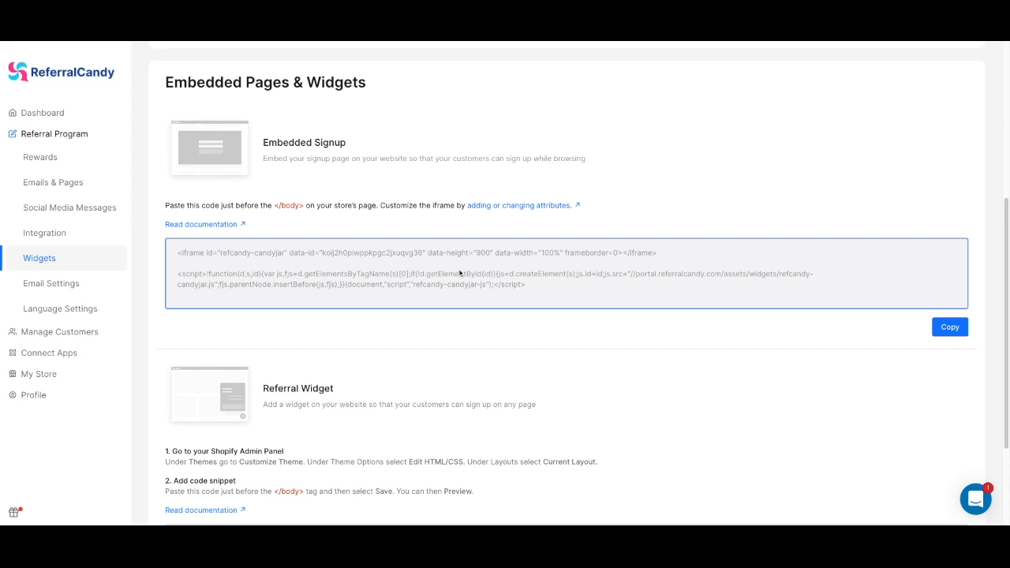
pyautogui.click(949, 326)
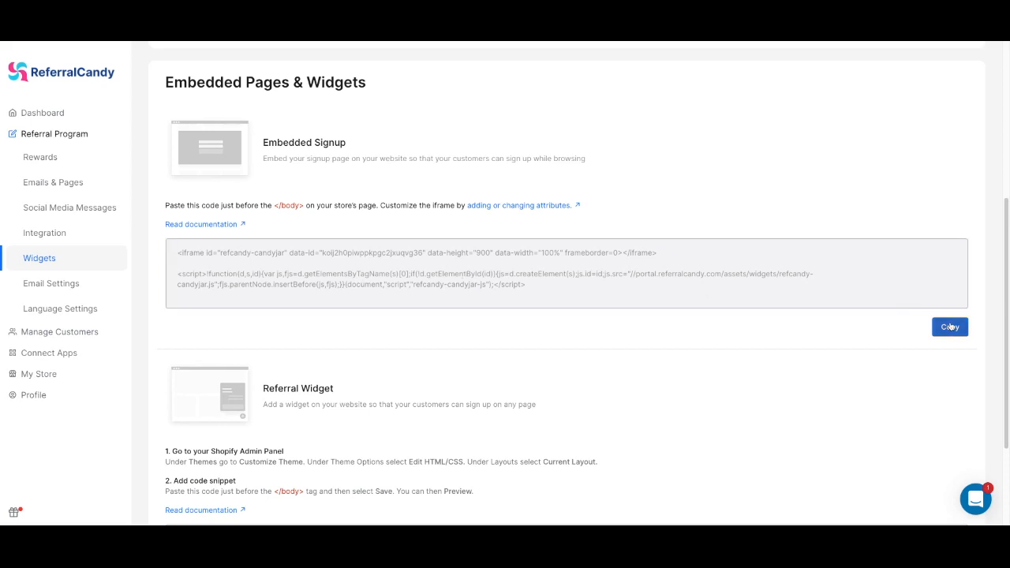
pyautogui.click(949, 326)
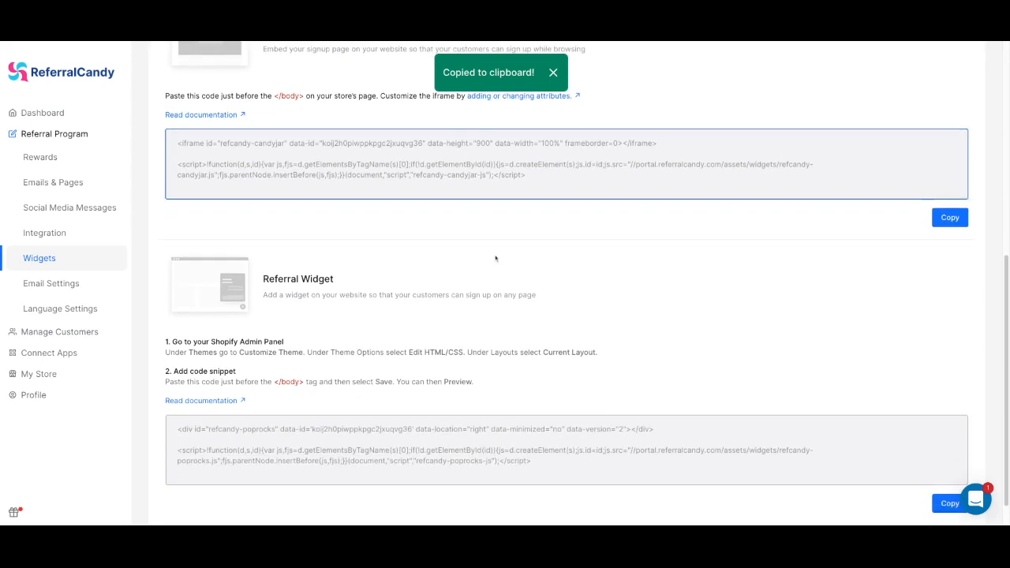
# - Copy the Referral Widget code snippet to the clipboard
pyautogui.scroll(-3)
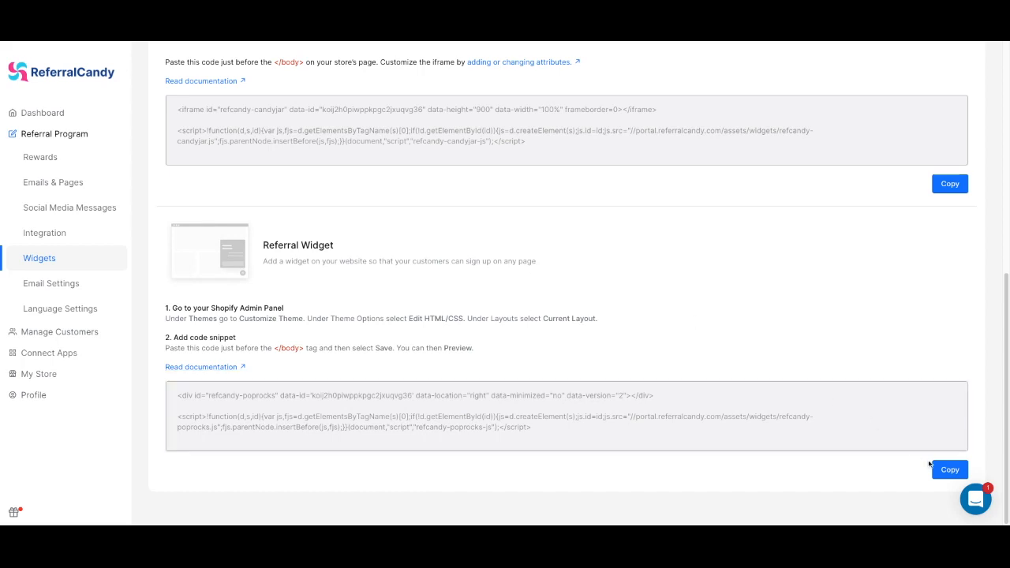
pyautogui.click(949, 470)
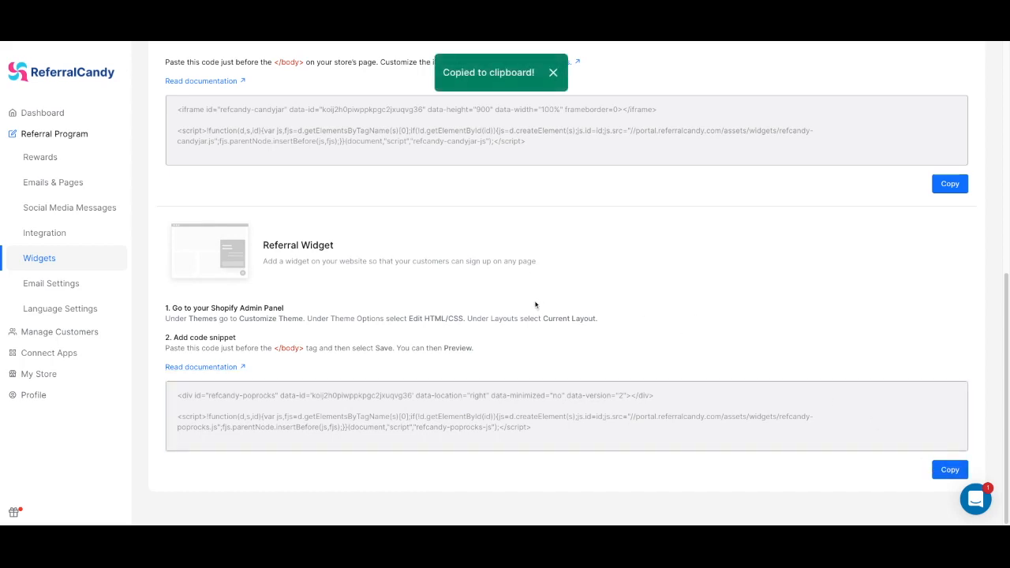
pyautogui.scroll(3)
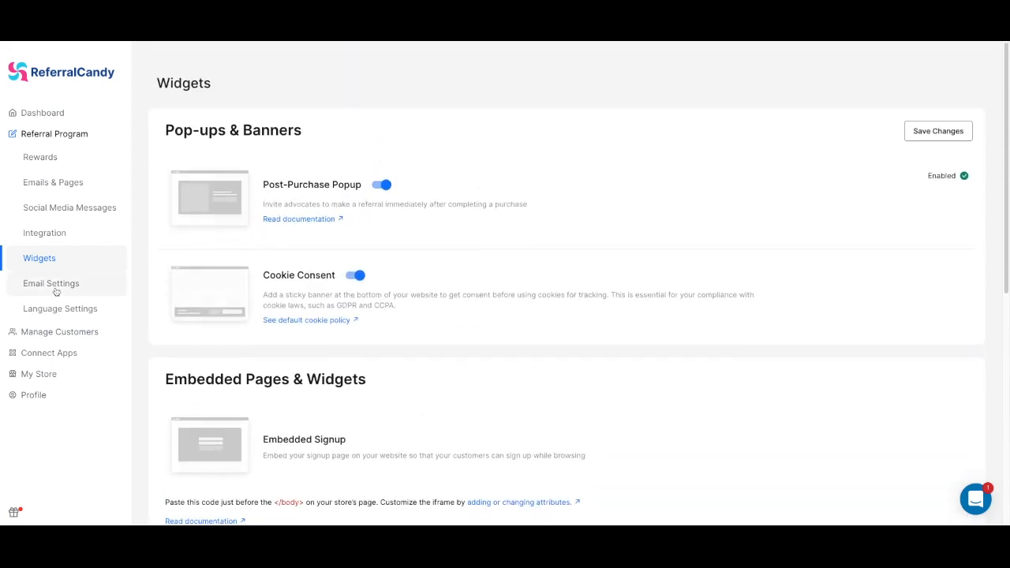
# - Highlight the default sender address on Email Settings, then show the Email Notifications options
pyautogui.click(51, 283)
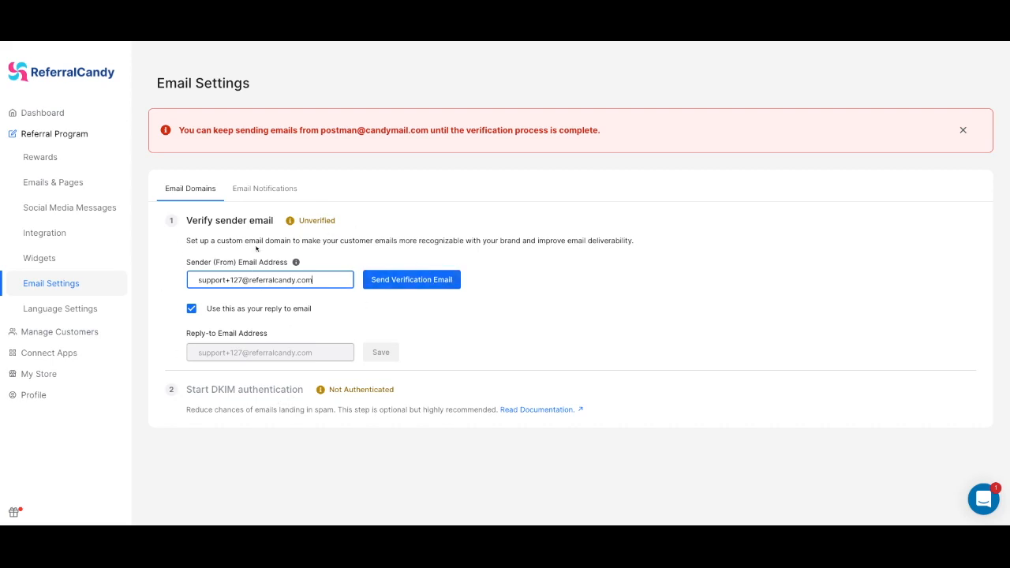
pyautogui.doubleClick(370, 130)
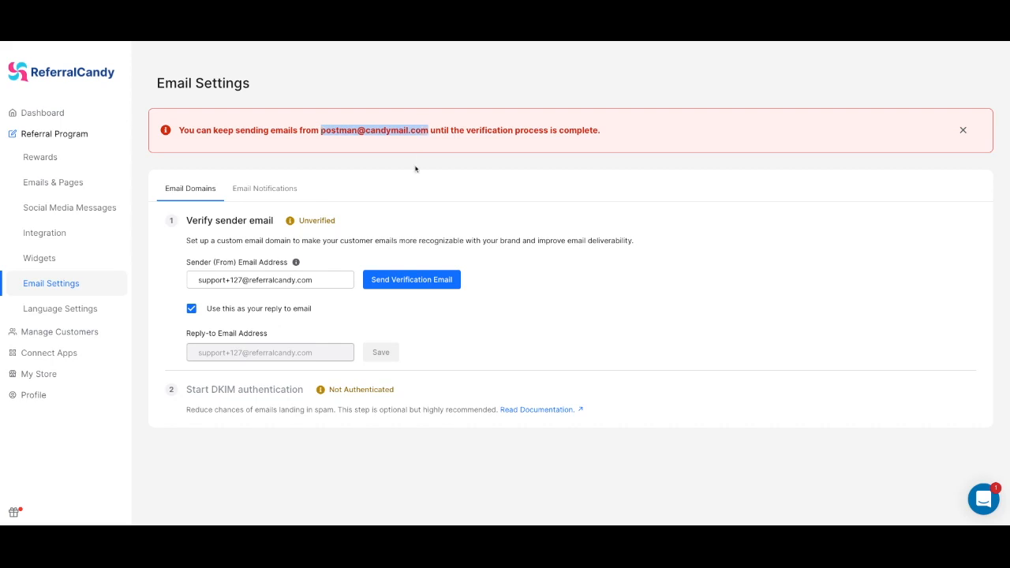
pyautogui.click(264, 187)
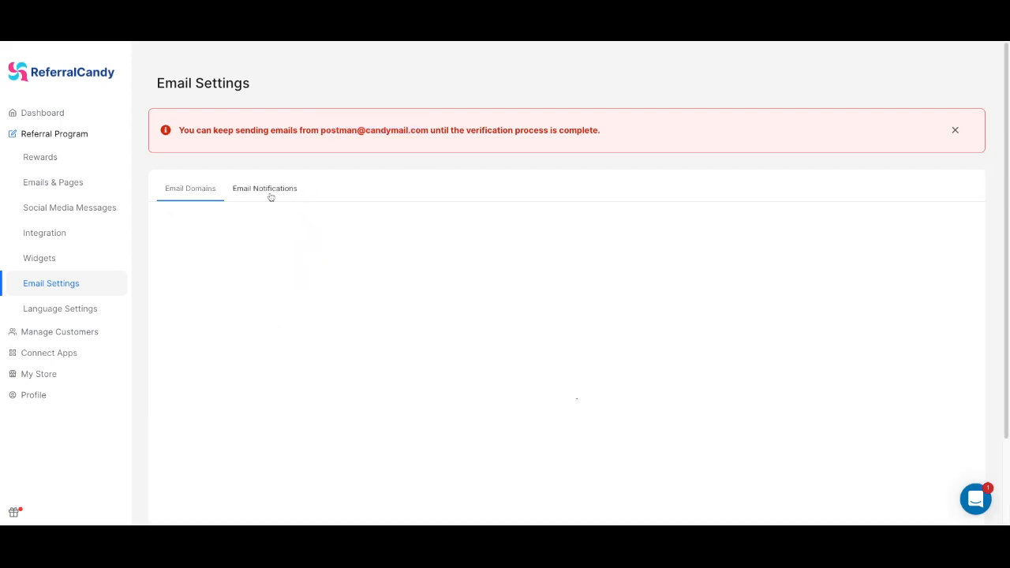
# - Dismiss the sender verification warning and keep referral emails going to all customers
pyautogui.click(265, 188)
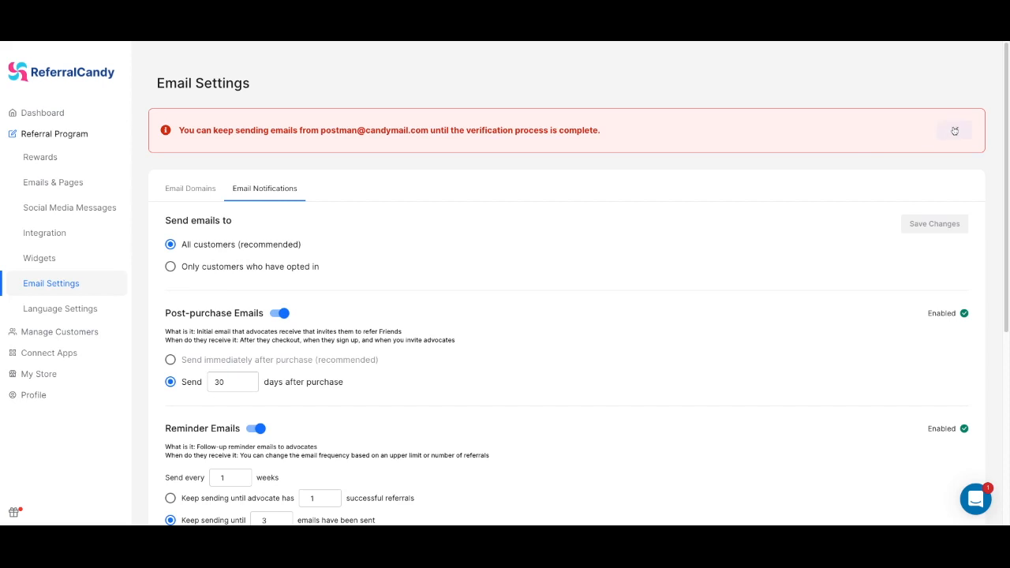
pyautogui.click(954, 130)
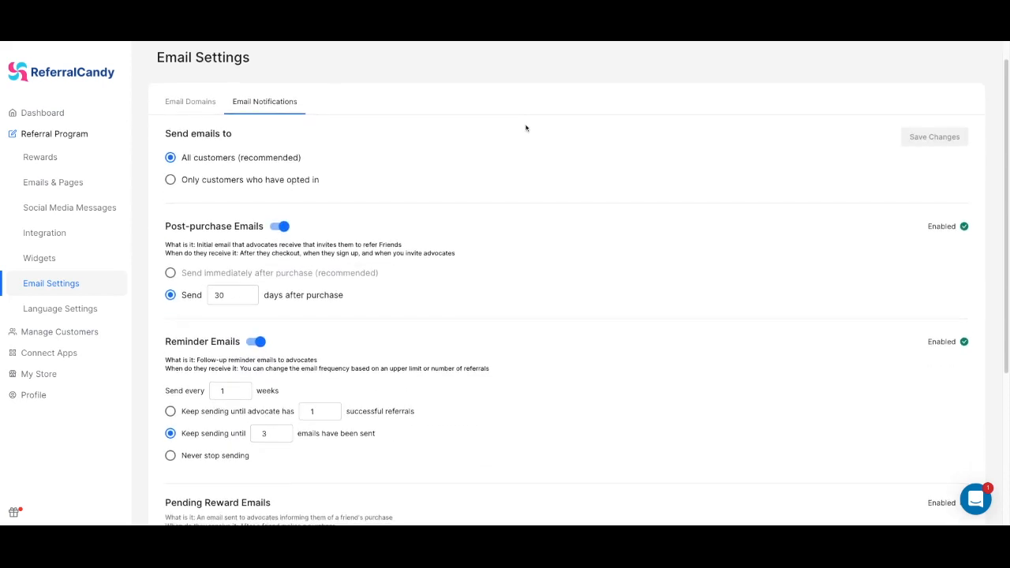
pyautogui.scroll(-3)
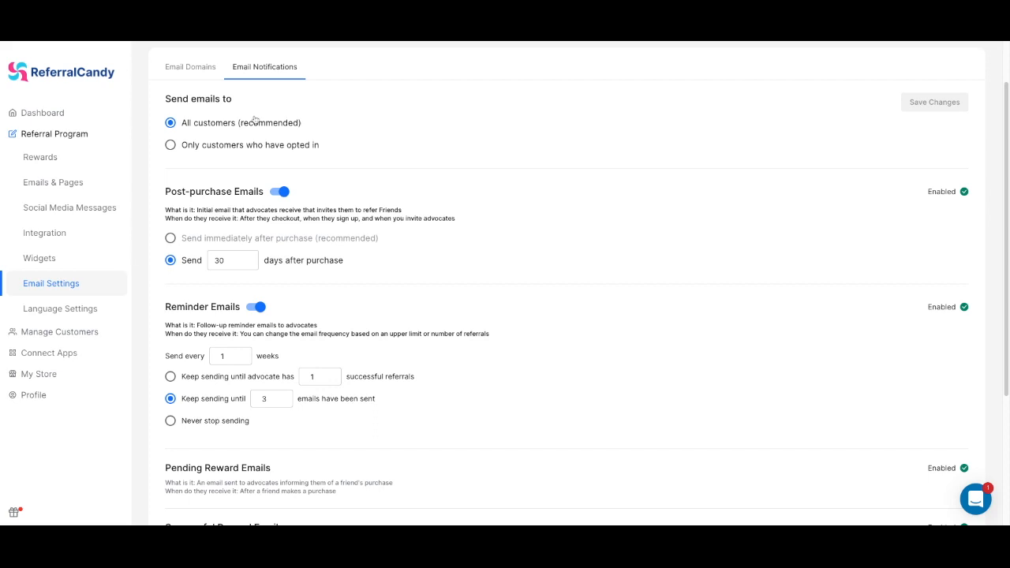
pyautogui.moveTo(180, 111)
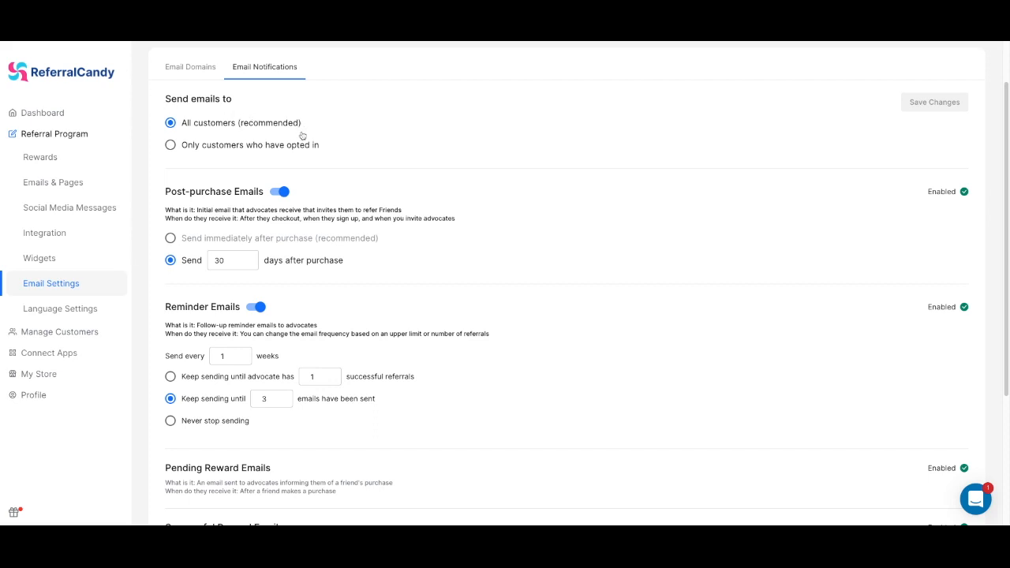
pyautogui.click(170, 145)
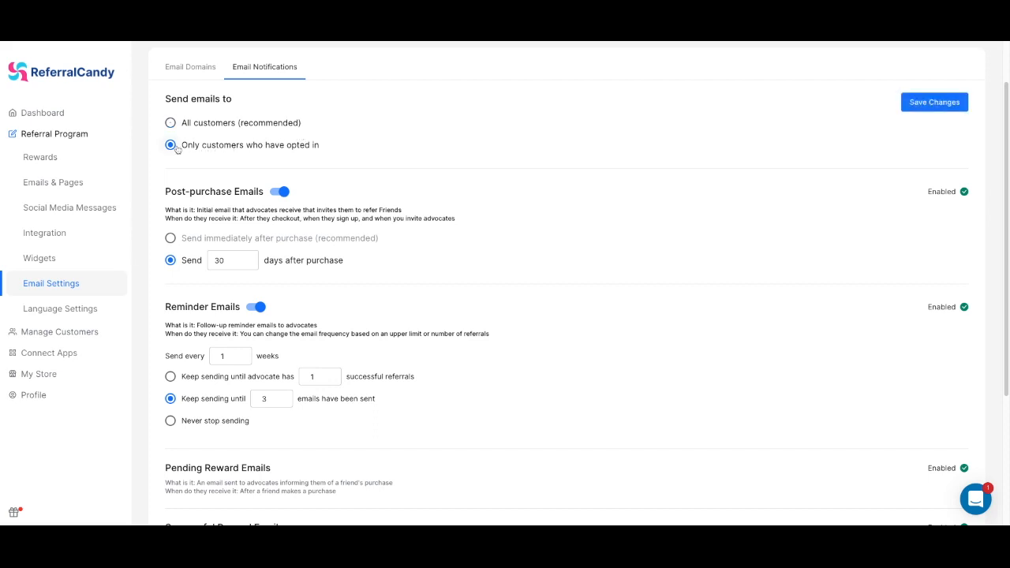
pyautogui.click(170, 122)
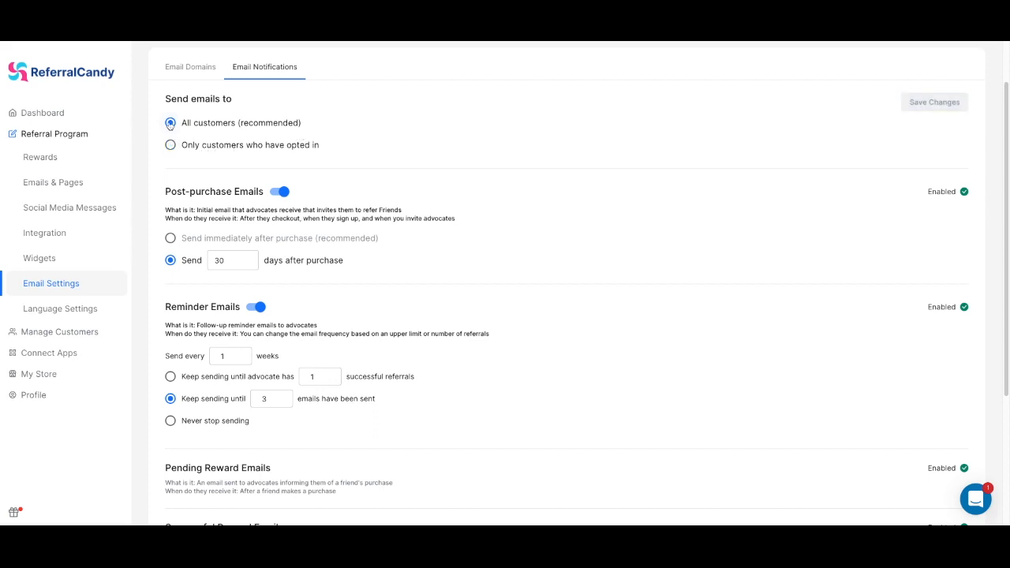
# - Send post-purchase emails immediately after purchase, after briefly trying a 10-day delay
pyautogui.scroll(-3)
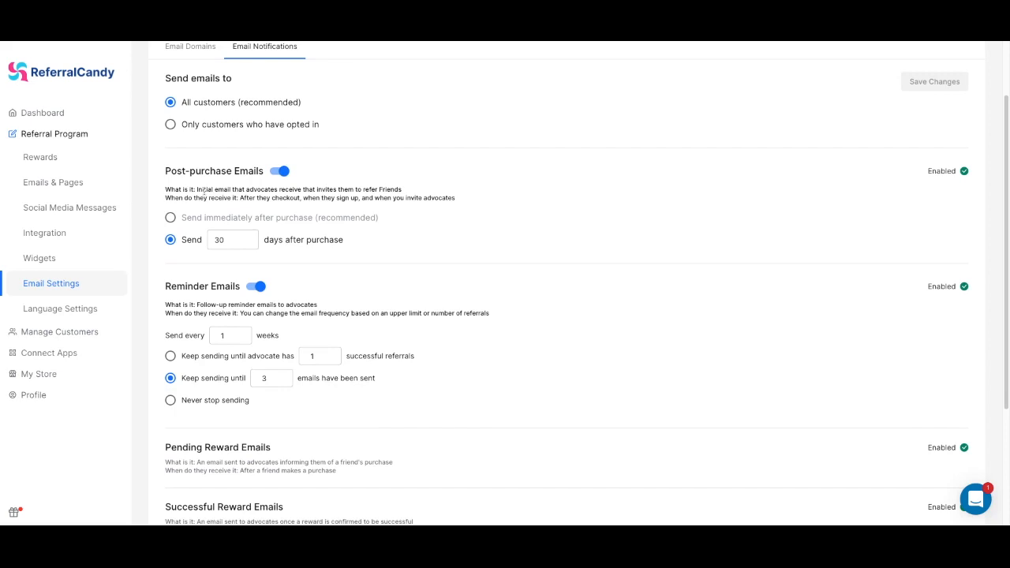
pyautogui.click(170, 218)
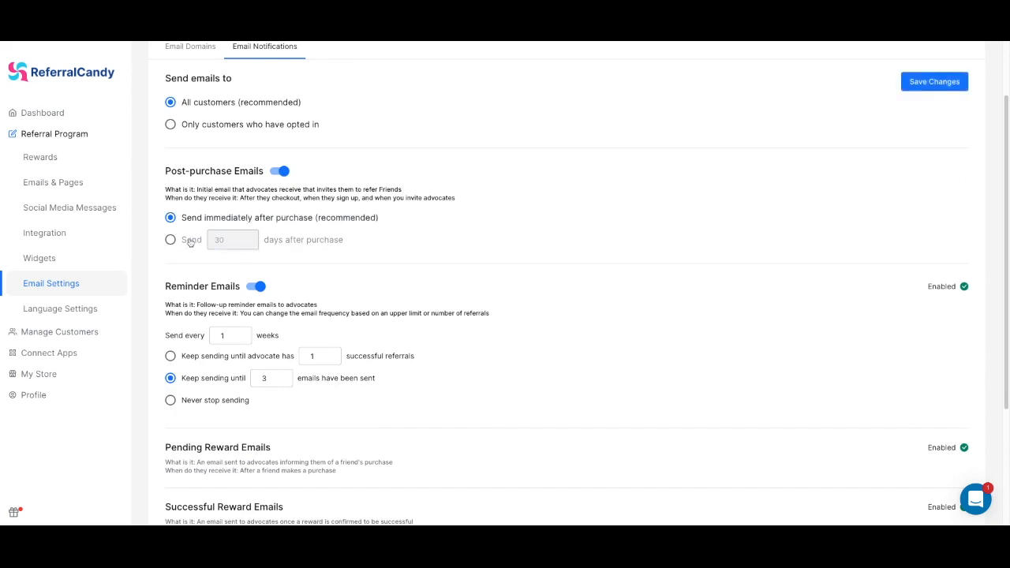
pyautogui.click(171, 240)
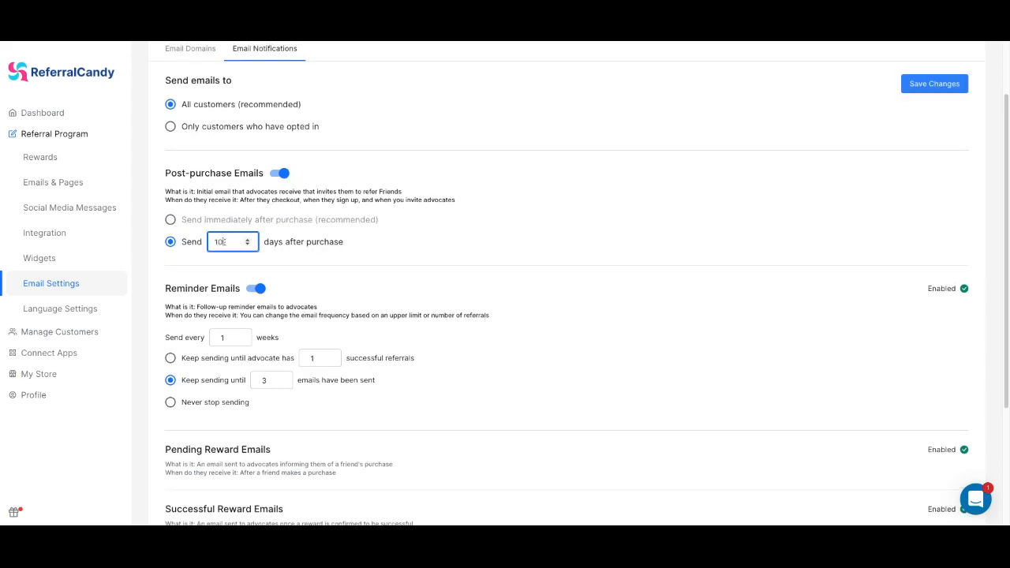
pyautogui.click(367, 270)
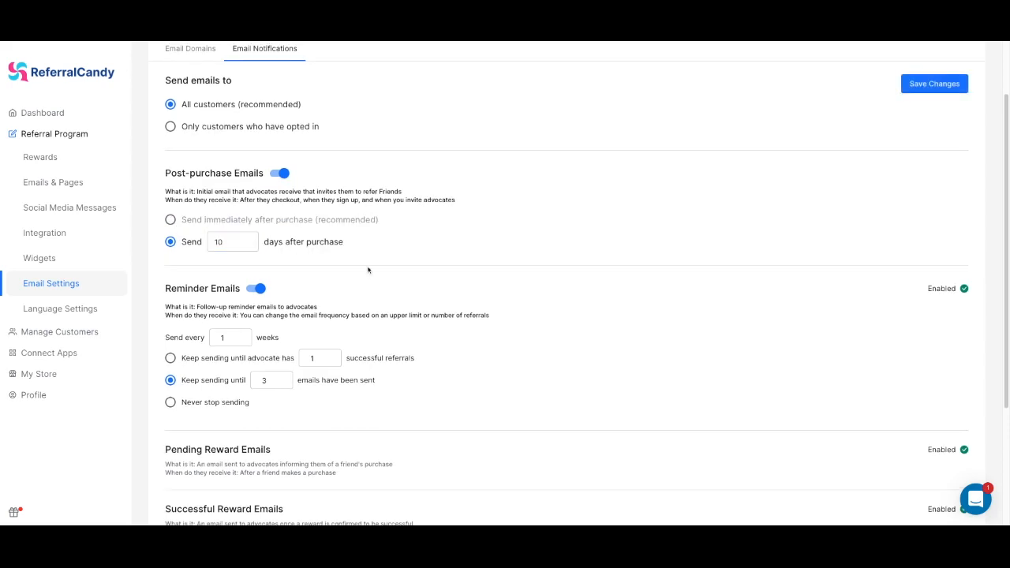
pyautogui.click(171, 220)
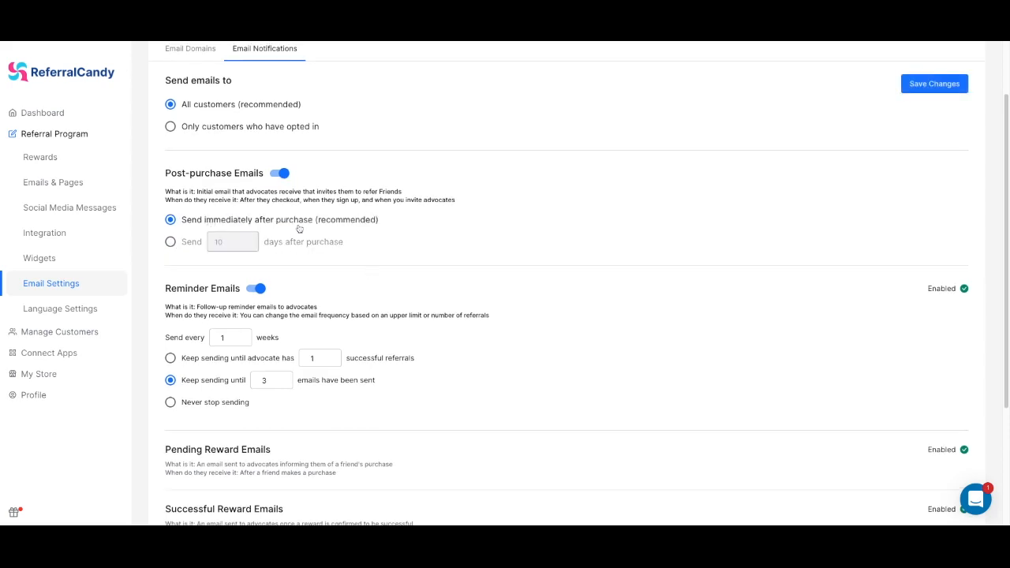
pyautogui.scroll(-3)
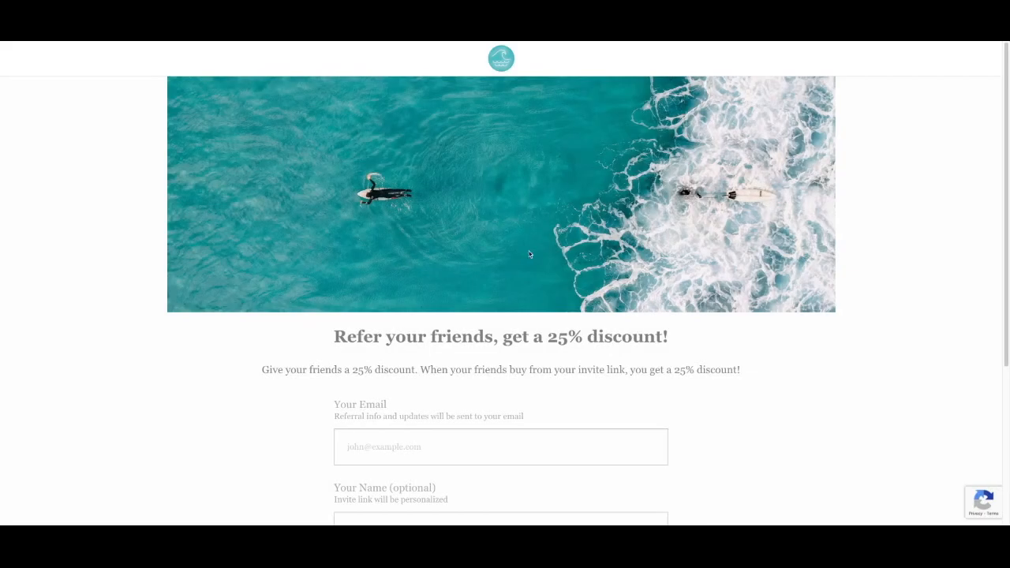
pyautogui.scroll(-3)
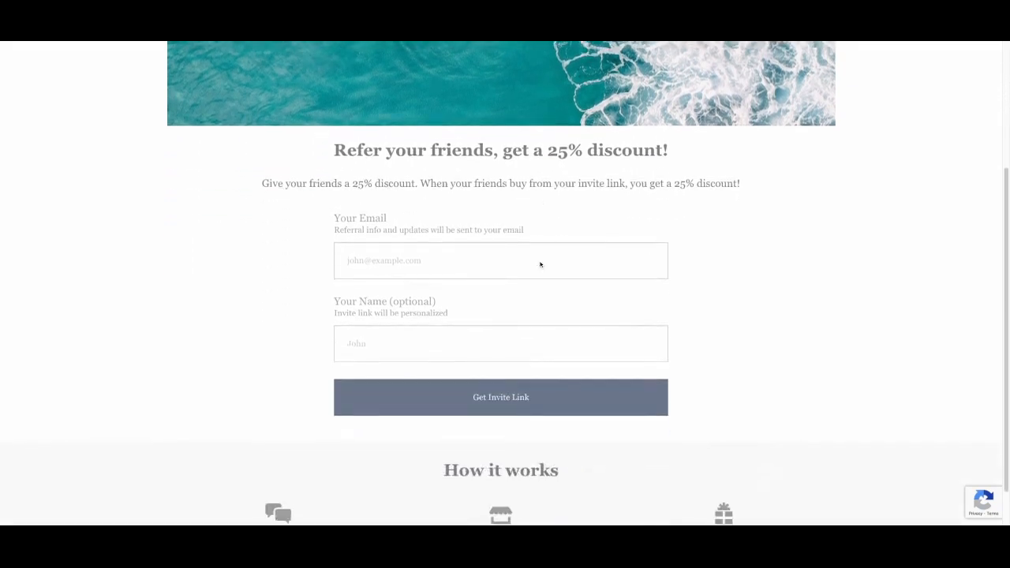
pyautogui.scroll(-3)
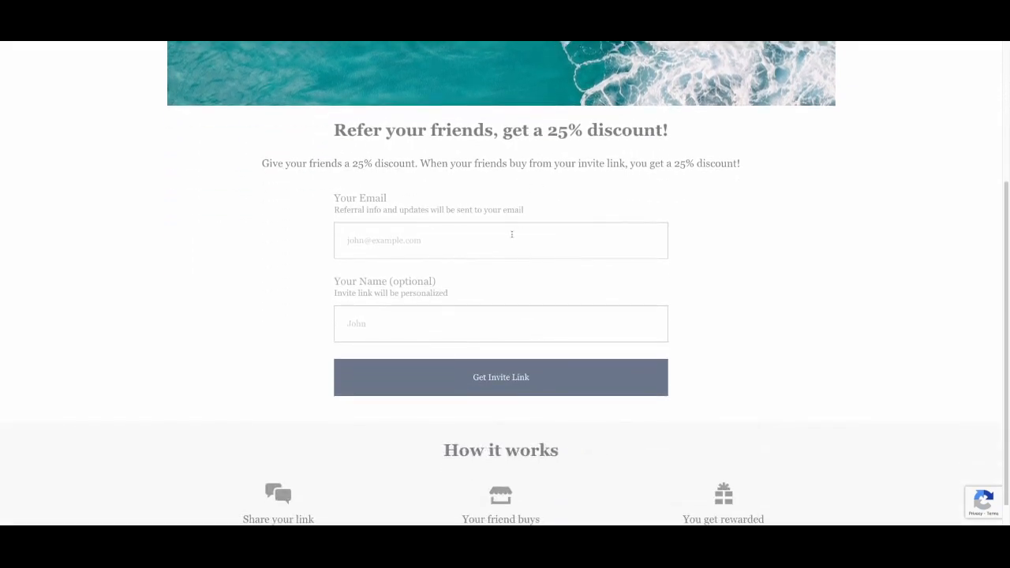
pyautogui.click(501, 240)
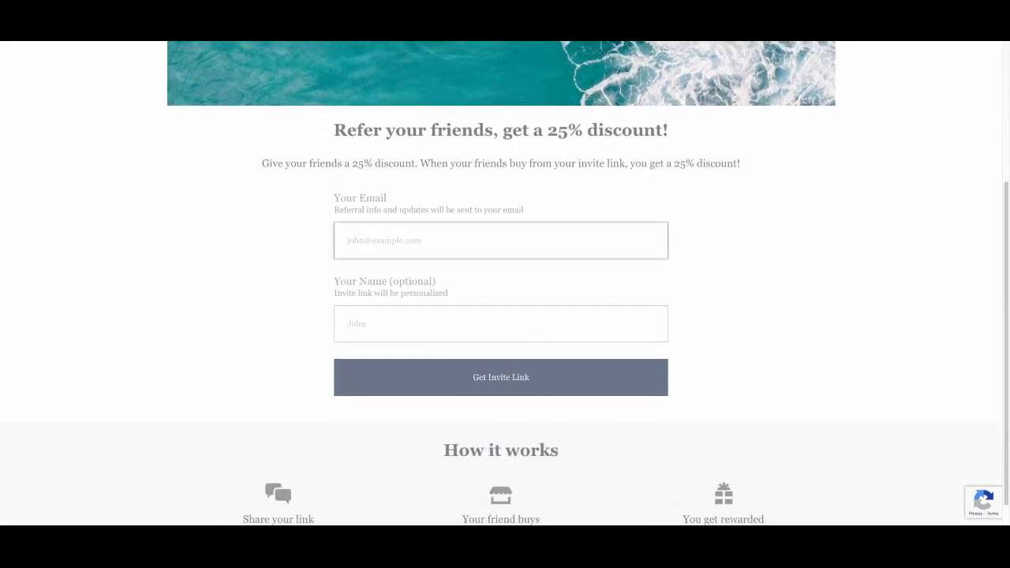
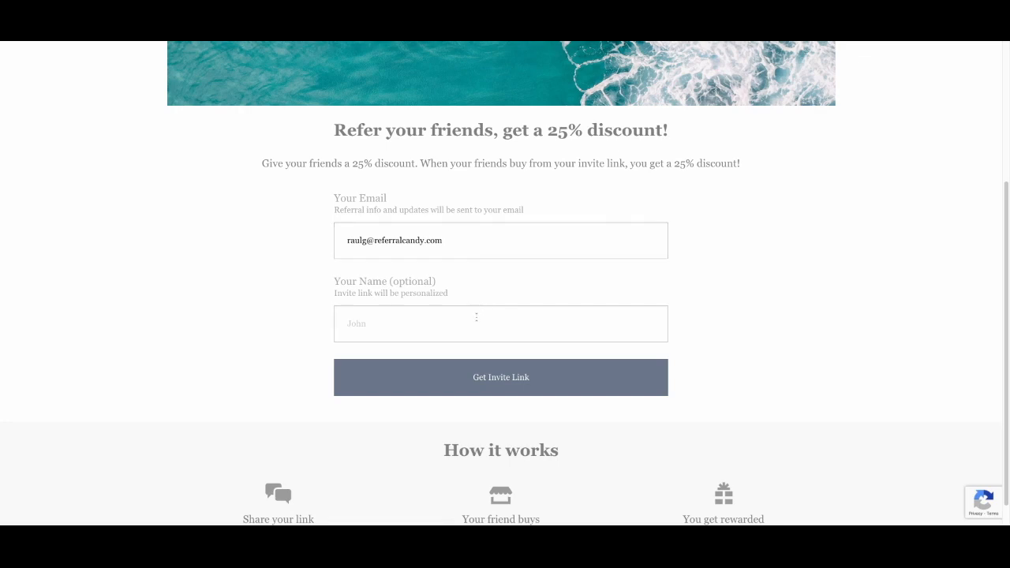
pyautogui.write('Raul')
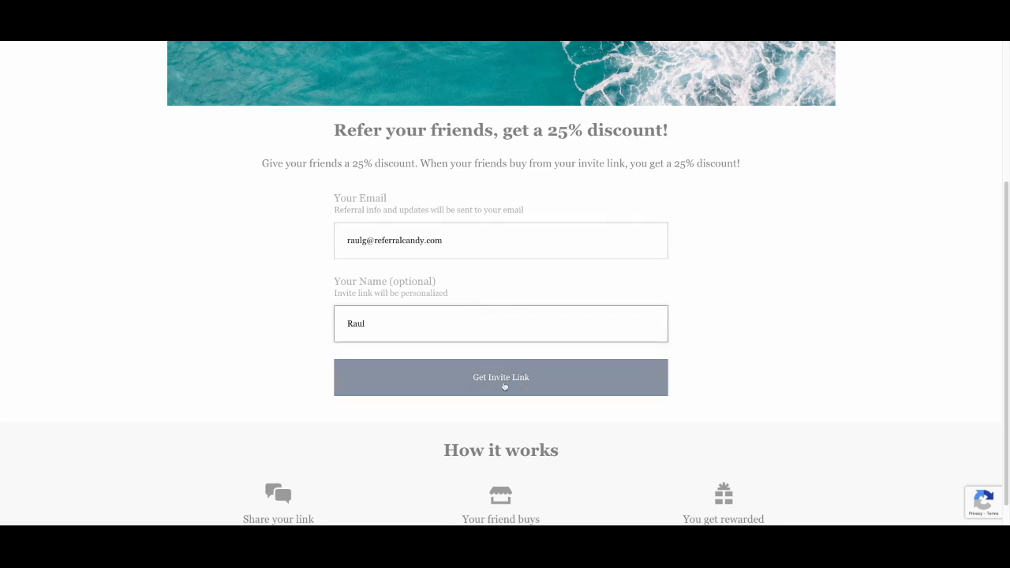
pyautogui.click(500, 377)
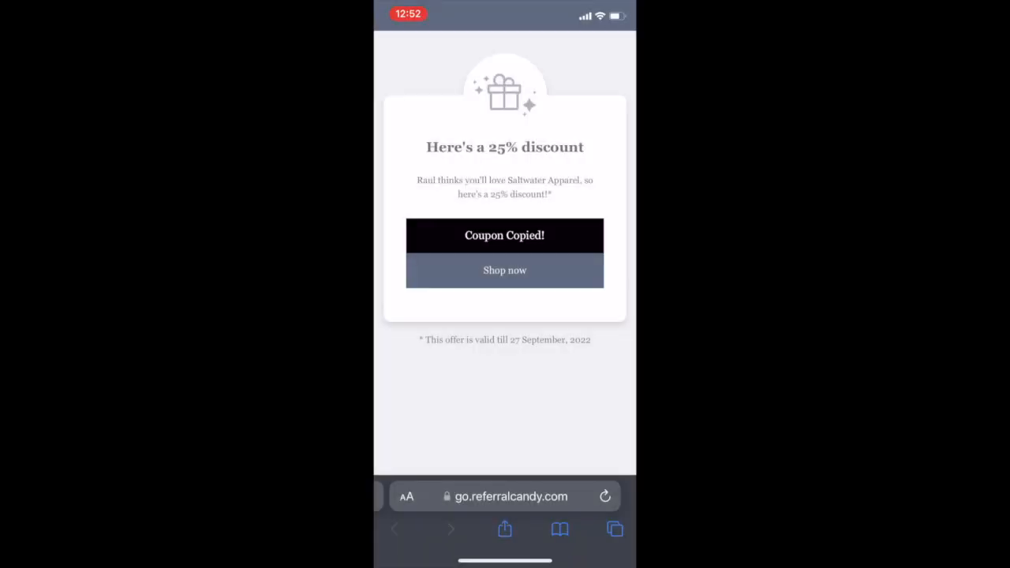
# - Add the Red Surfboard to the cart and remove the Blue Surfboard, leaving $300.00 SGD
pyautogui.click(505, 270)
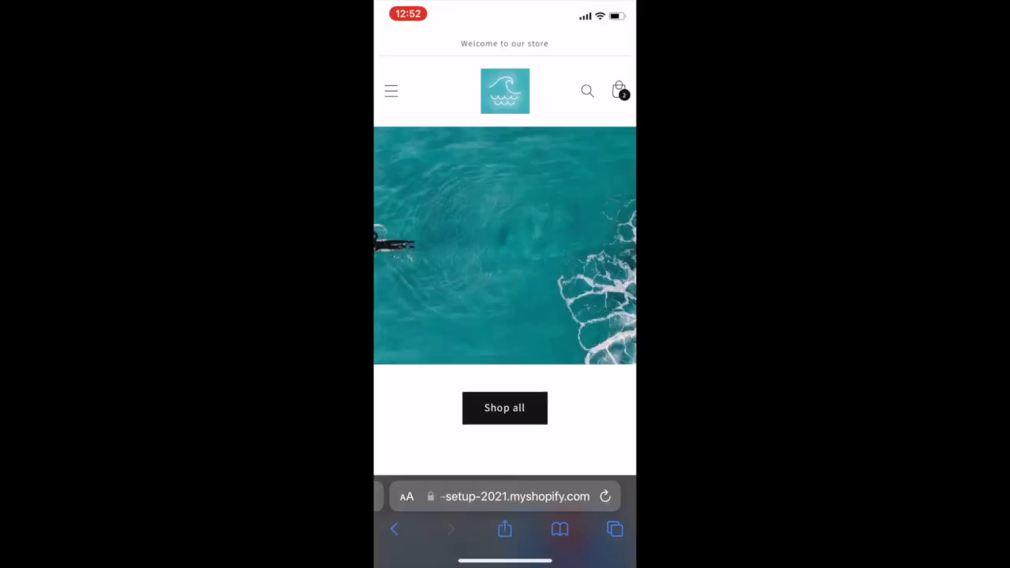
pyautogui.scroll(-3)
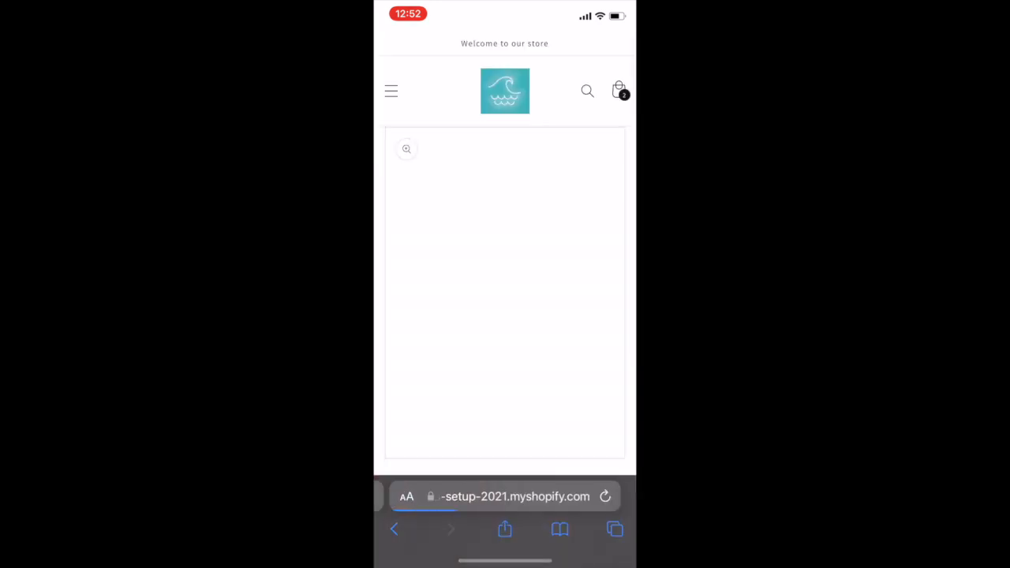
pyautogui.click(505, 388)
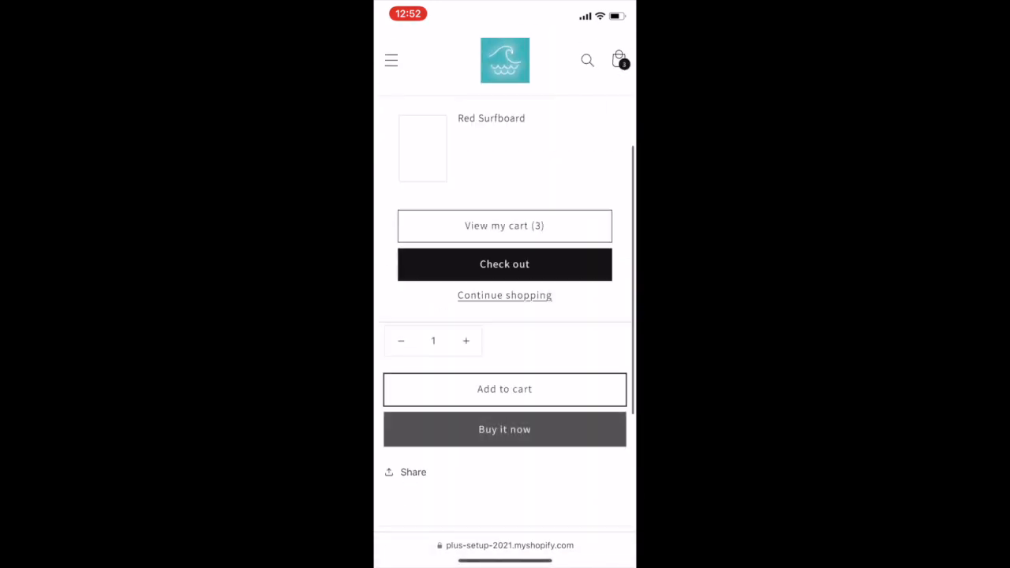
pyautogui.click(505, 388)
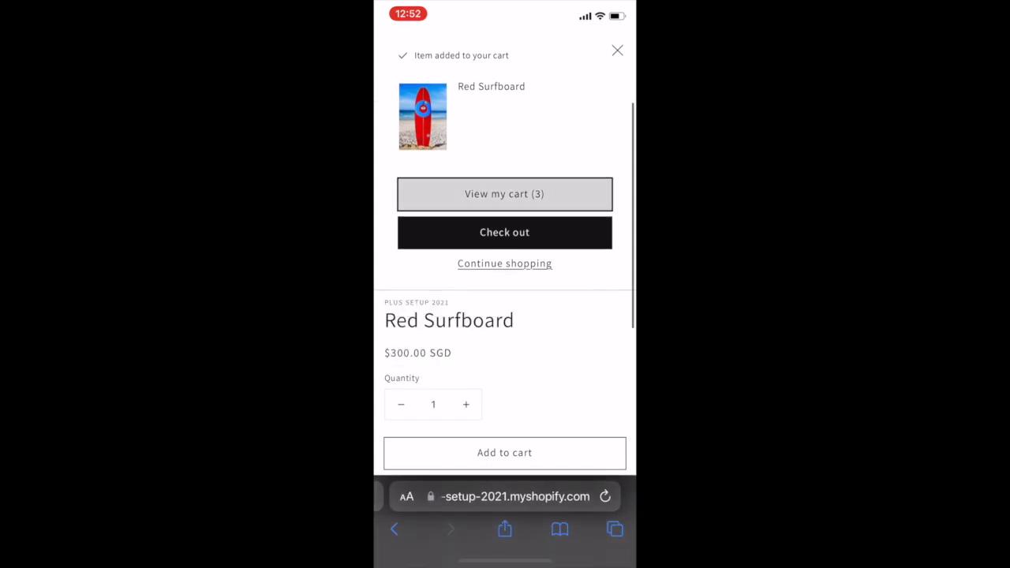
pyautogui.click(504, 193)
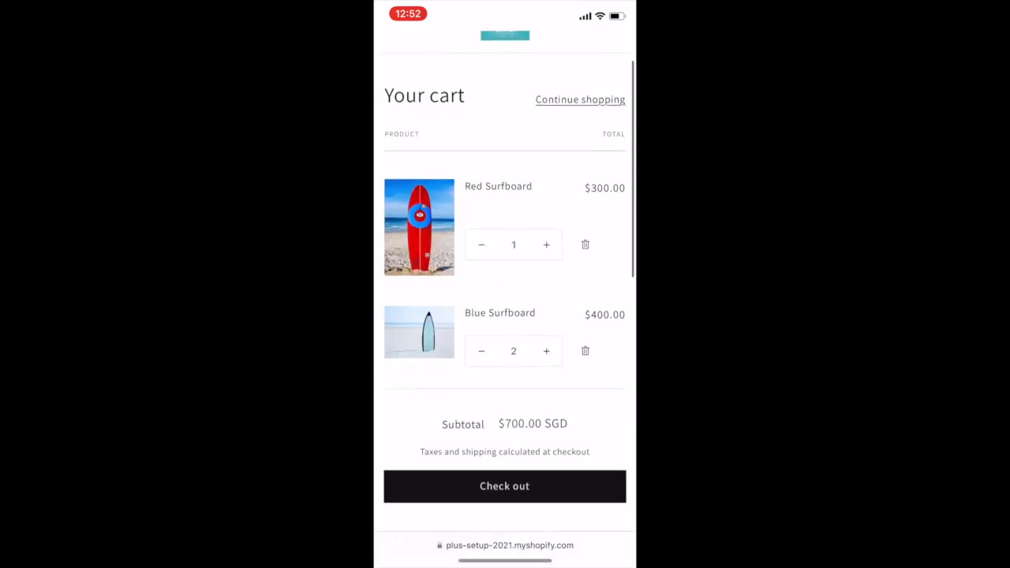
pyautogui.click(585, 351)
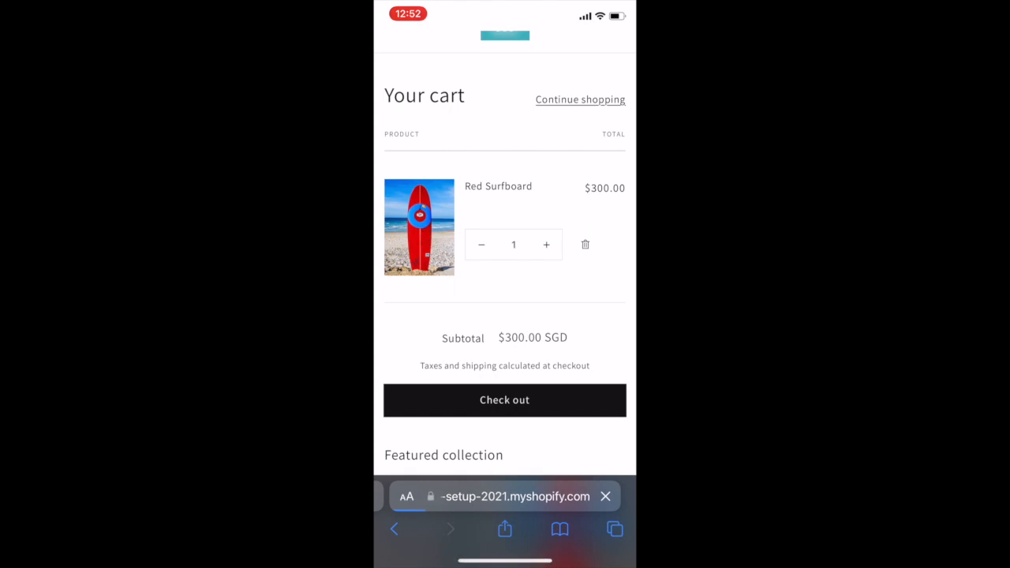
pyautogui.click(505, 400)
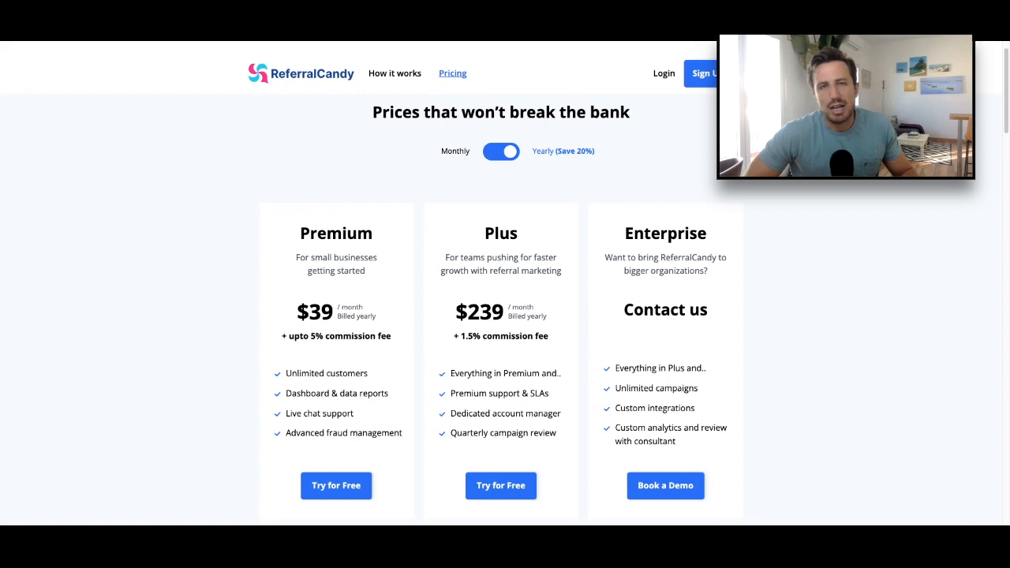
pyautogui.moveTo(540, 185)
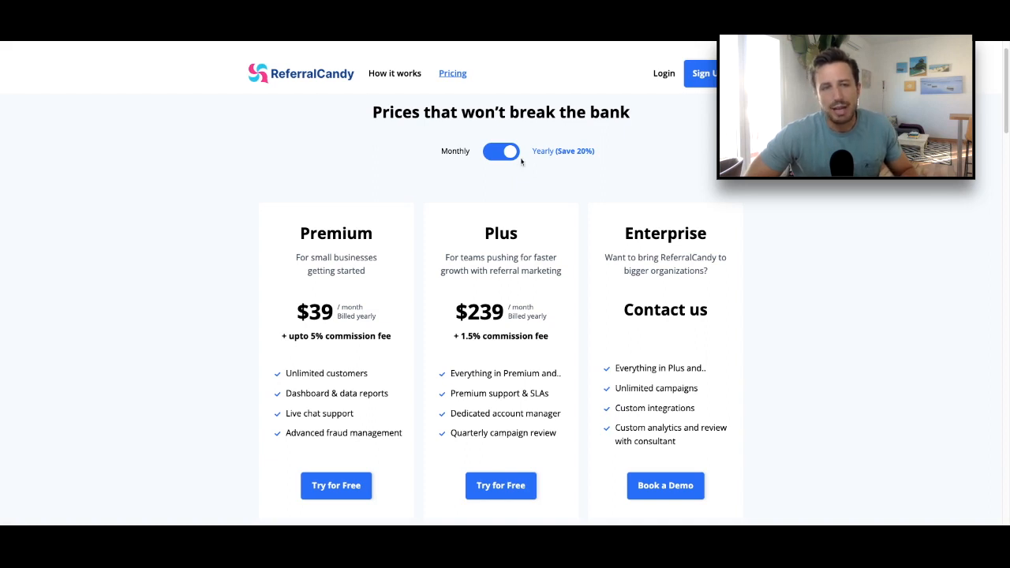
# - Compare monthly ($49/$299) and yearly ($39/$239) prices, end on yearly, and mark Premium's commission fee
pyautogui.click(501, 151)
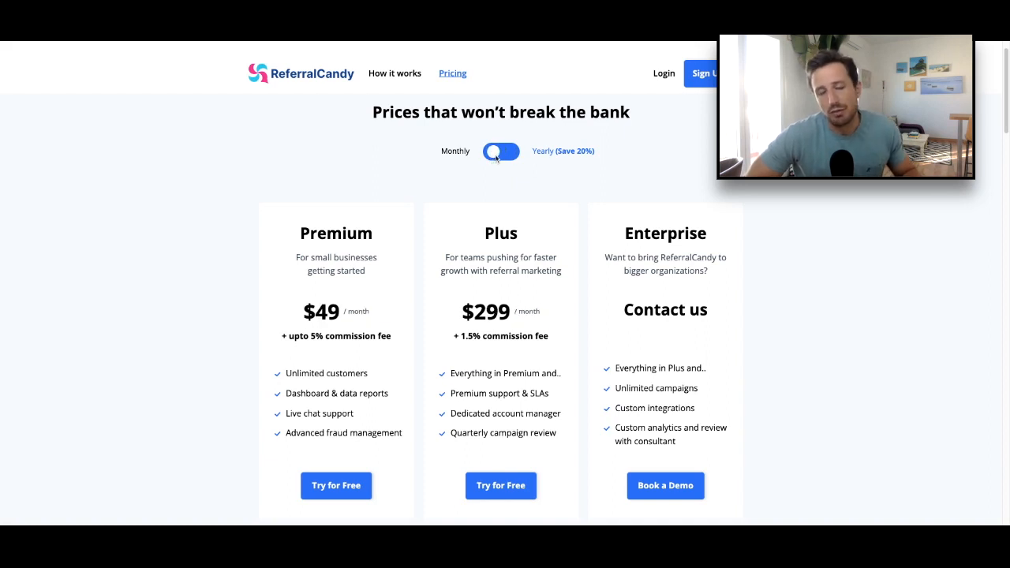
pyautogui.click(500, 150)
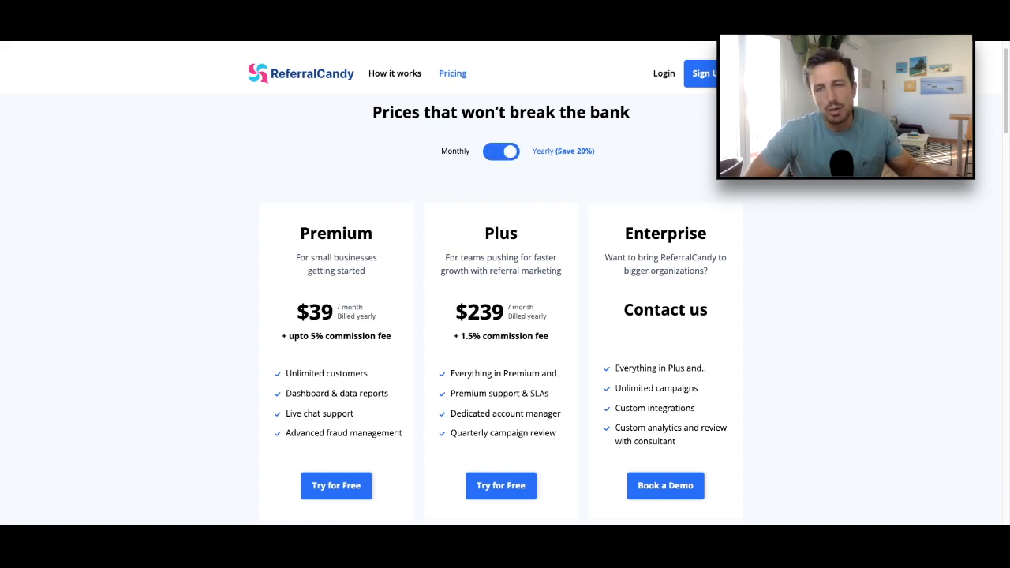
pyautogui.click(501, 151)
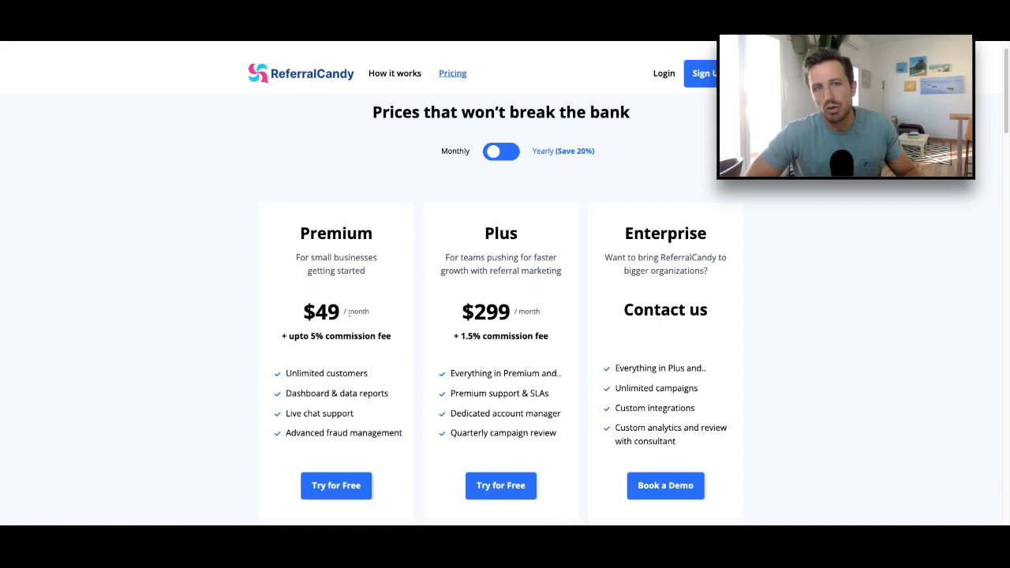
pyautogui.click(500, 151)
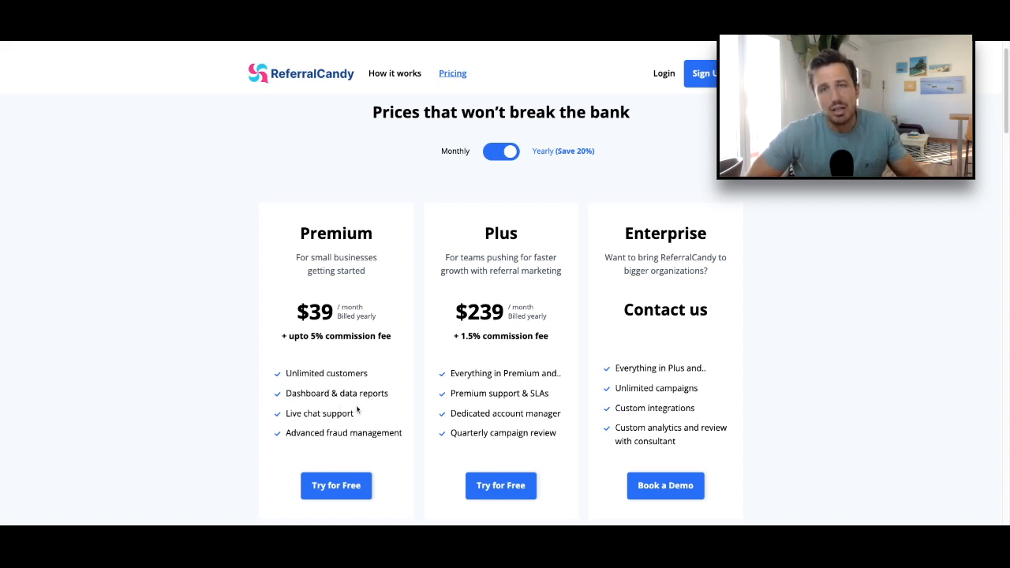
pyautogui.moveTo(228, 303)
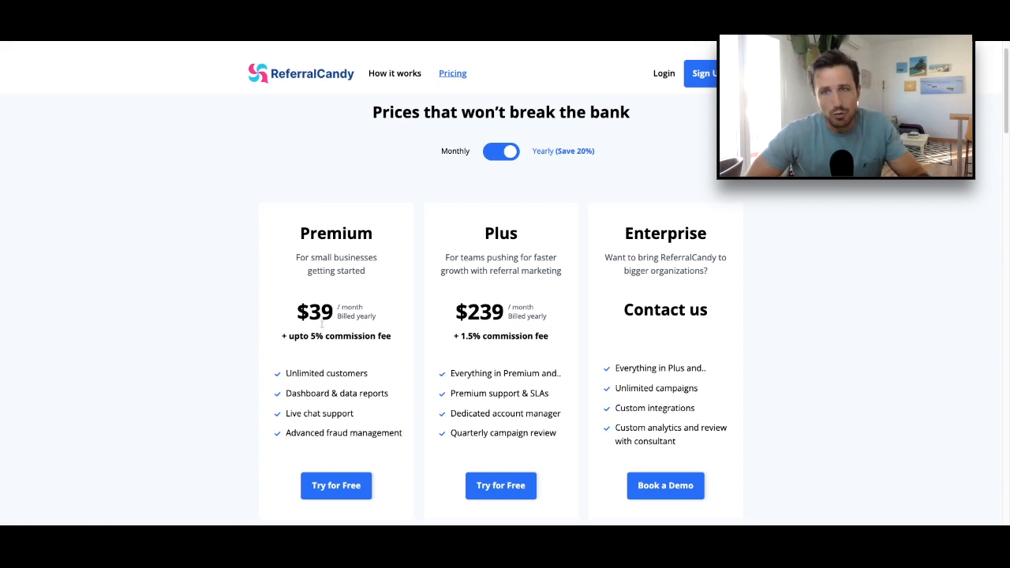
pyautogui.doubleClick(336, 336)
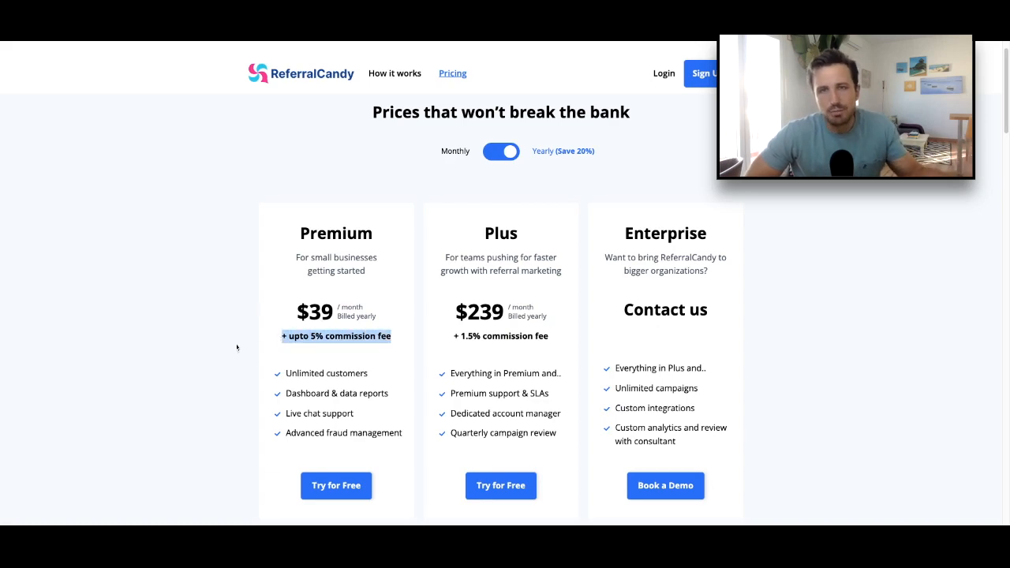
# - Scroll down to the ROI calculator and the Premium plan's commission tier table
pyautogui.scroll(-3)
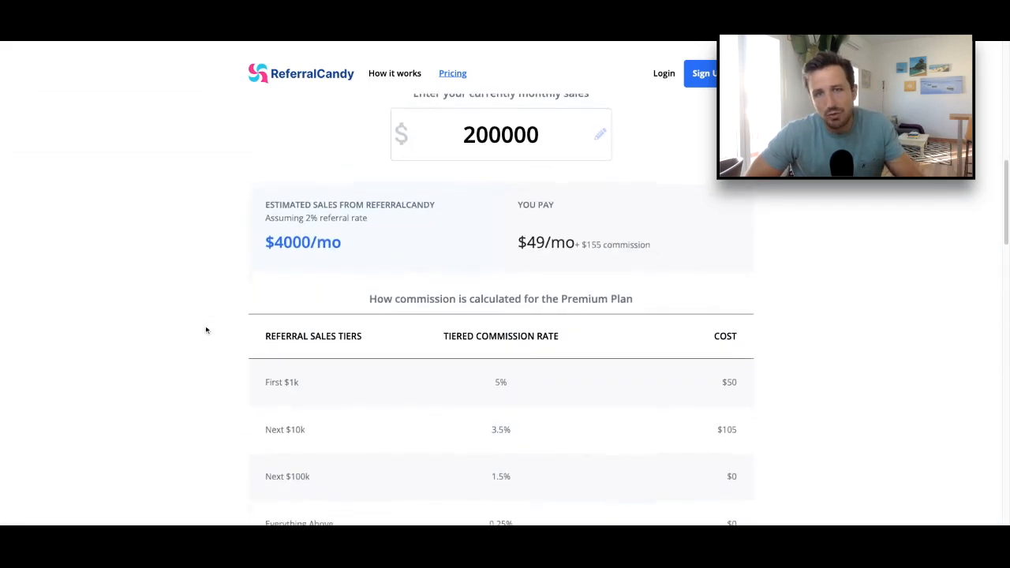
pyautogui.scroll(3)
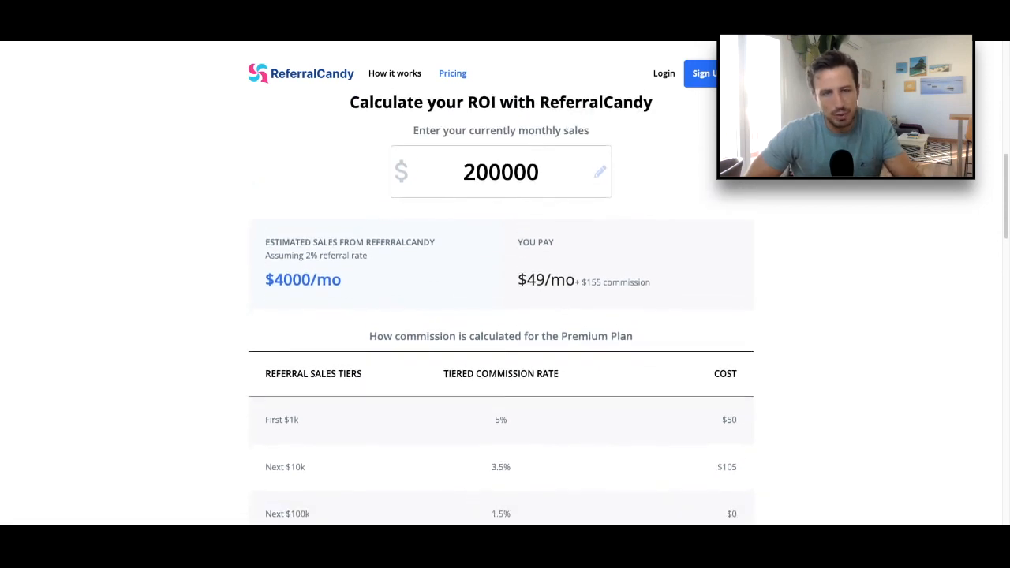
pyautogui.scroll(-3)
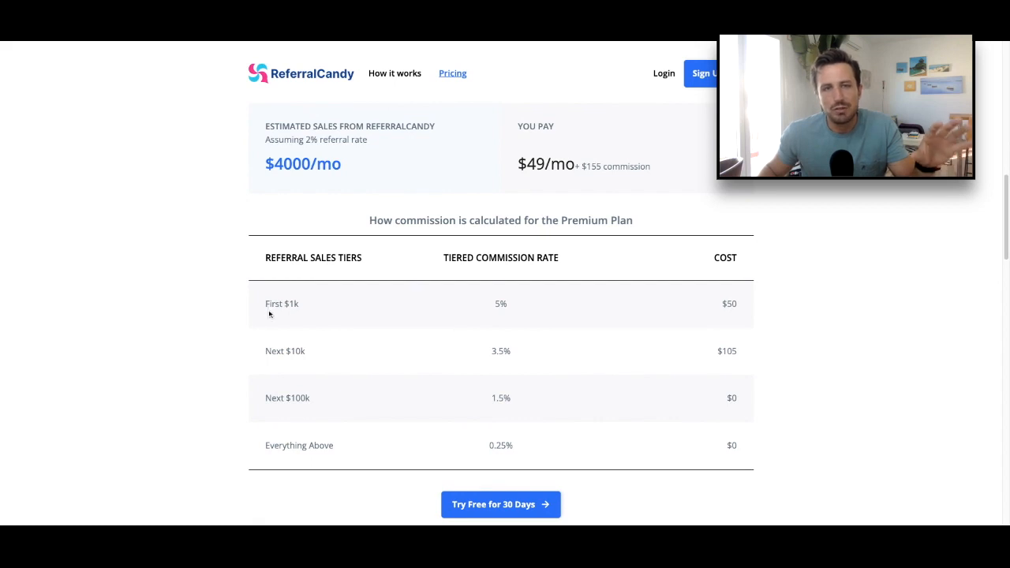
pyautogui.moveTo(309, 318)
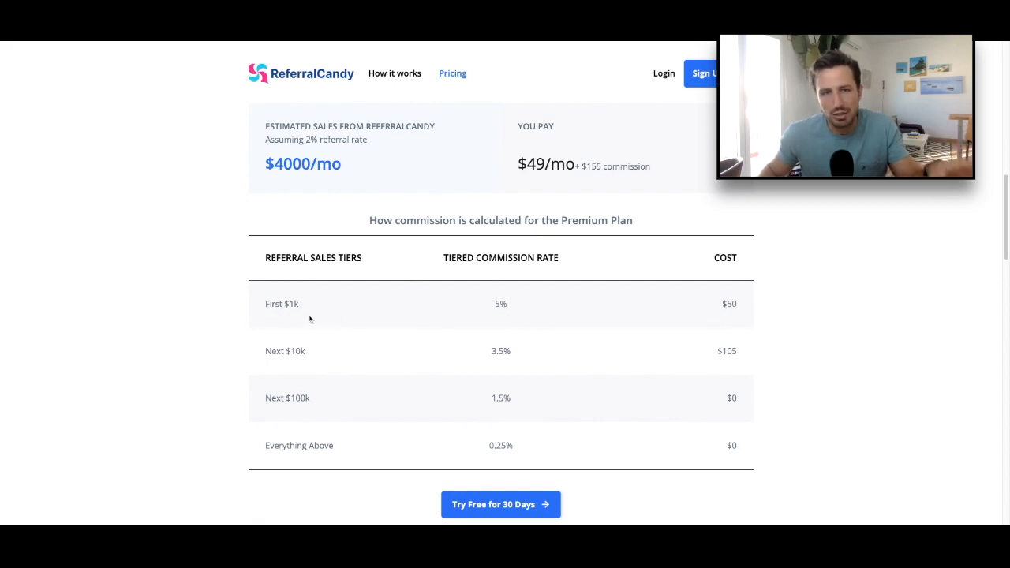
pyautogui.moveTo(299, 368)
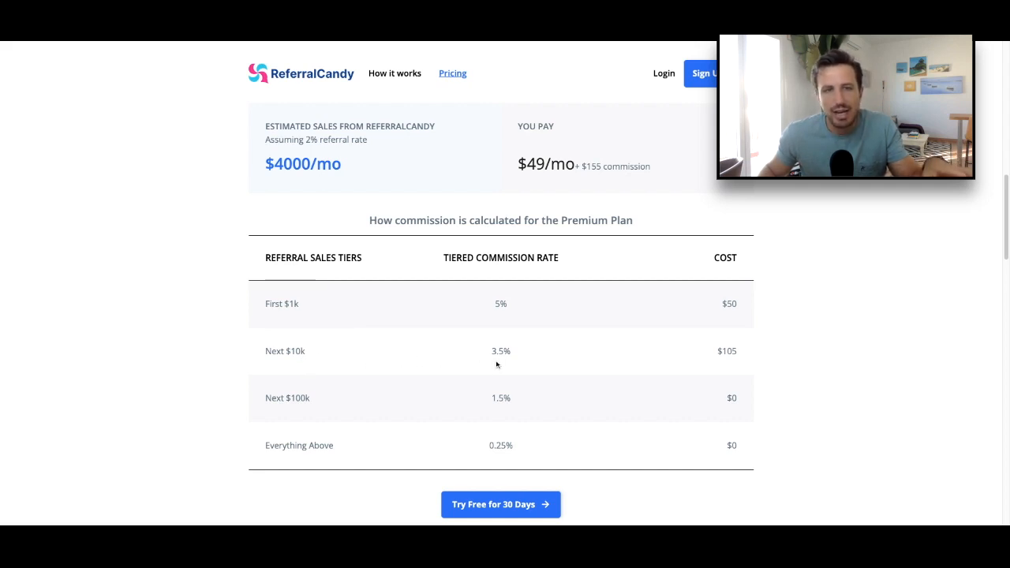
pyautogui.moveTo(272, 409)
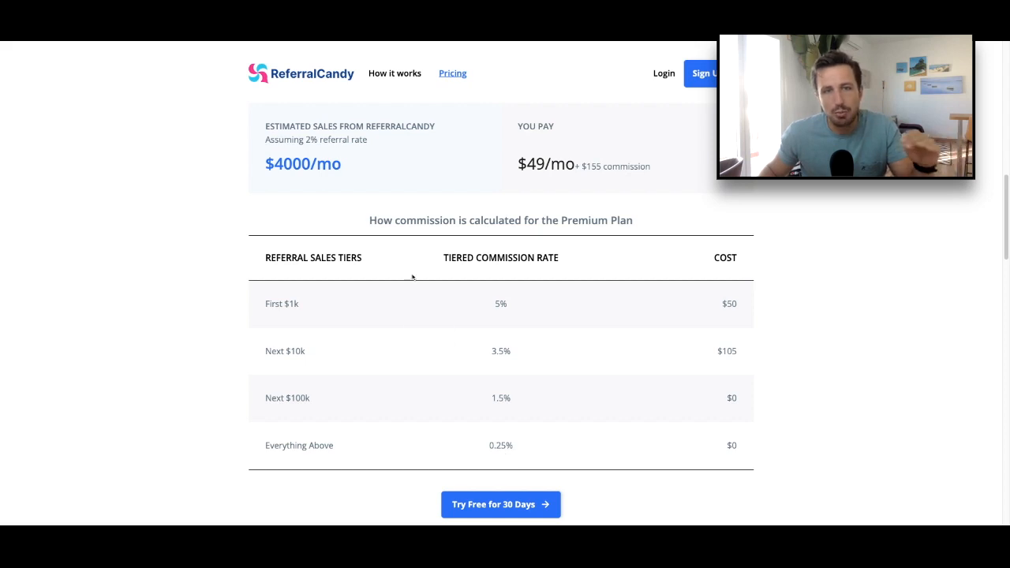
pyautogui.moveTo(287, 180)
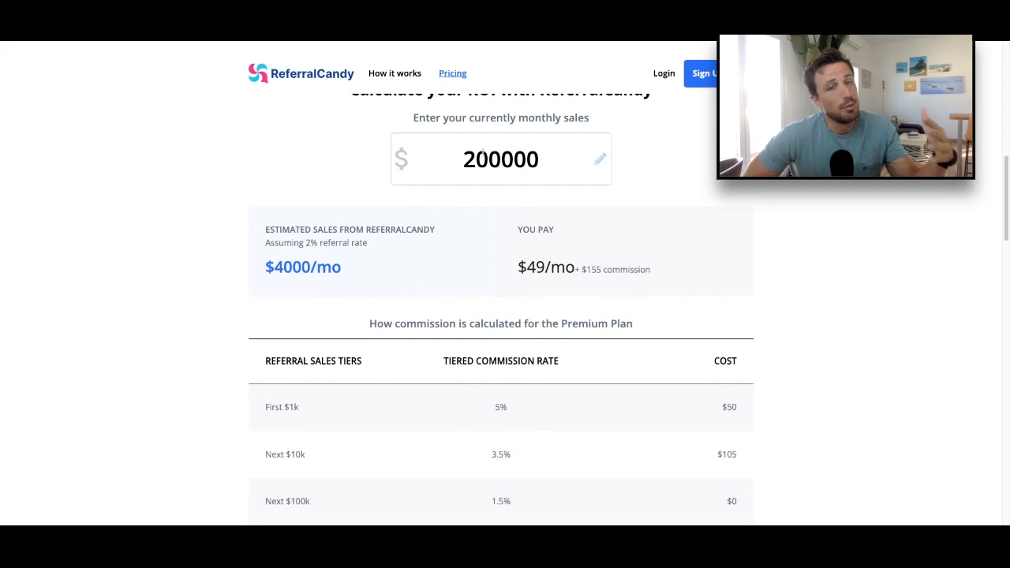
# - Enter 800000 as monthly sales and scroll through the resulting commission tier table
pyautogui.write('800000')
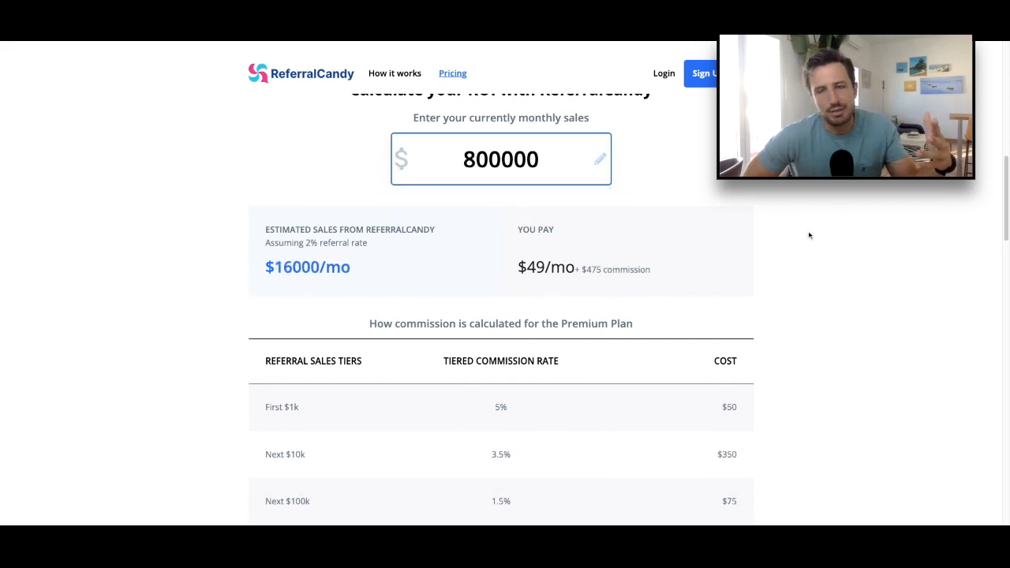
pyautogui.scroll(-3)
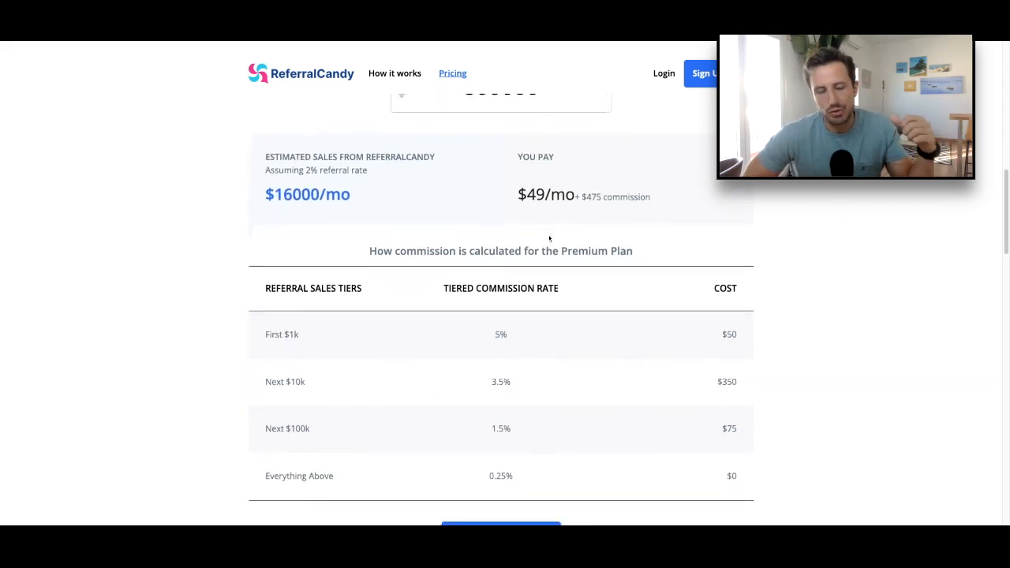
pyautogui.scroll(-3)
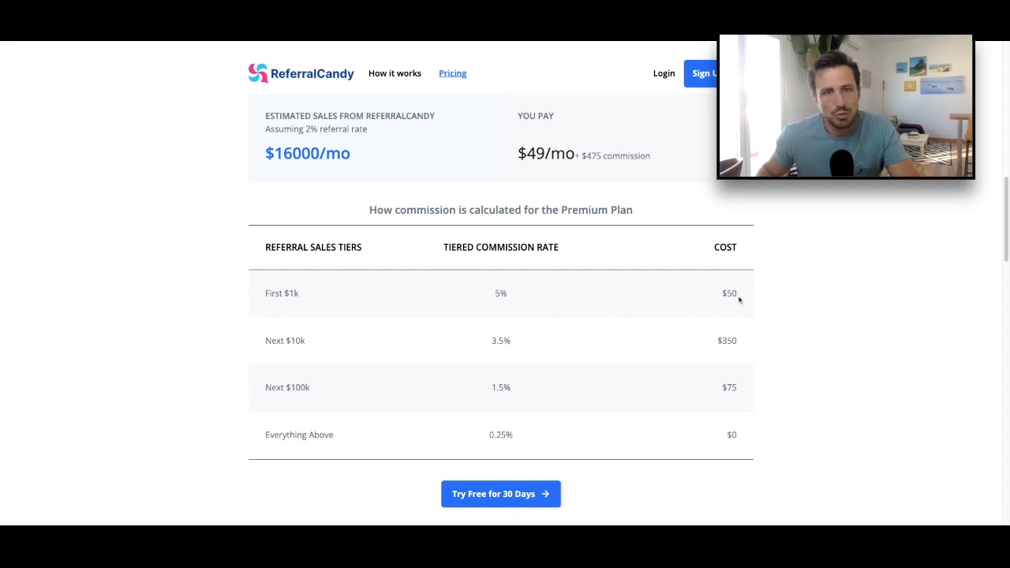
pyautogui.moveTo(313, 348)
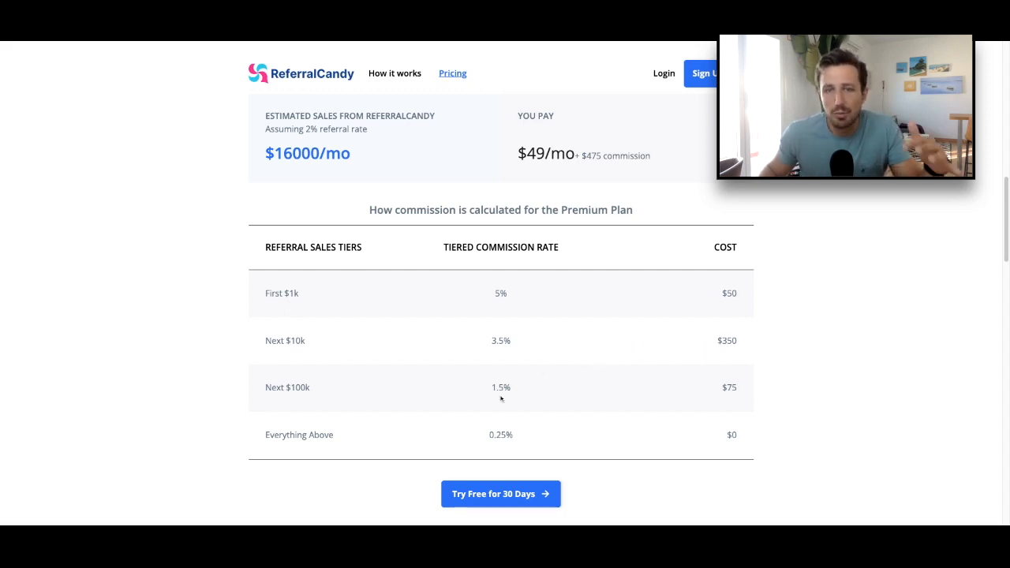
pyautogui.moveTo(423, 317)
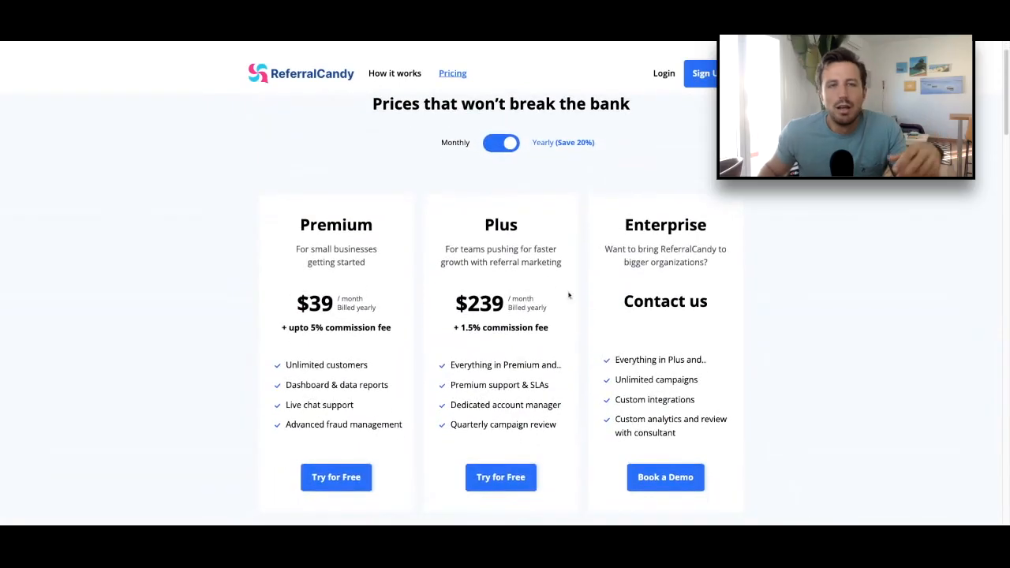
pyautogui.moveTo(561, 277)
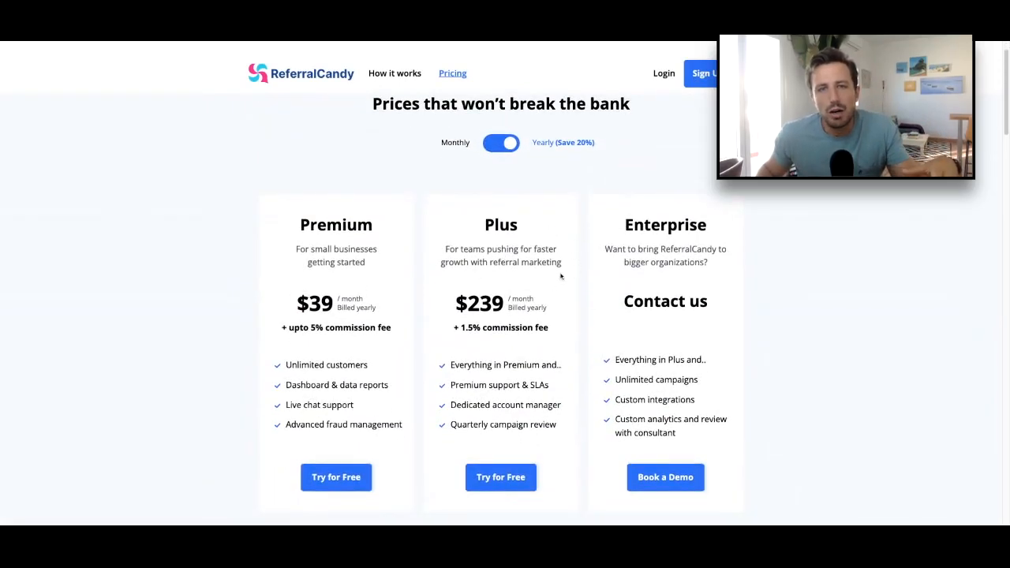
# - Highlight the '+ 1.5% commission fee' text under the Plus plan
pyautogui.doubleClick(500, 327)
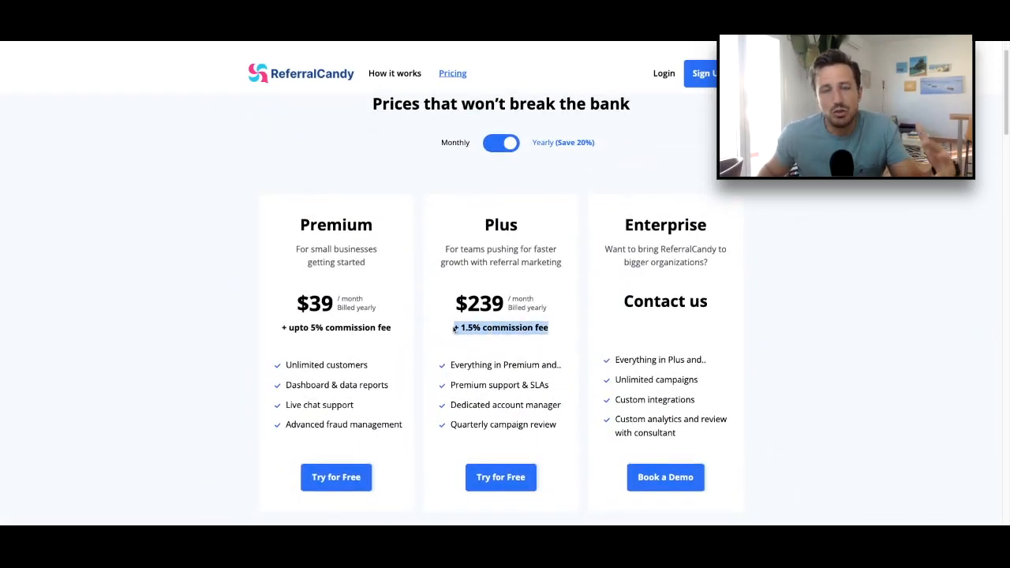